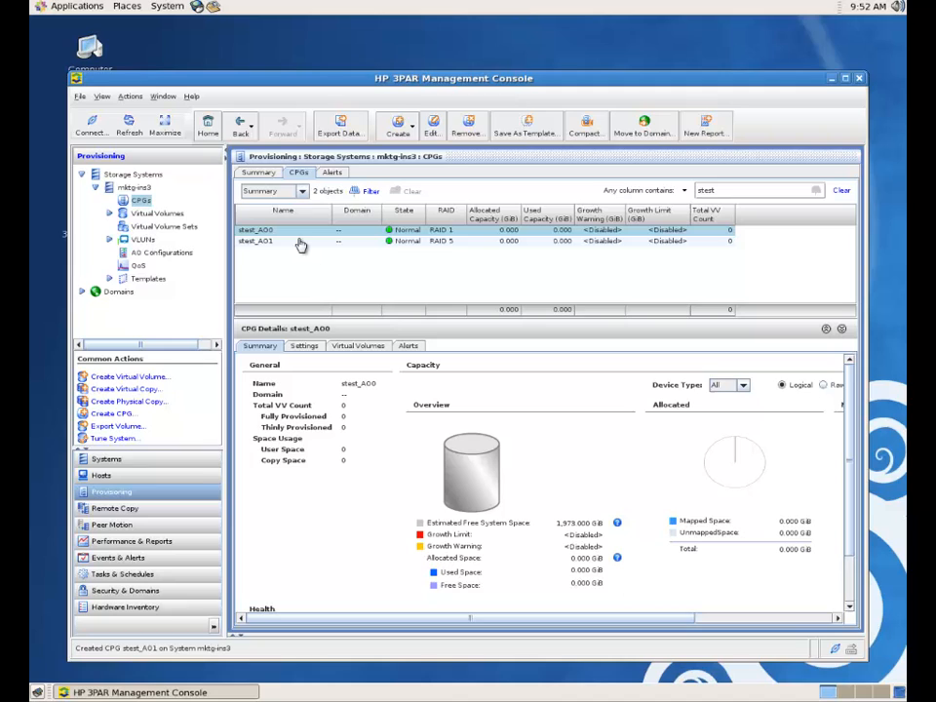
pyautogui.moveTo(283, 242)
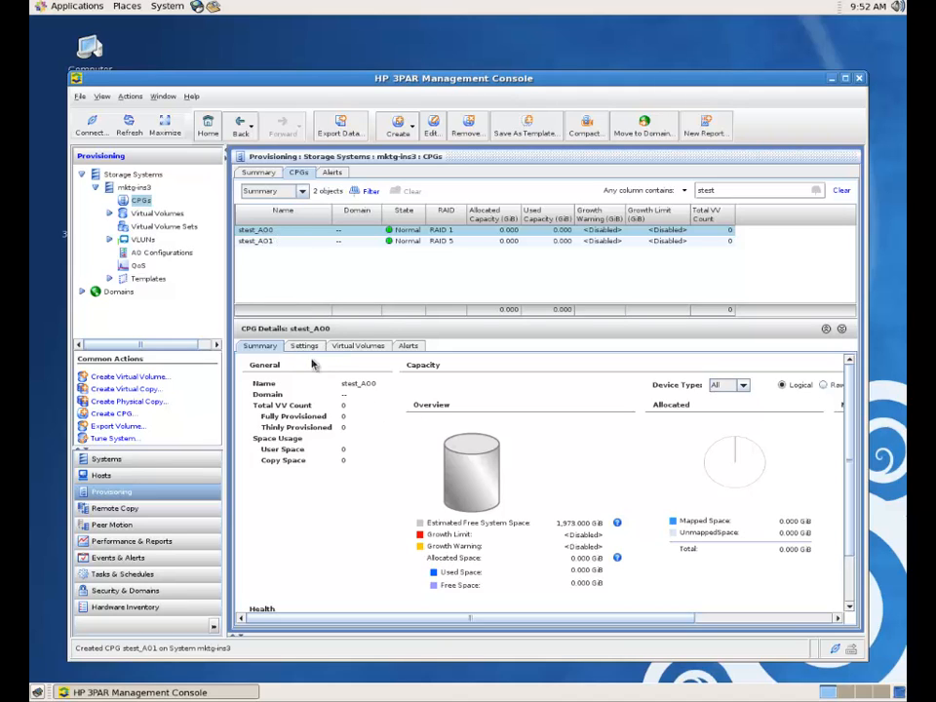
# - Review the stest_AO0 CPG's settings with its SSD RAID 1 copy and admin space allocation
pyautogui.click(305, 346)
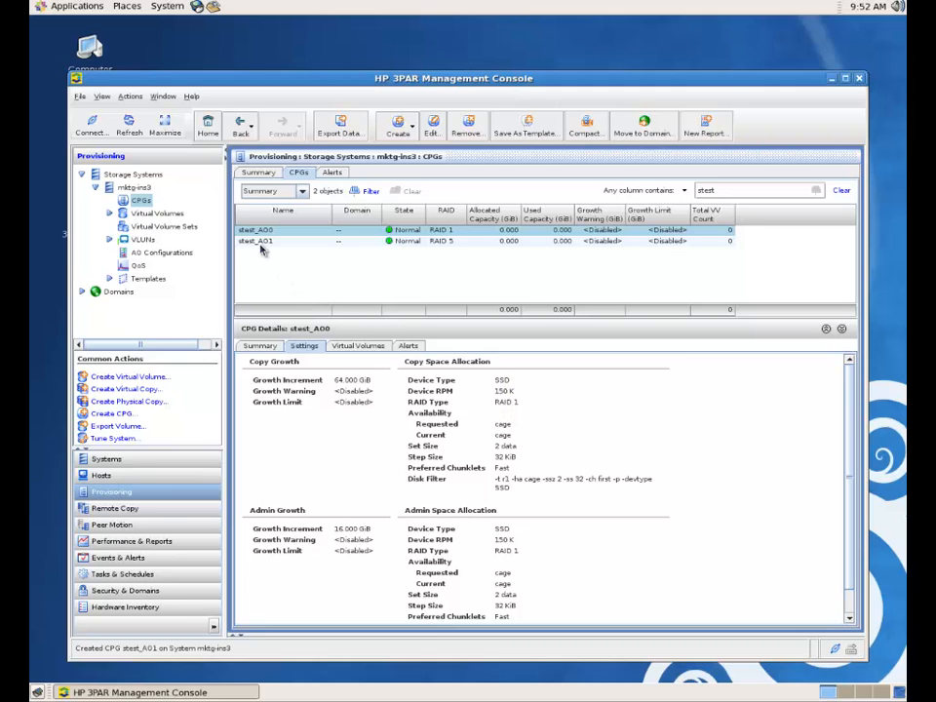
pyautogui.click(256, 242)
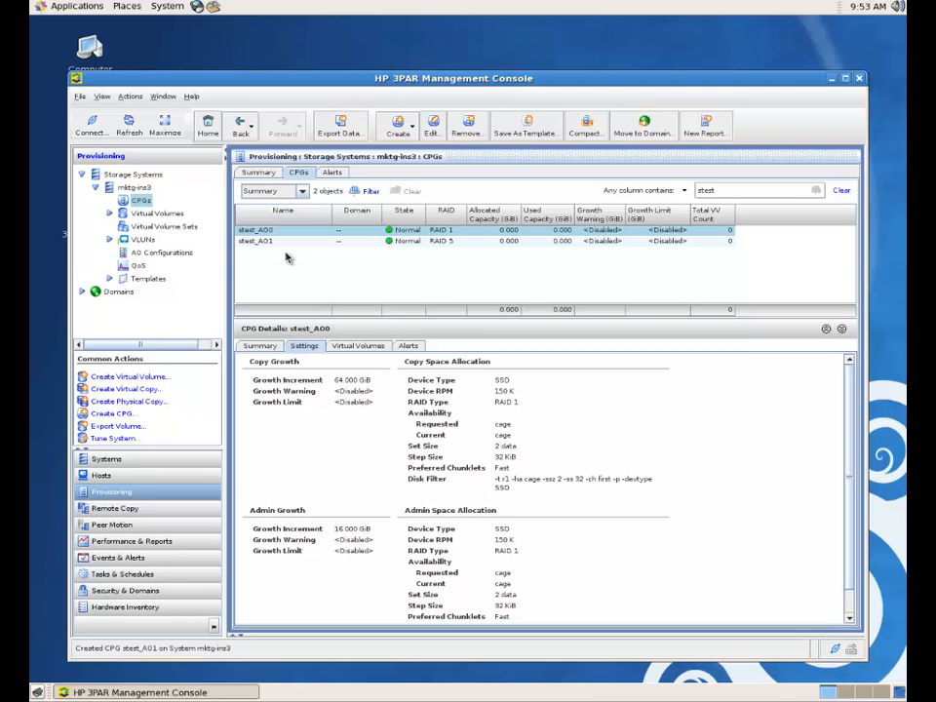
pyautogui.moveTo(288, 273)
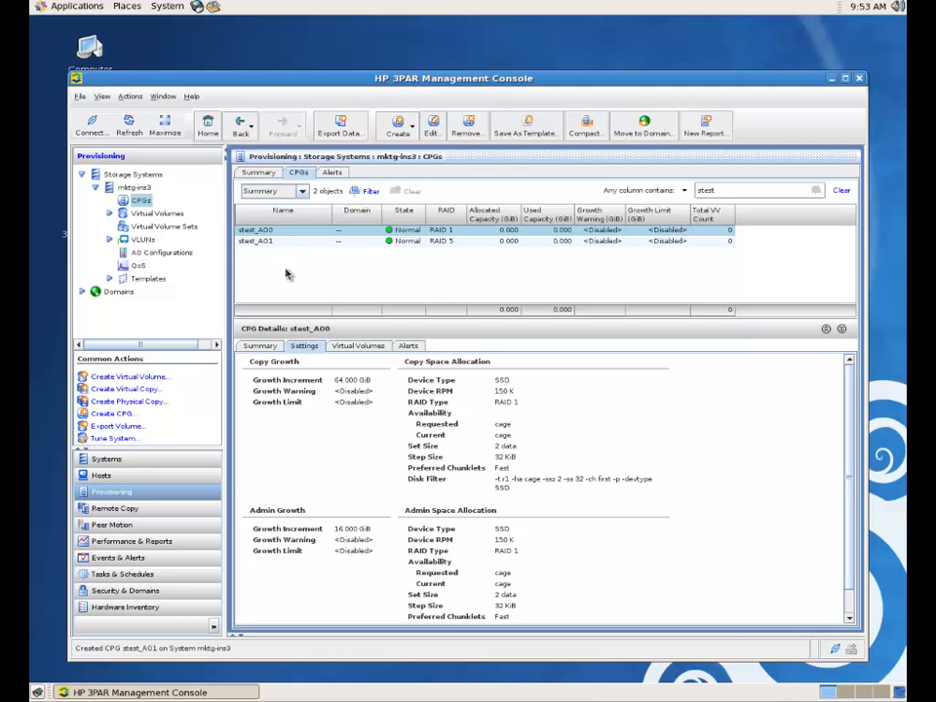
pyautogui.moveTo(277, 244)
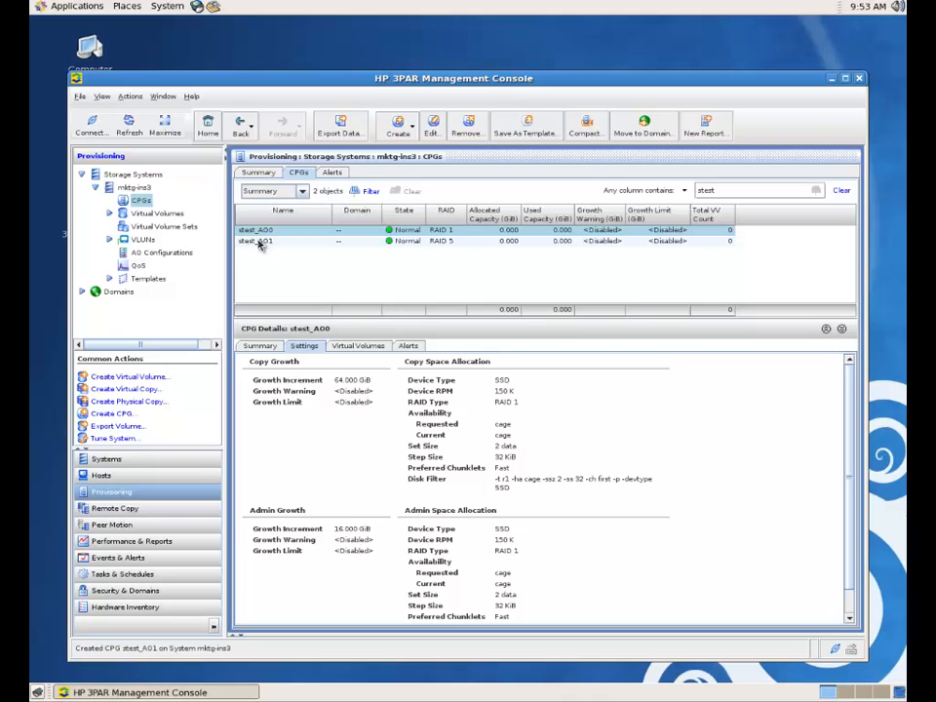
# - Begin a new AO configuration named stestAO_PERF from the AO Configurations list
pyautogui.click(162, 252)
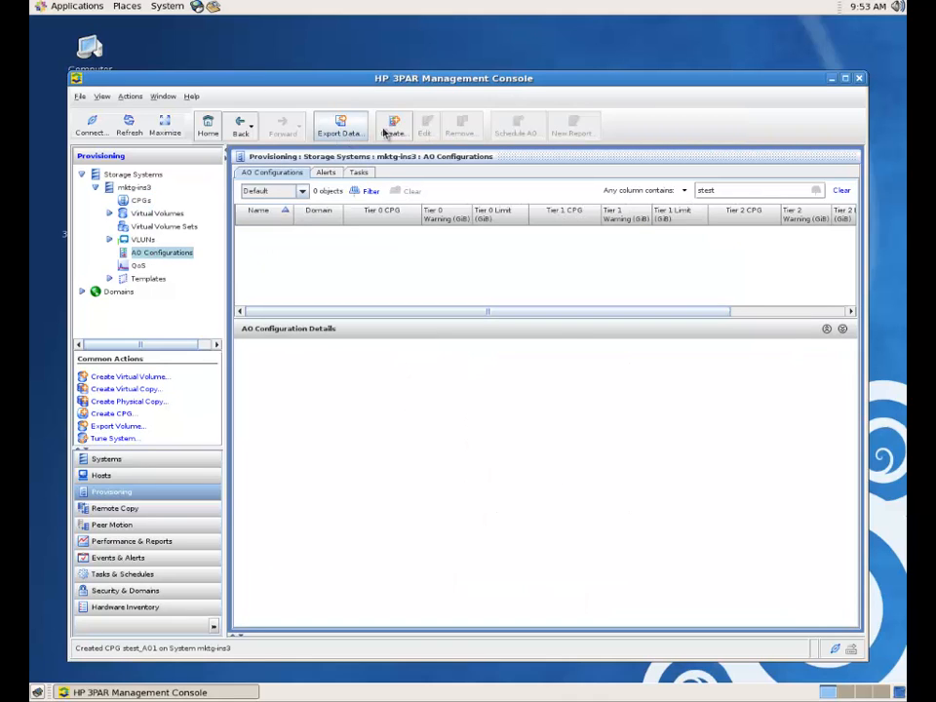
pyautogui.click(394, 127)
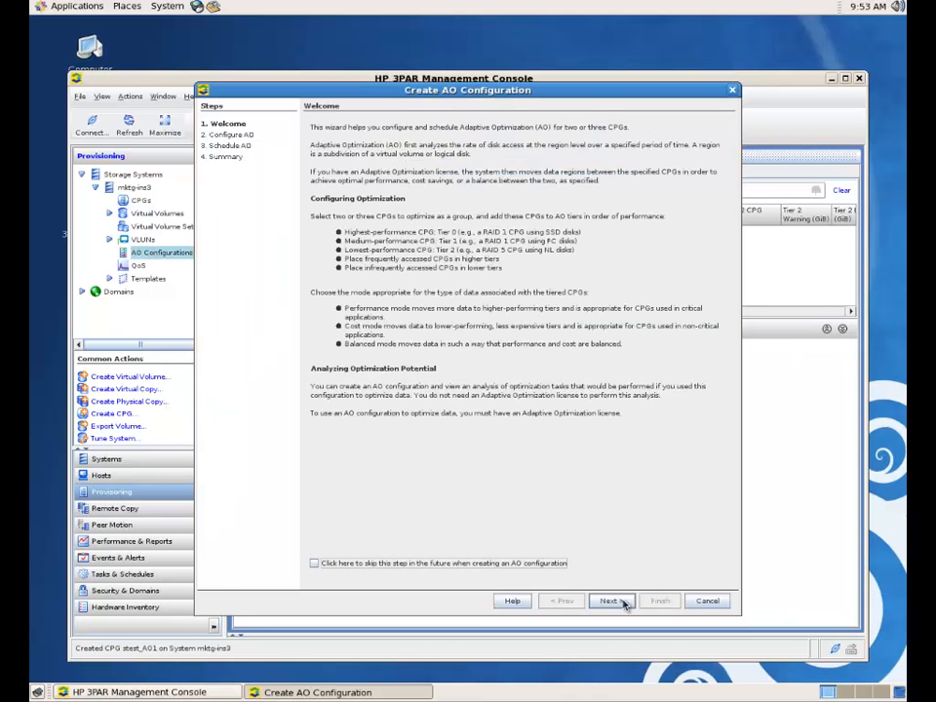
pyautogui.click(609, 601)
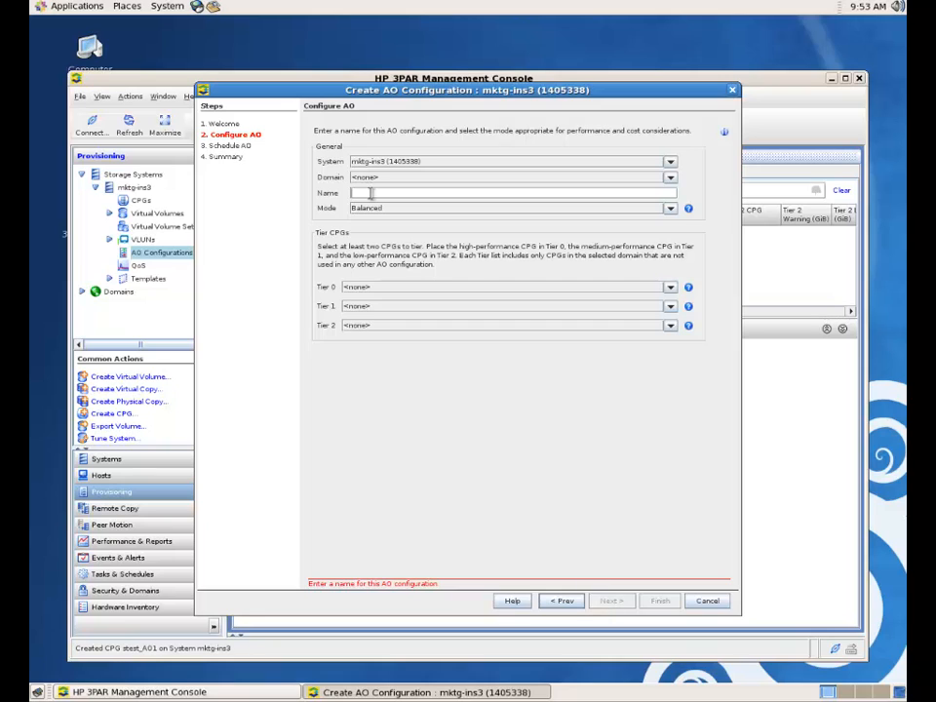
pyautogui.write('sts')
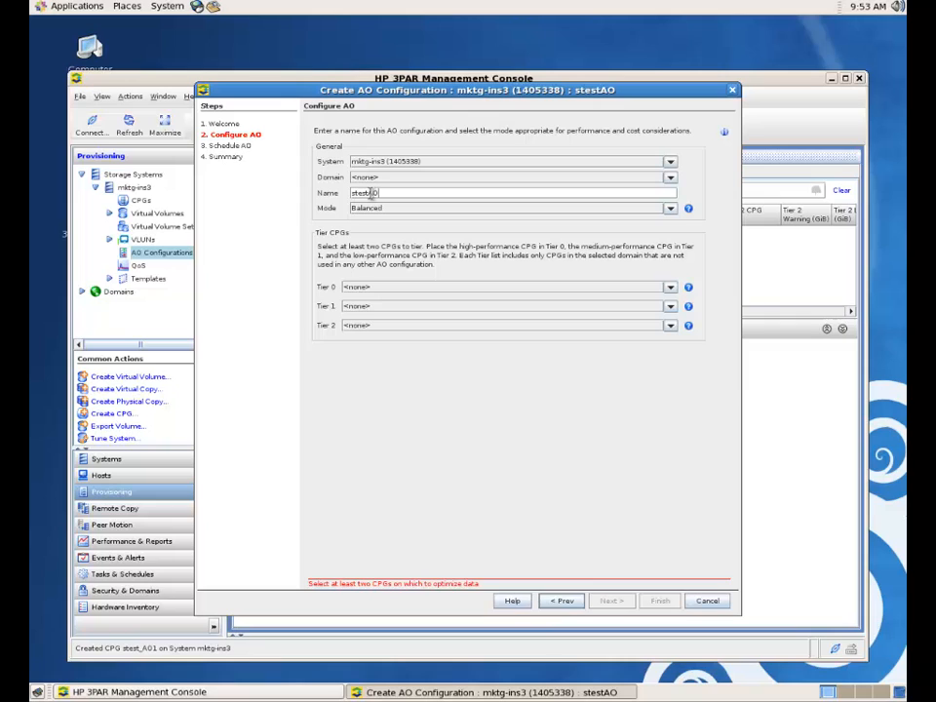
pyautogui.write('_PERF')
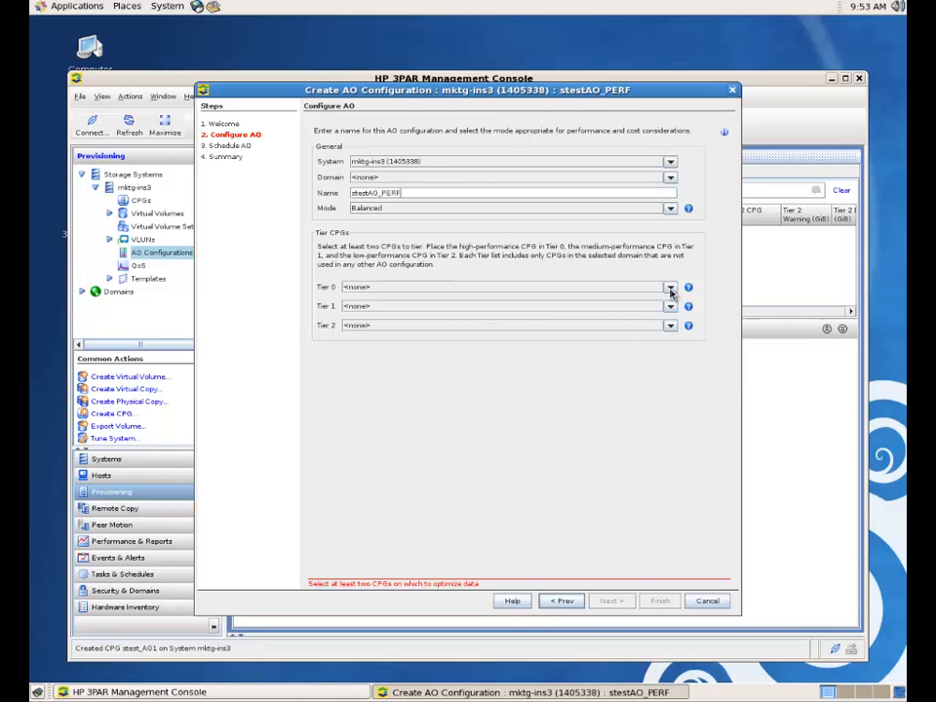
# - Assign stest_AO0 as the Tier 0 CPG and look through the CPGs for Tier 1
pyautogui.click(671, 285)
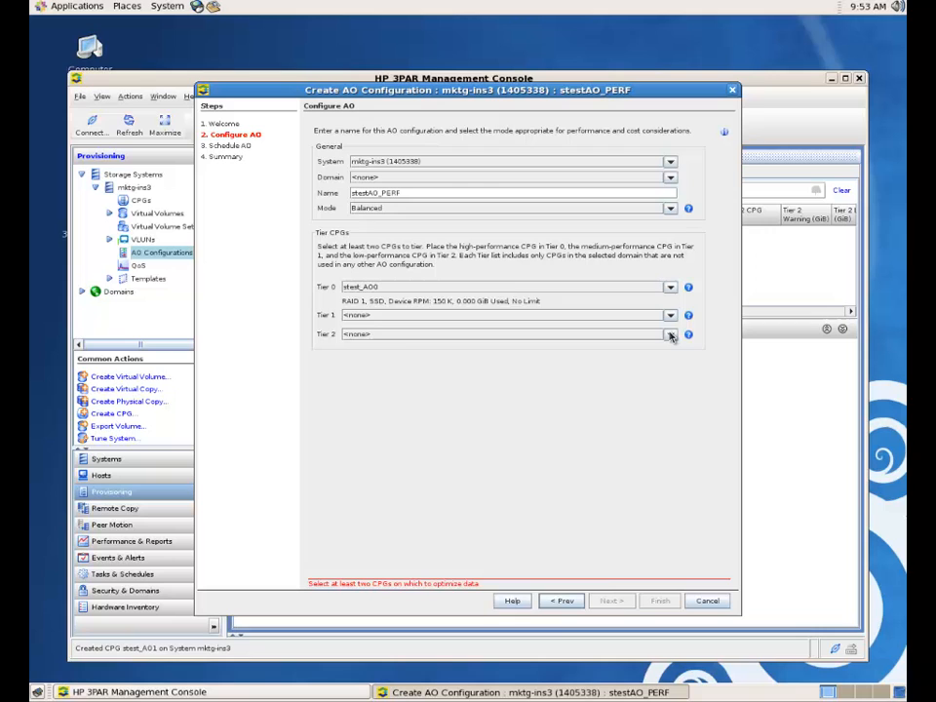
pyautogui.click(671, 316)
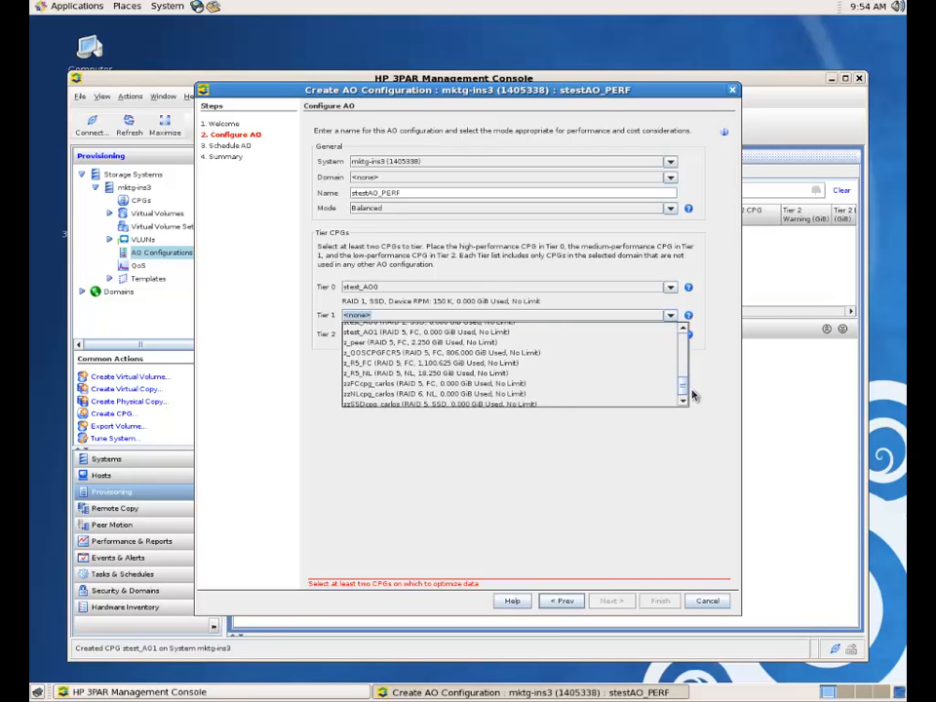
pyautogui.scroll(-3)
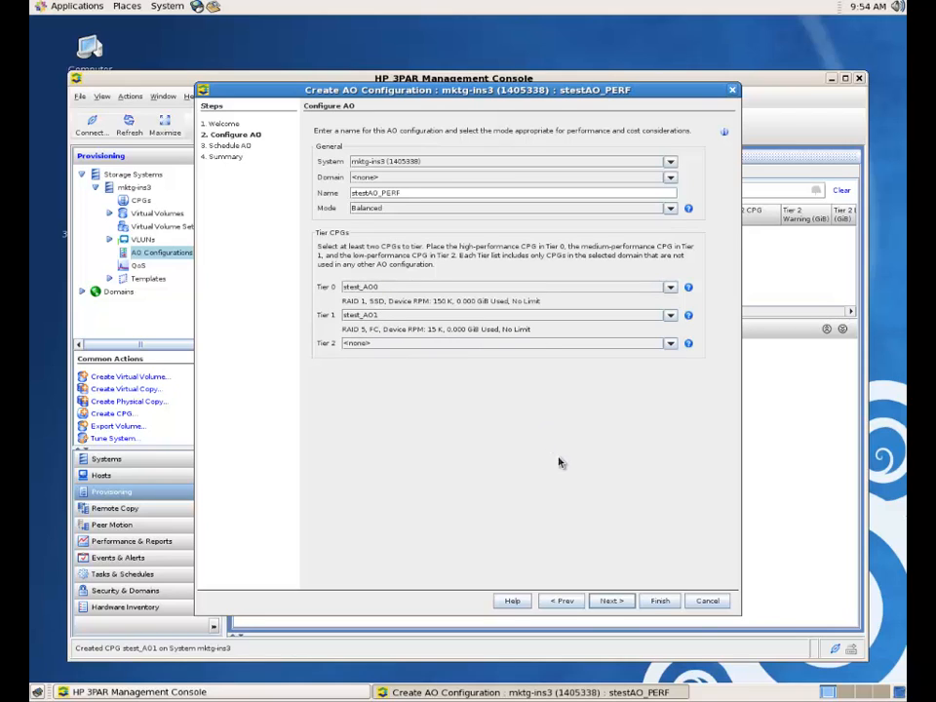
# - Enable scheduling the AO configuration with a new schedule and an 8-hour maximum run time
pyautogui.click(613, 601)
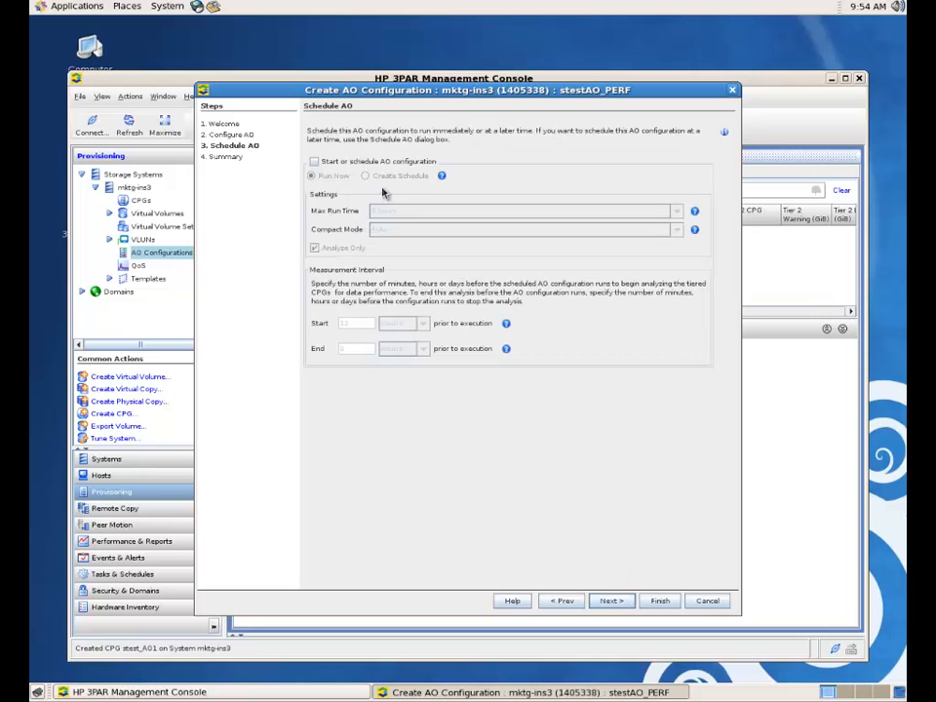
pyautogui.click(314, 160)
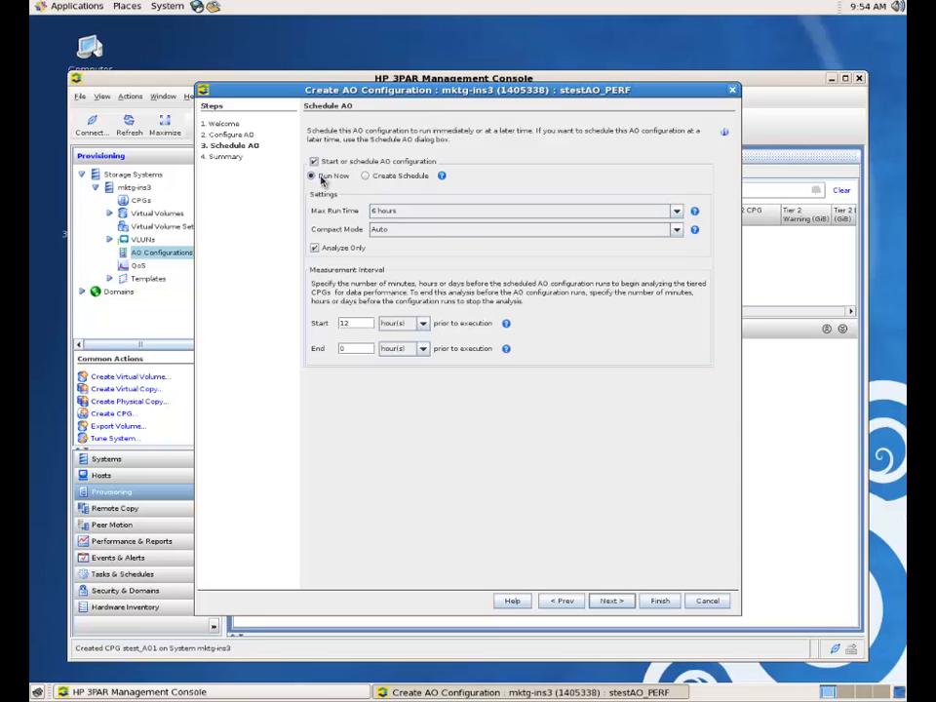
pyautogui.click(367, 176)
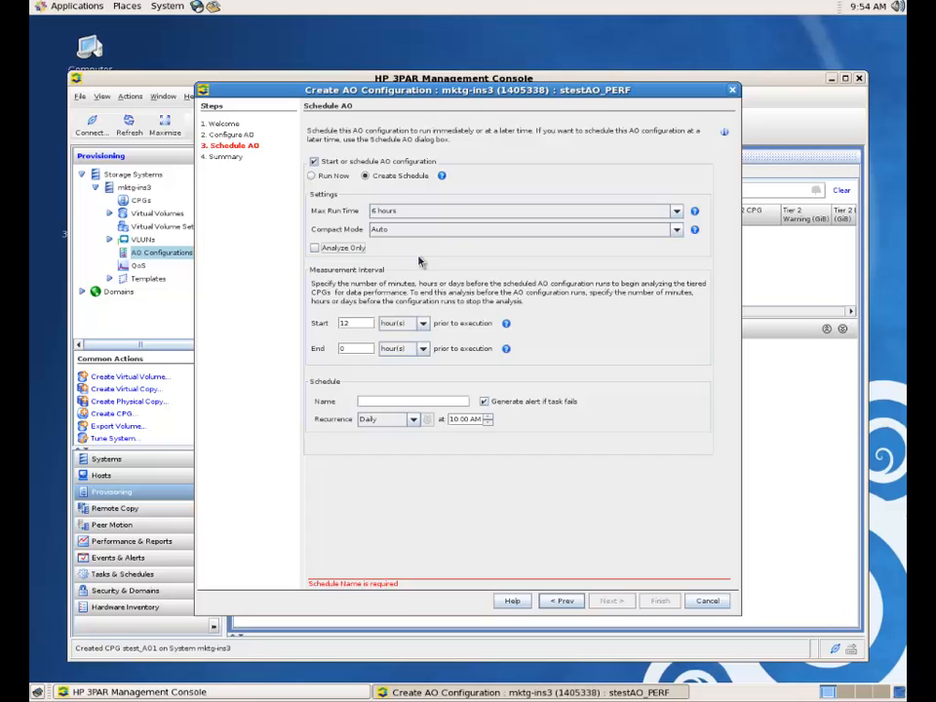
pyautogui.moveTo(400, 246)
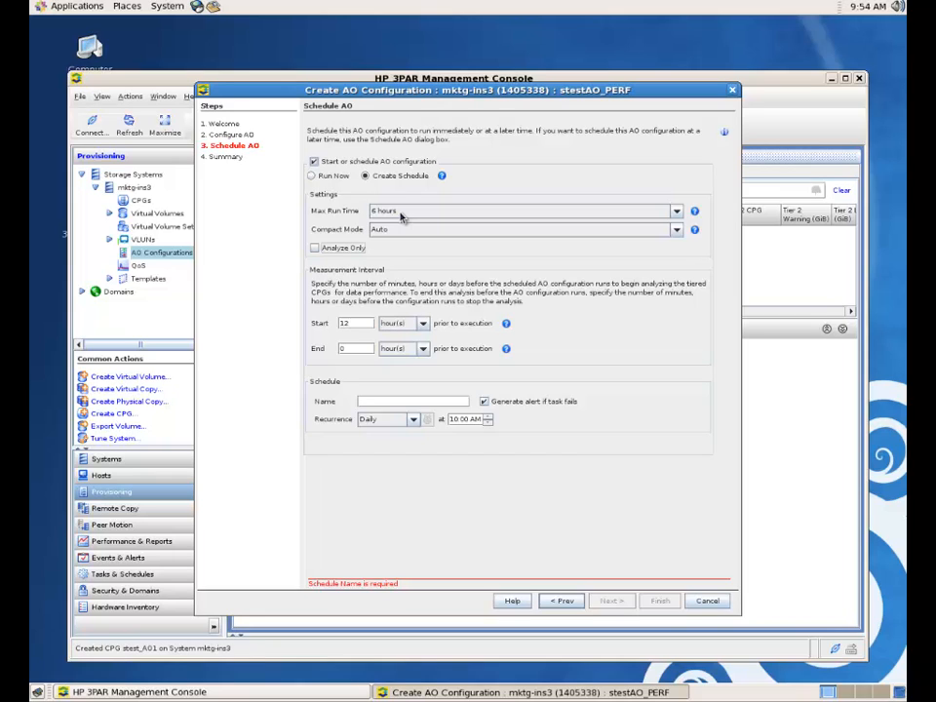
pyautogui.click(677, 211)
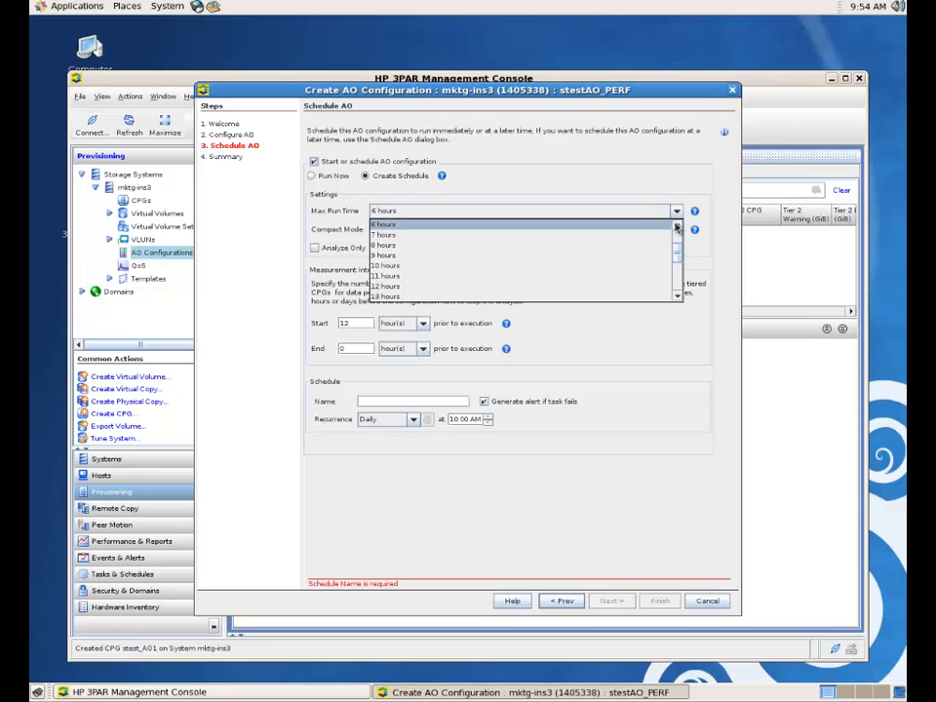
pyautogui.click(382, 224)
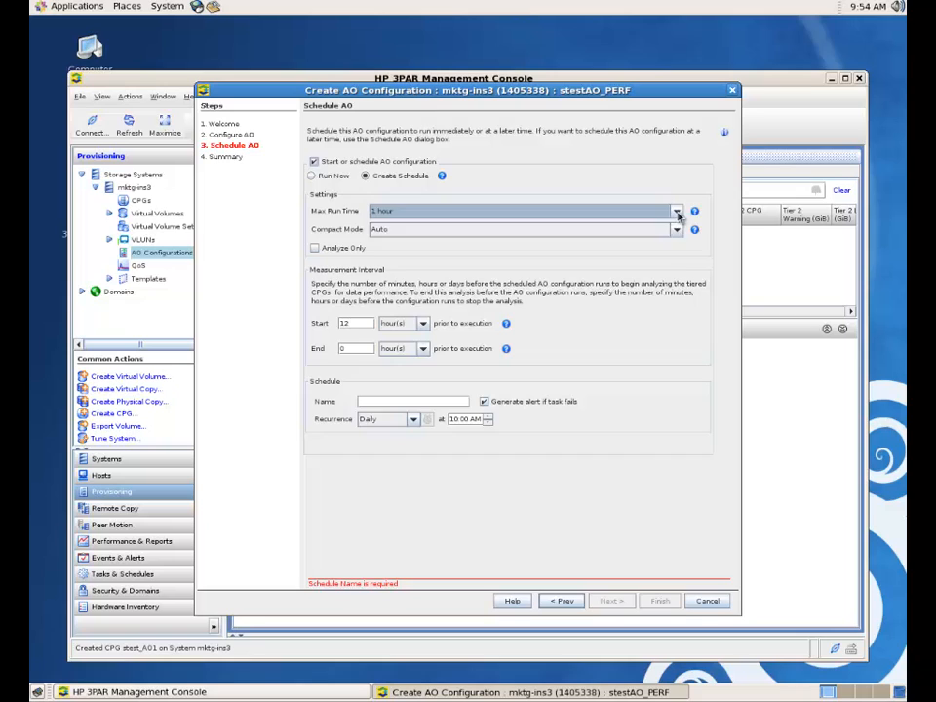
pyautogui.click(677, 210)
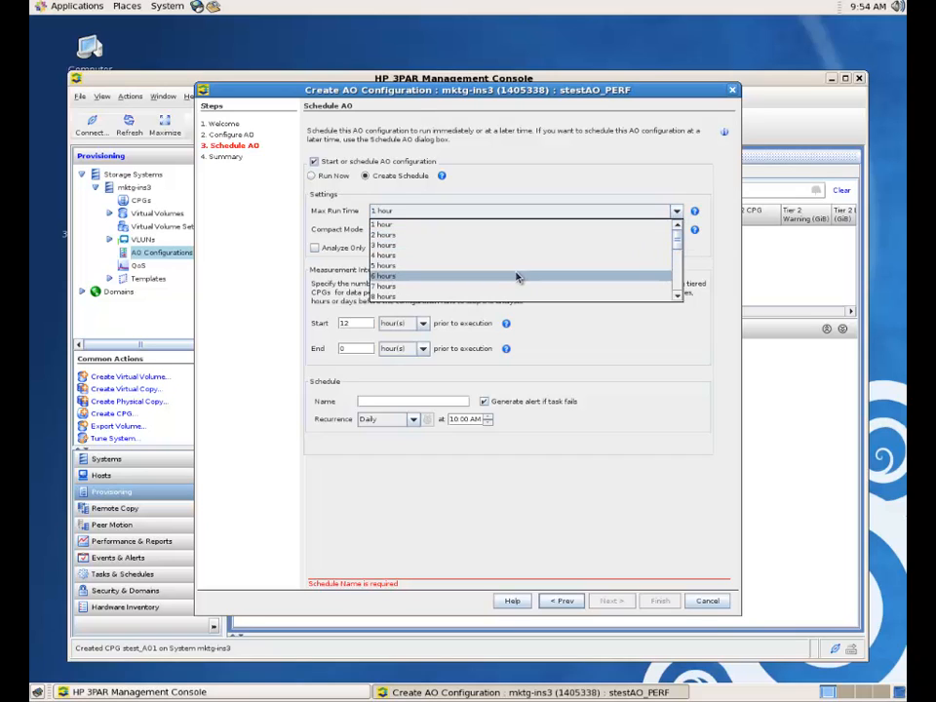
pyautogui.click(382, 275)
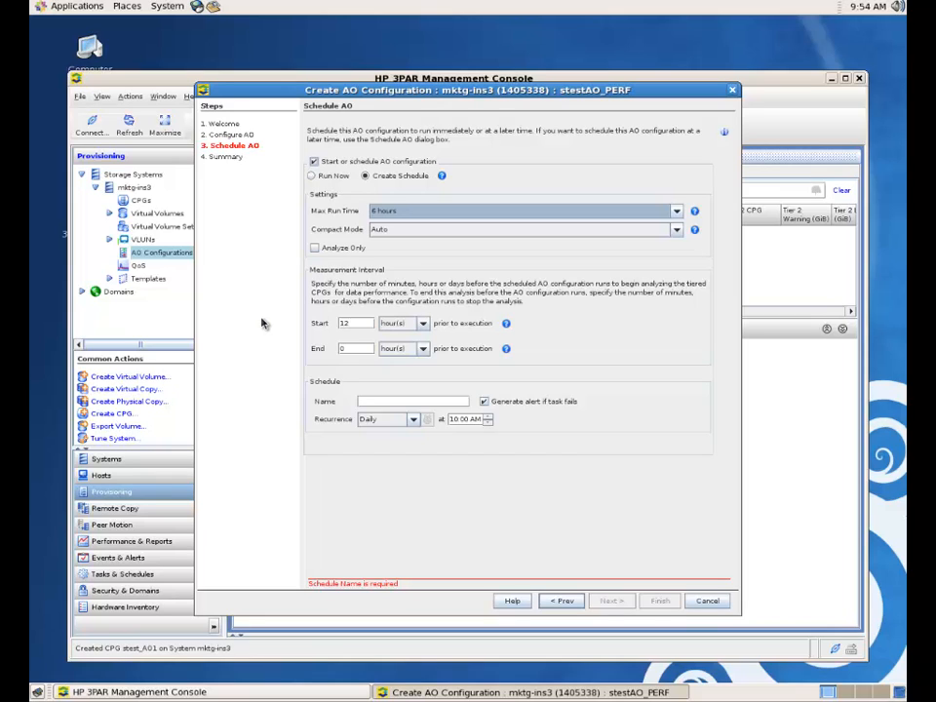
pyautogui.moveTo(407, 392)
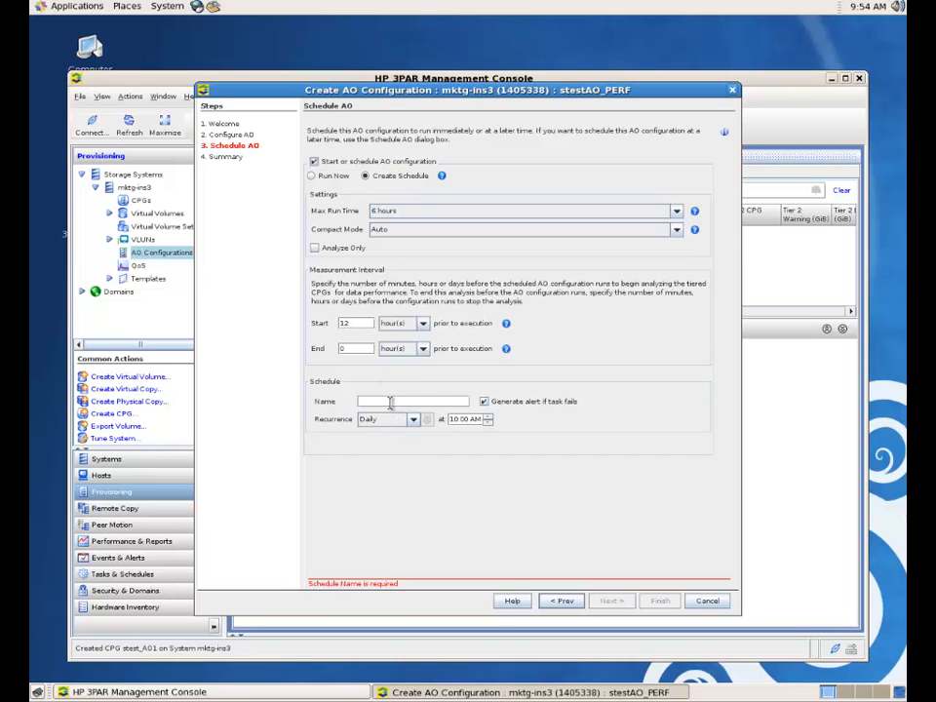
# - Name the schedule stestSCHED
pyautogui.write('stest')
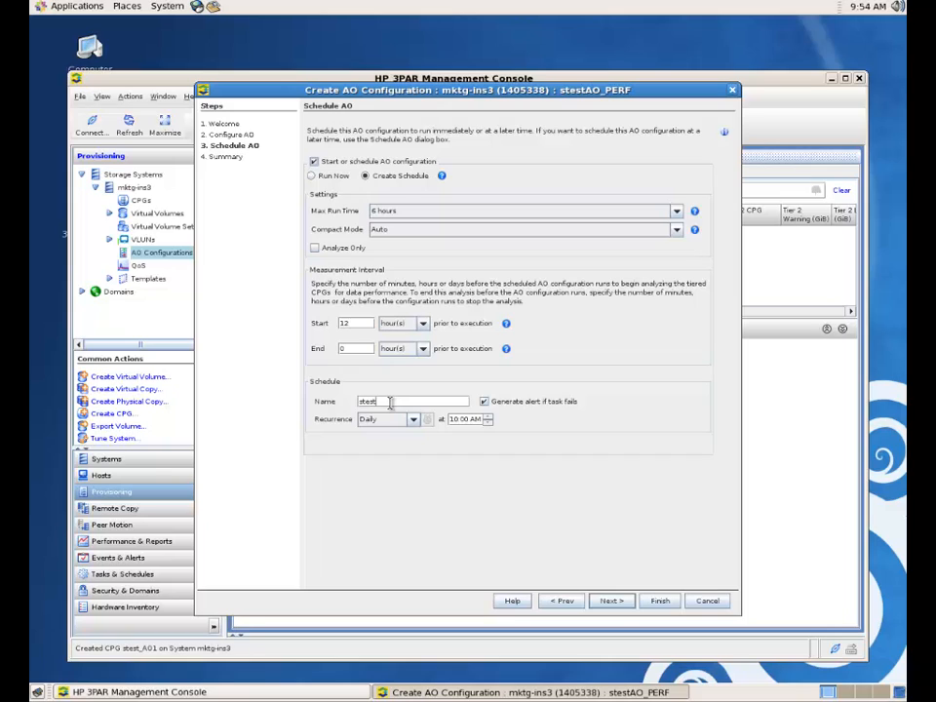
pyautogui.write('SCHED0')
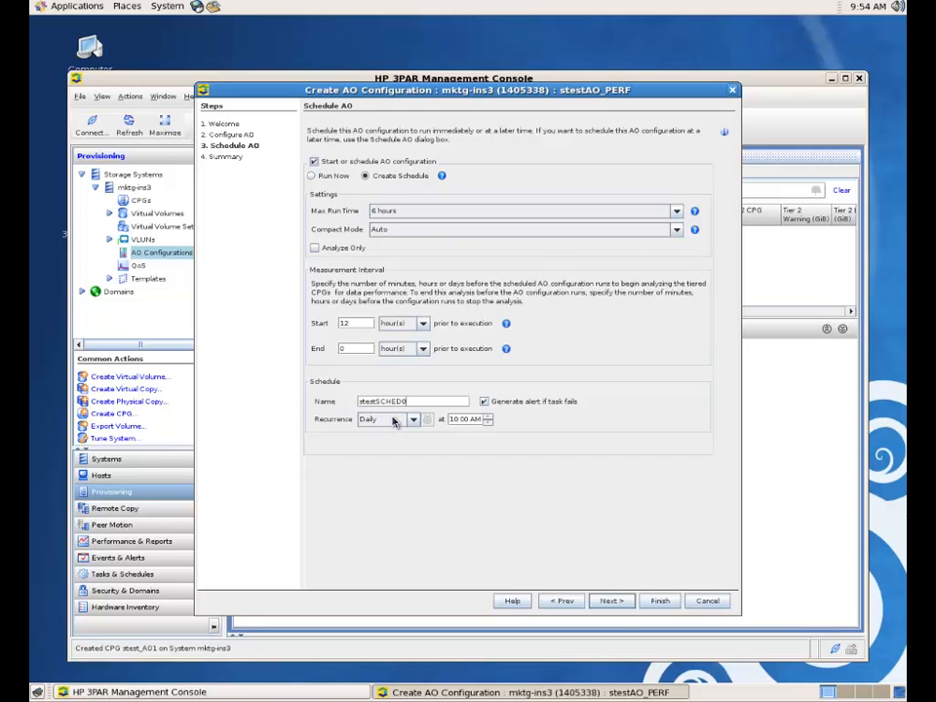
# - Define an advanced recurrence on weekdays only, dropping Sunday and Saturday
pyautogui.click(412, 418)
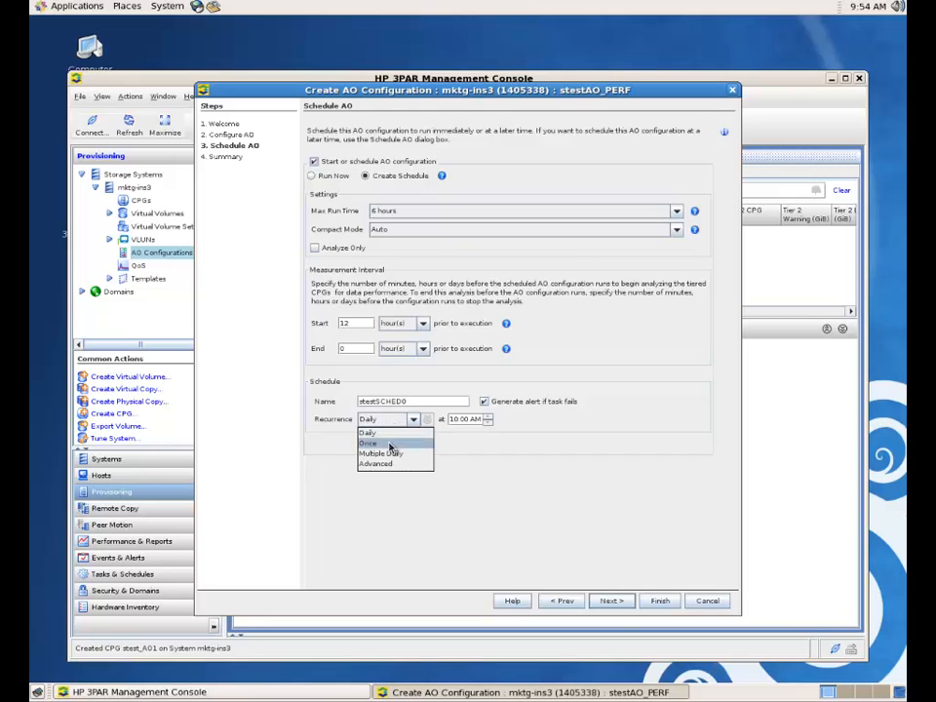
pyautogui.click(374, 464)
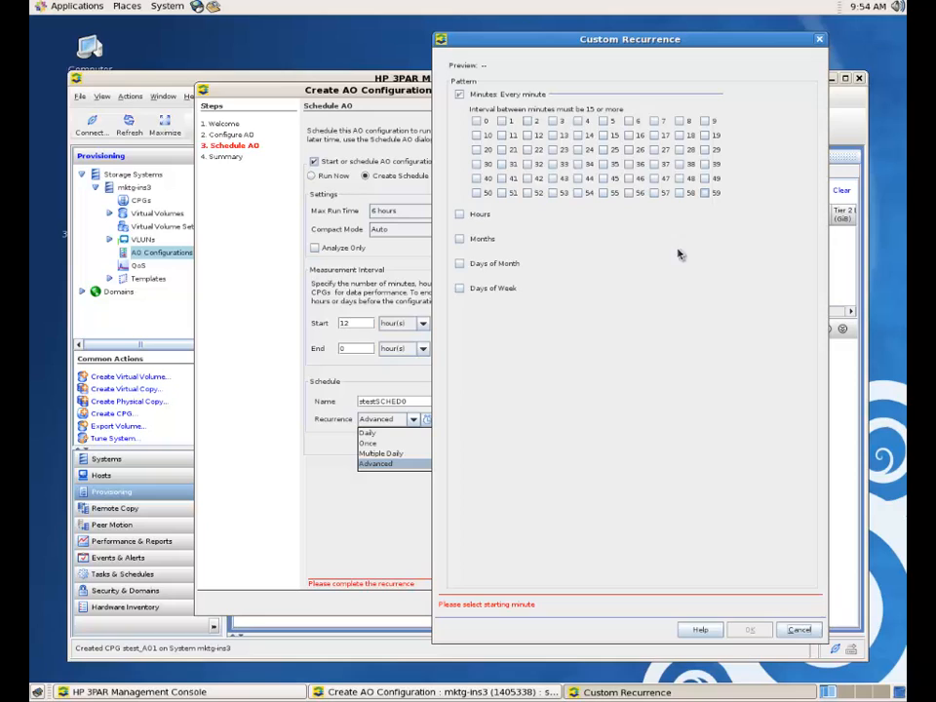
pyautogui.moveTo(534, 330)
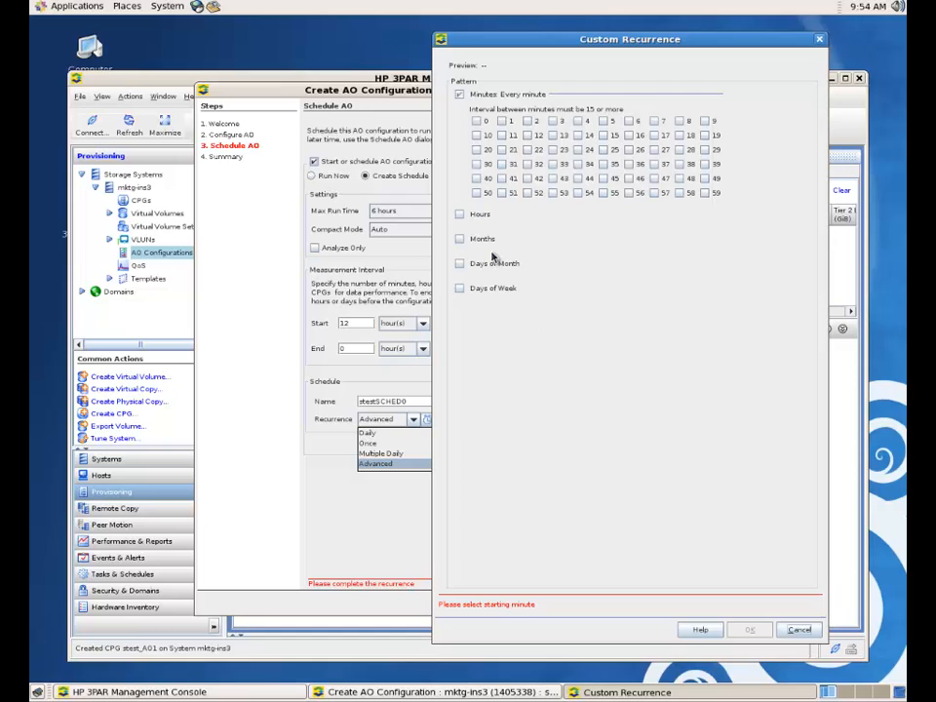
pyautogui.moveTo(500, 277)
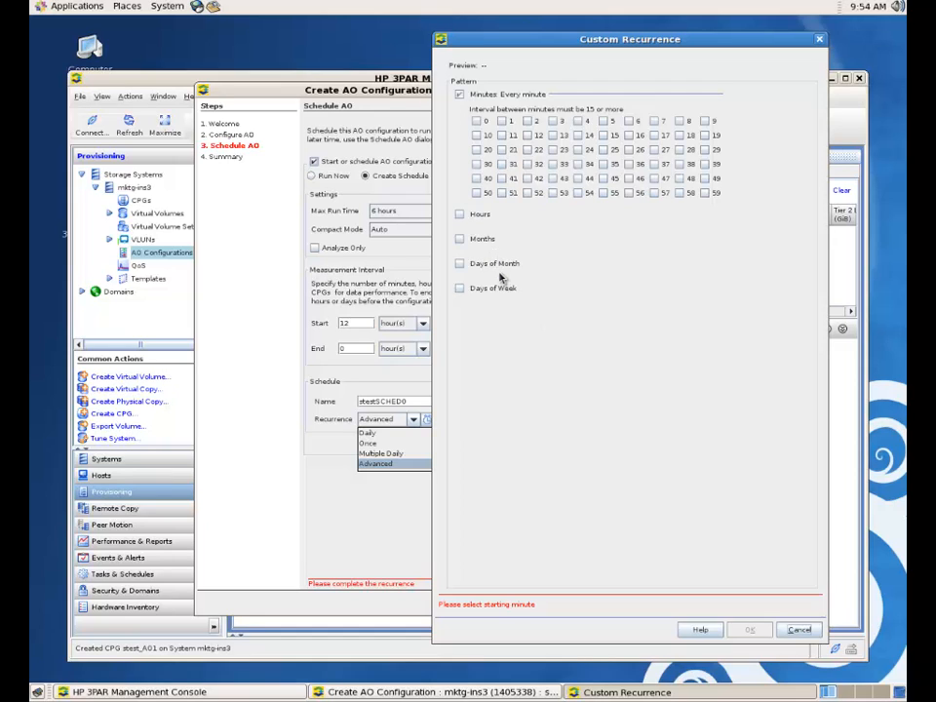
pyautogui.moveTo(492, 271)
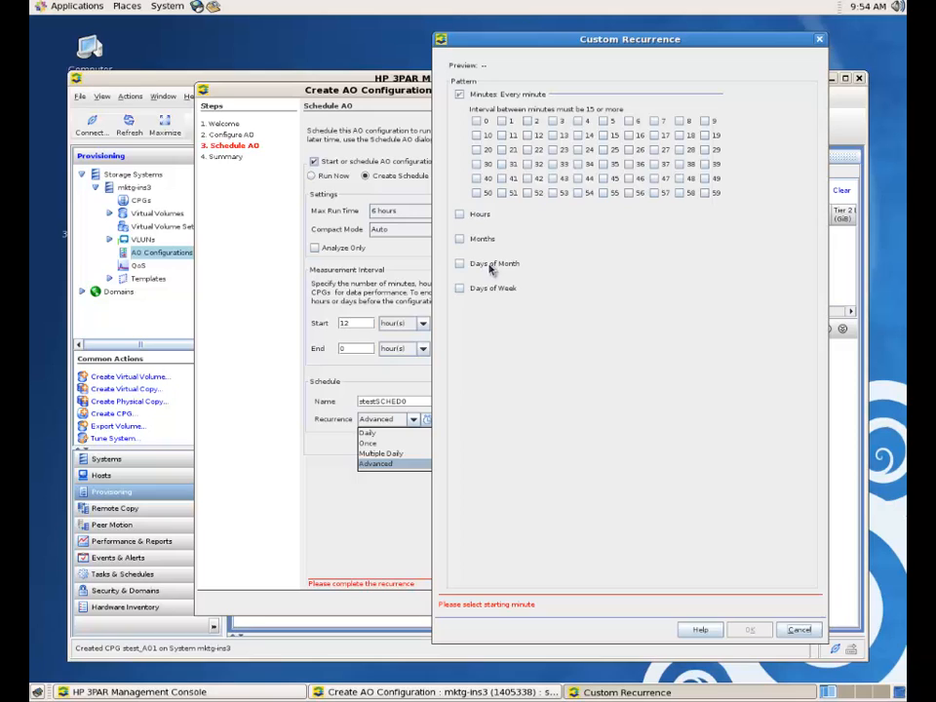
pyautogui.click(460, 289)
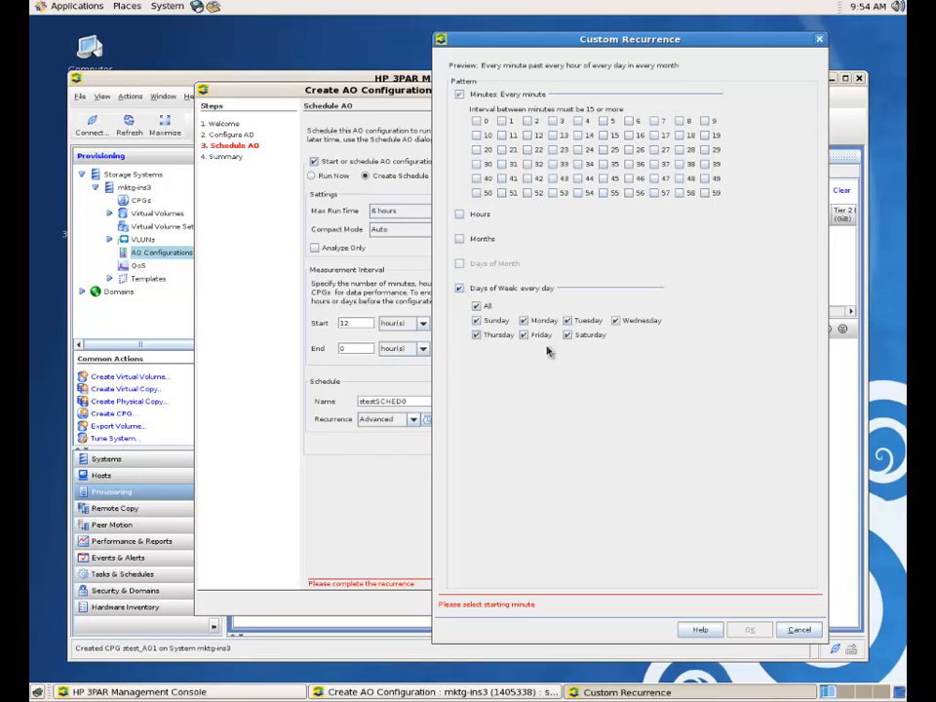
pyautogui.click(476, 306)
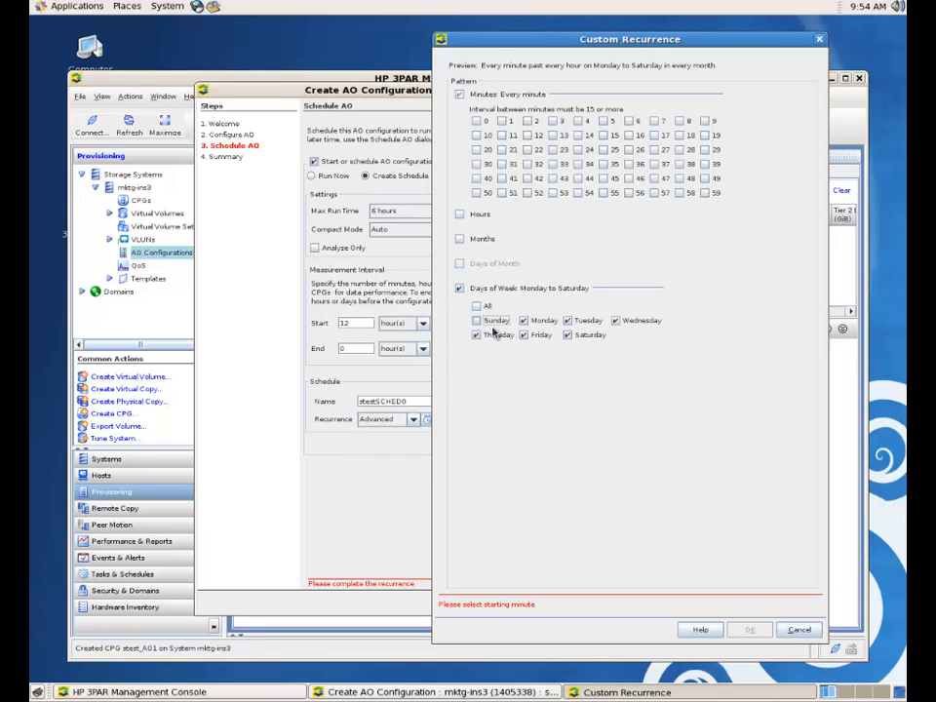
pyautogui.click(566, 335)
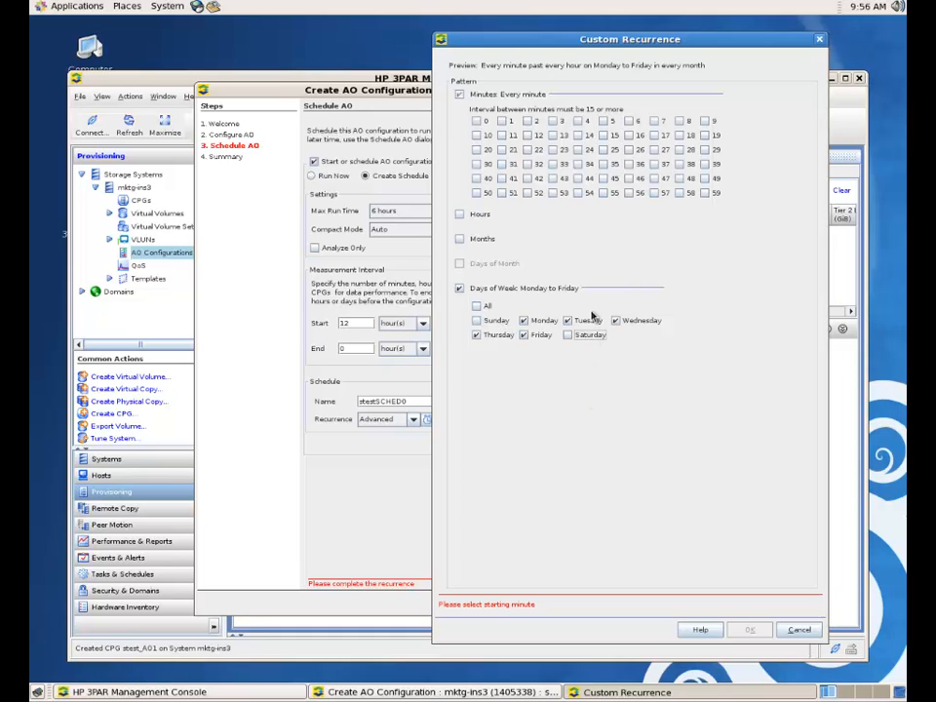
# - Set the run time to 21:00 (minute 0, 9 PM after trying 6 PM) and accept the custom recurrence
pyautogui.click(476, 121)
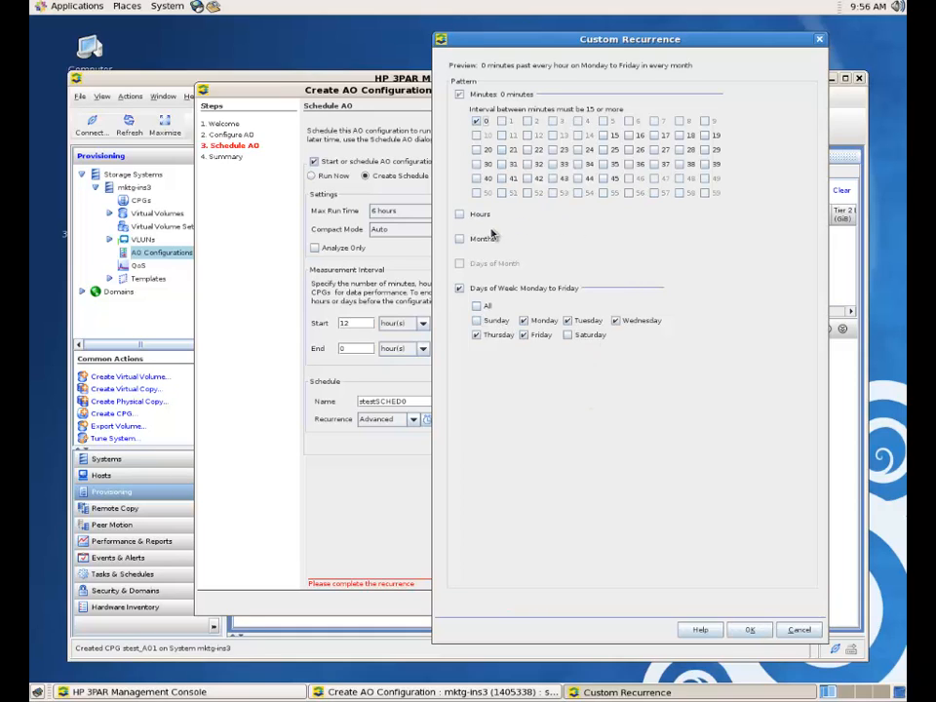
pyautogui.click(460, 212)
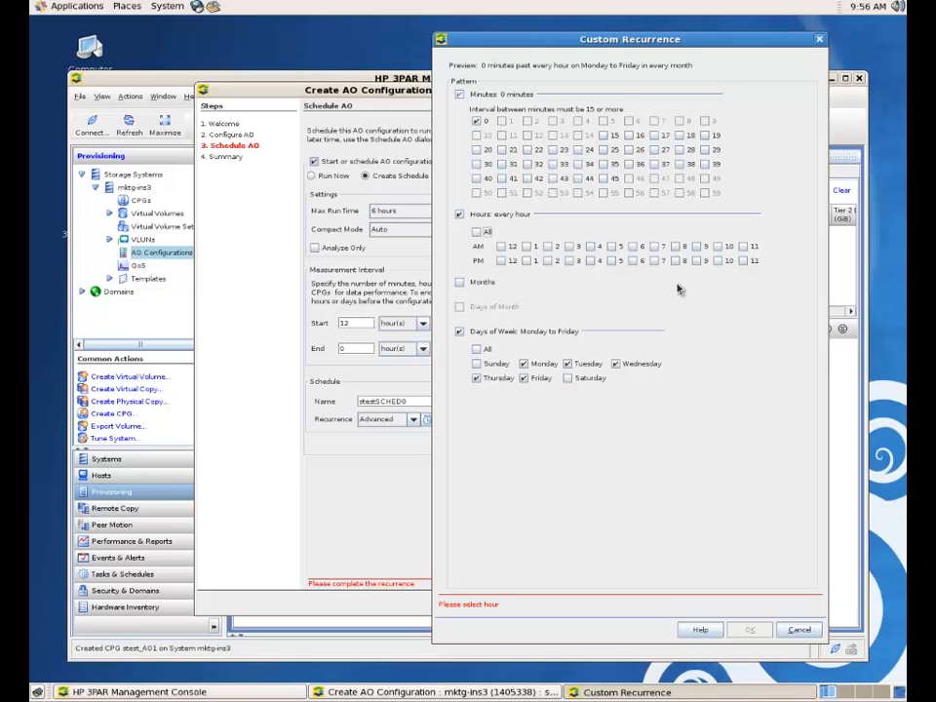
pyautogui.moveTo(675, 289)
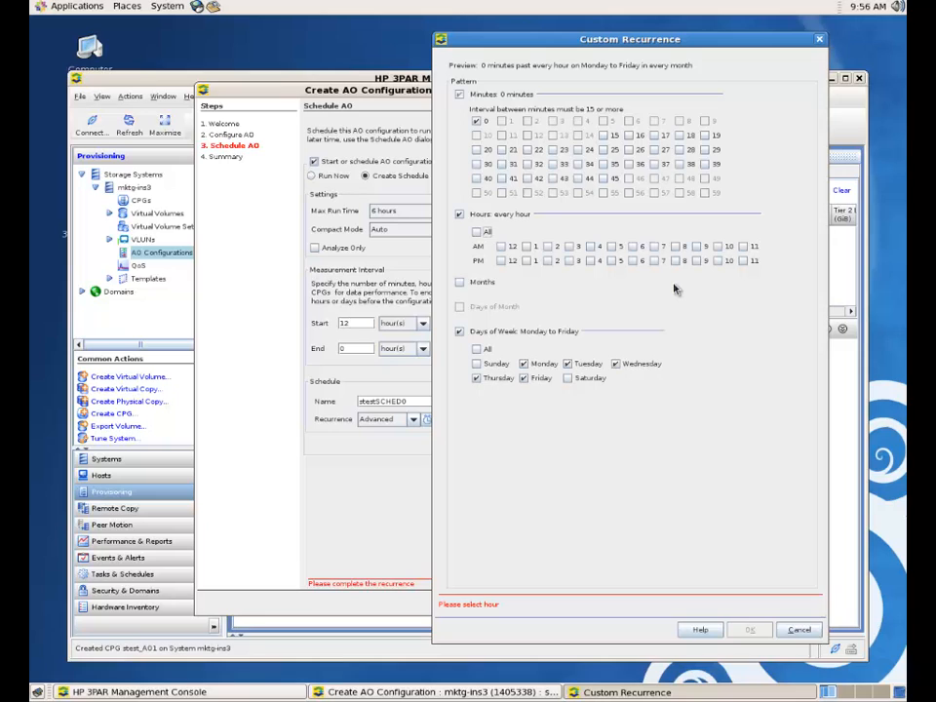
pyautogui.moveTo(667, 265)
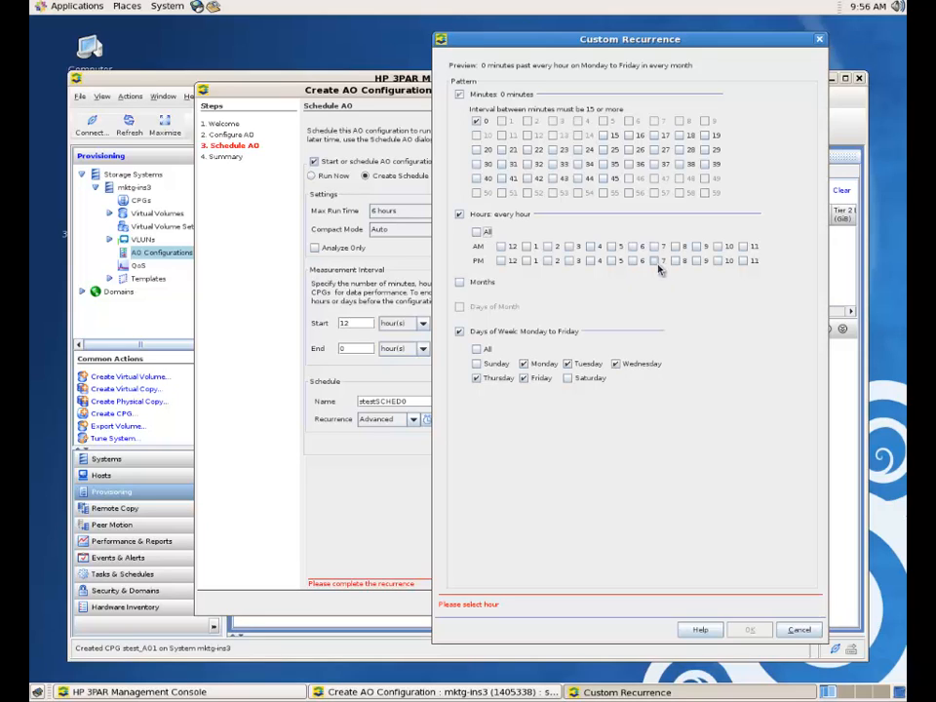
pyautogui.click(663, 262)
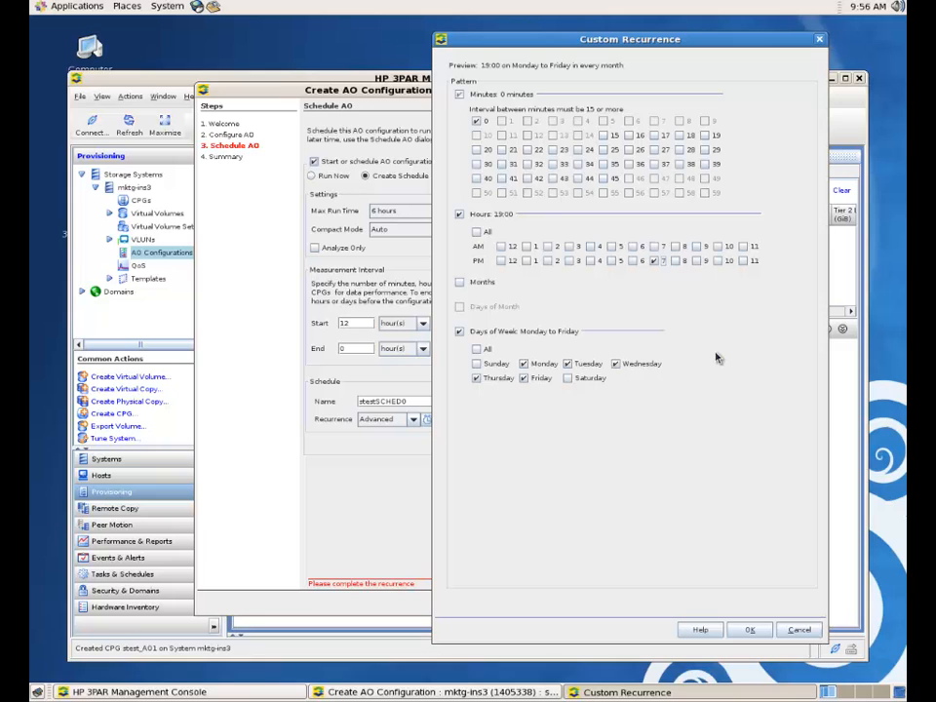
pyautogui.moveTo(421, 223)
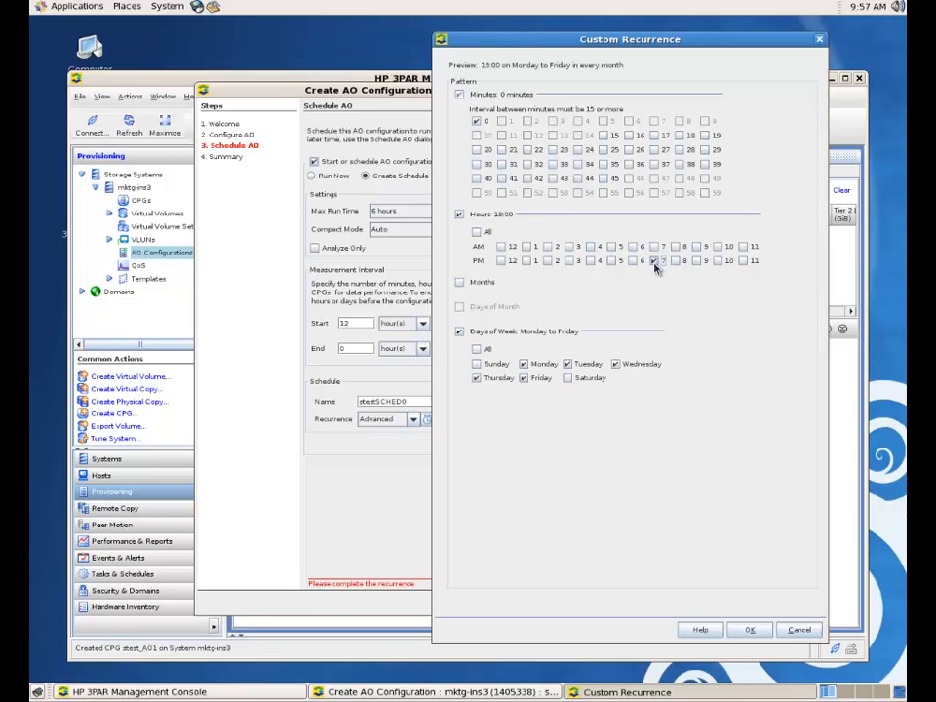
pyautogui.click(655, 262)
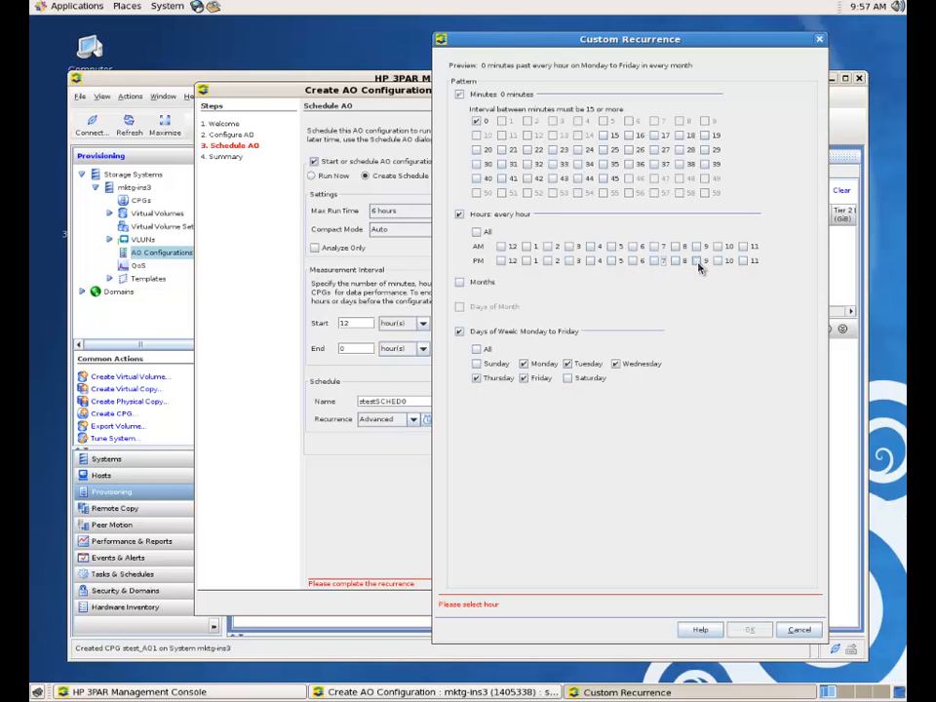
pyautogui.click(698, 261)
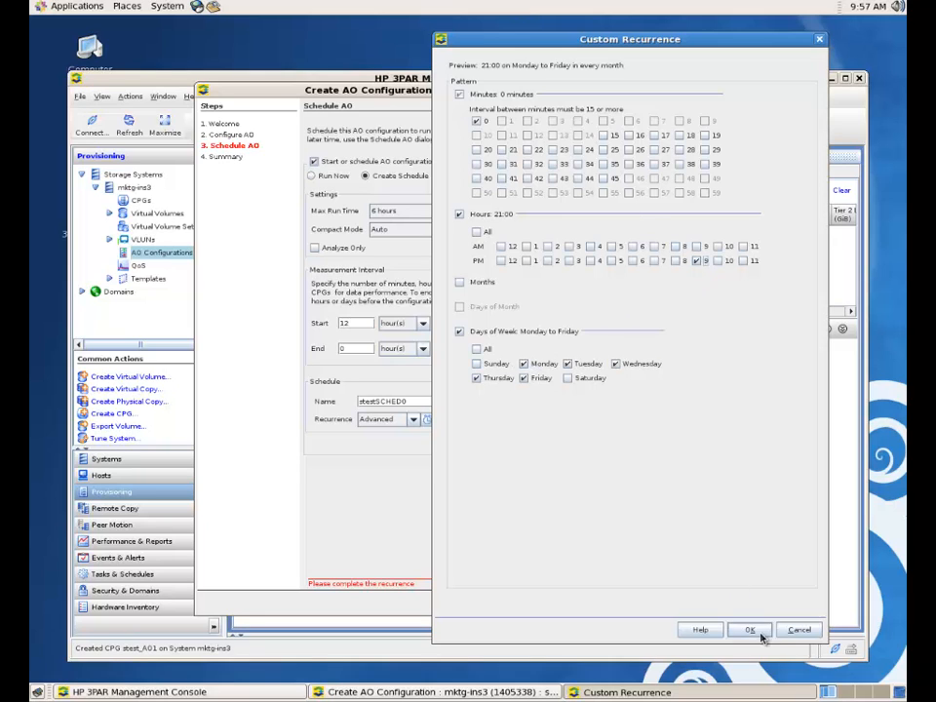
pyautogui.click(749, 628)
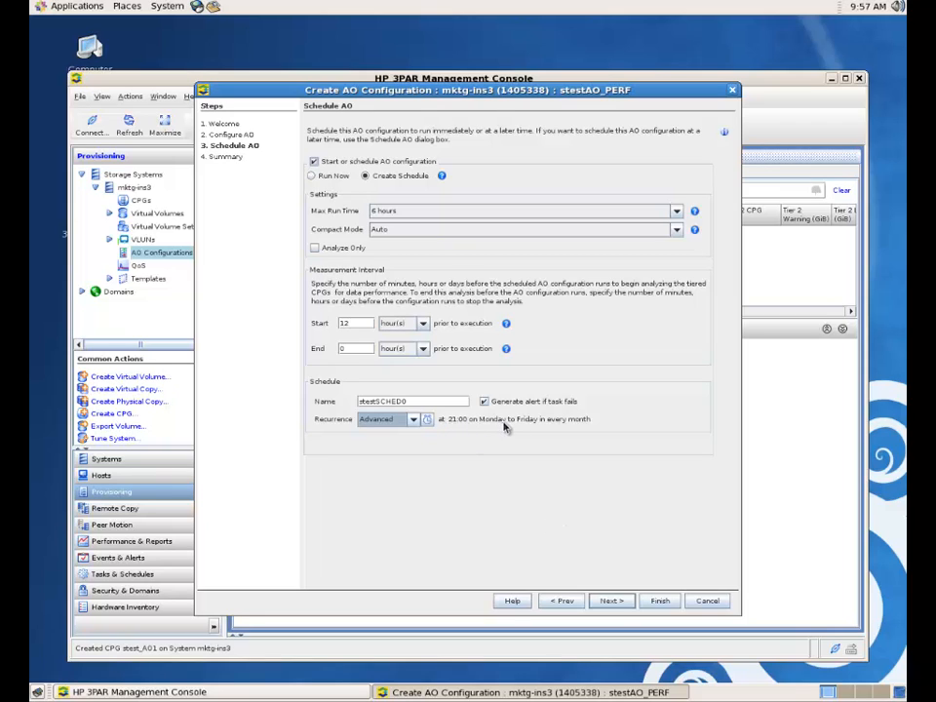
pyautogui.moveTo(597, 427)
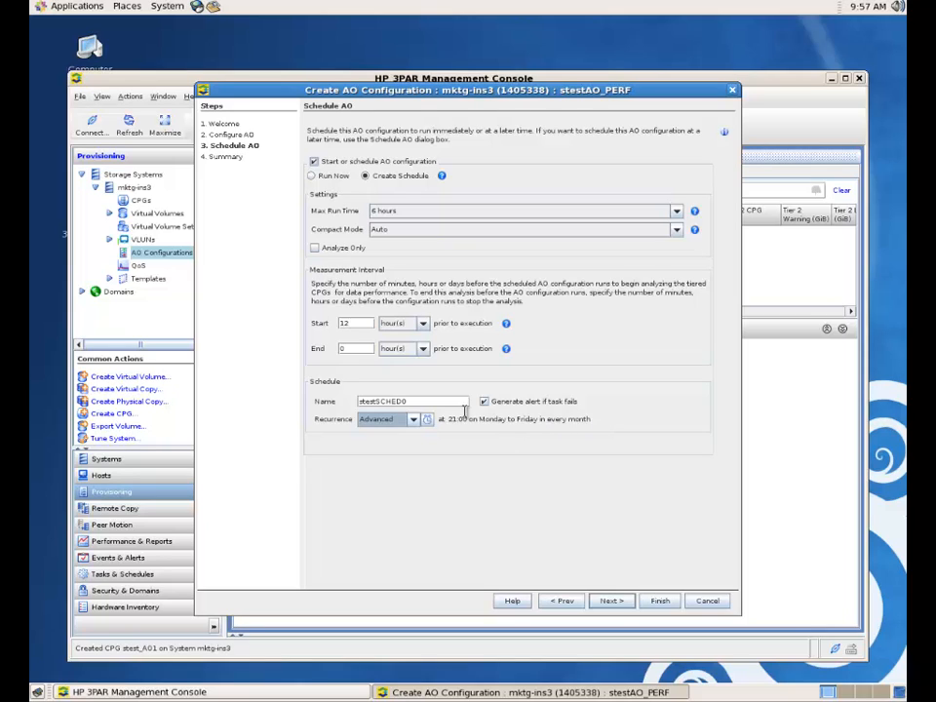
pyautogui.moveTo(507, 456)
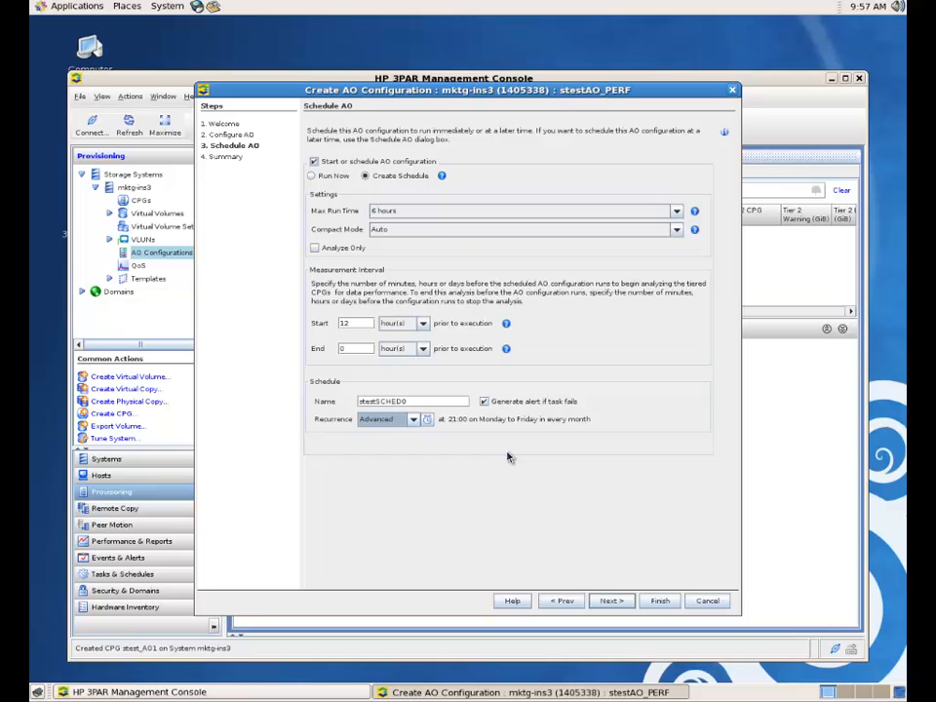
pyautogui.moveTo(507, 446)
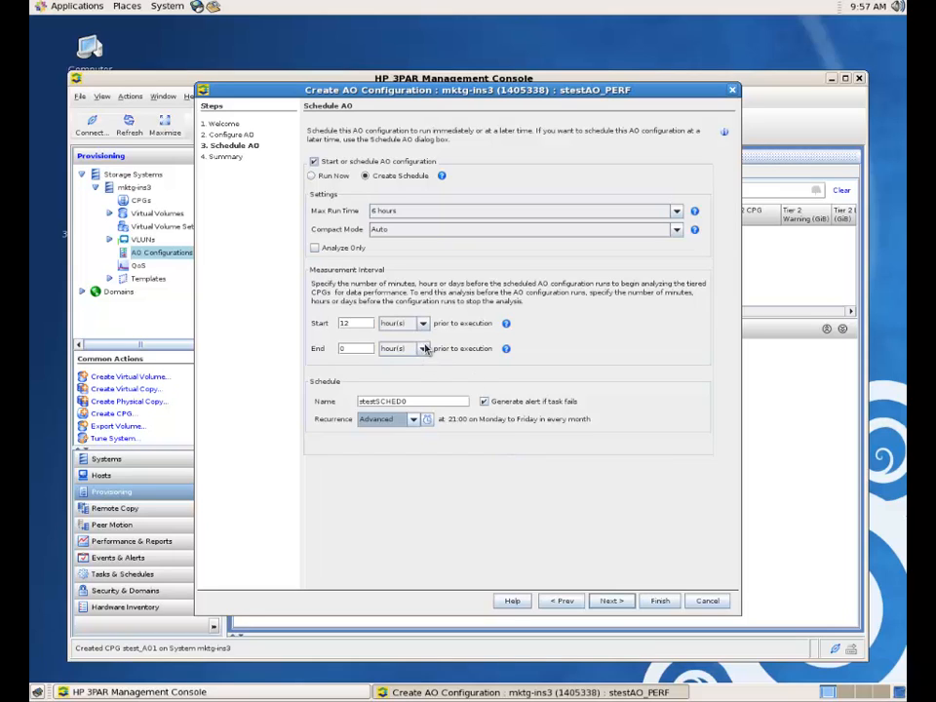
pyautogui.moveTo(390, 554)
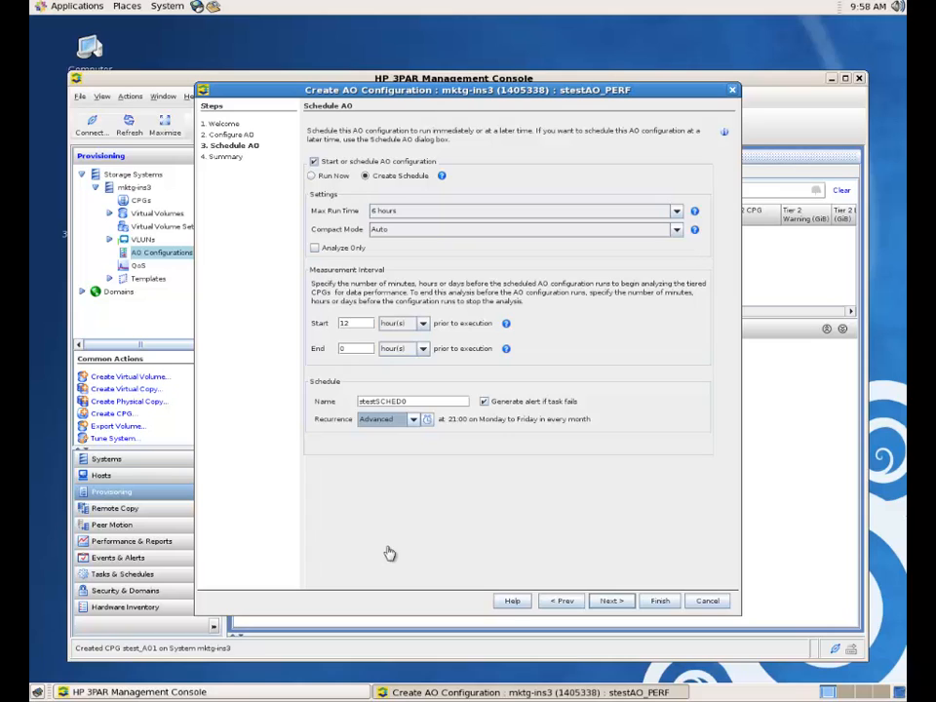
pyautogui.moveTo(620, 503)
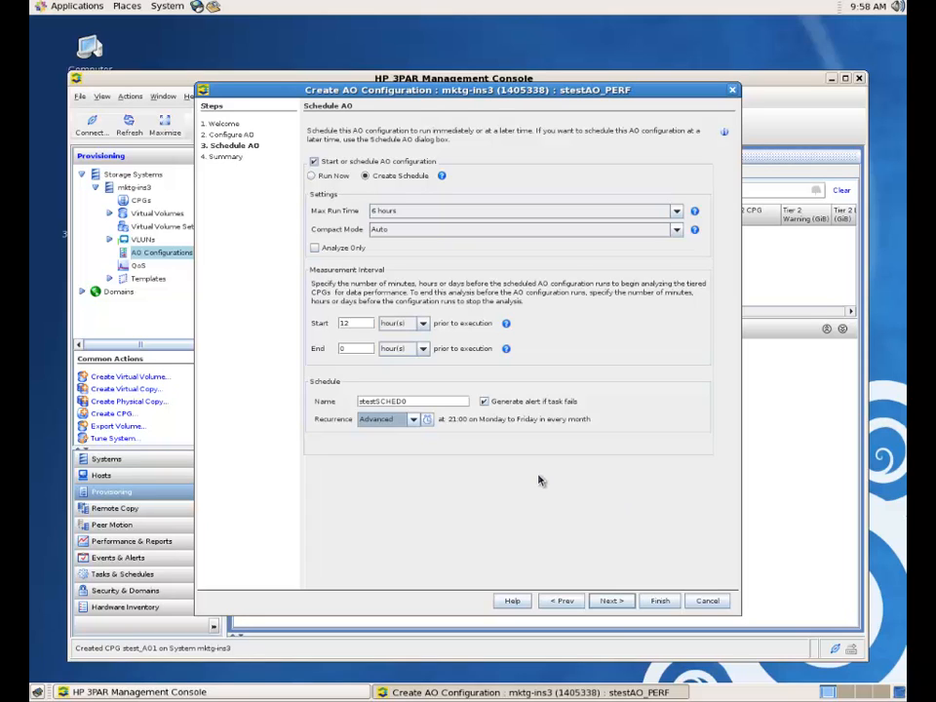
pyautogui.moveTo(456, 427)
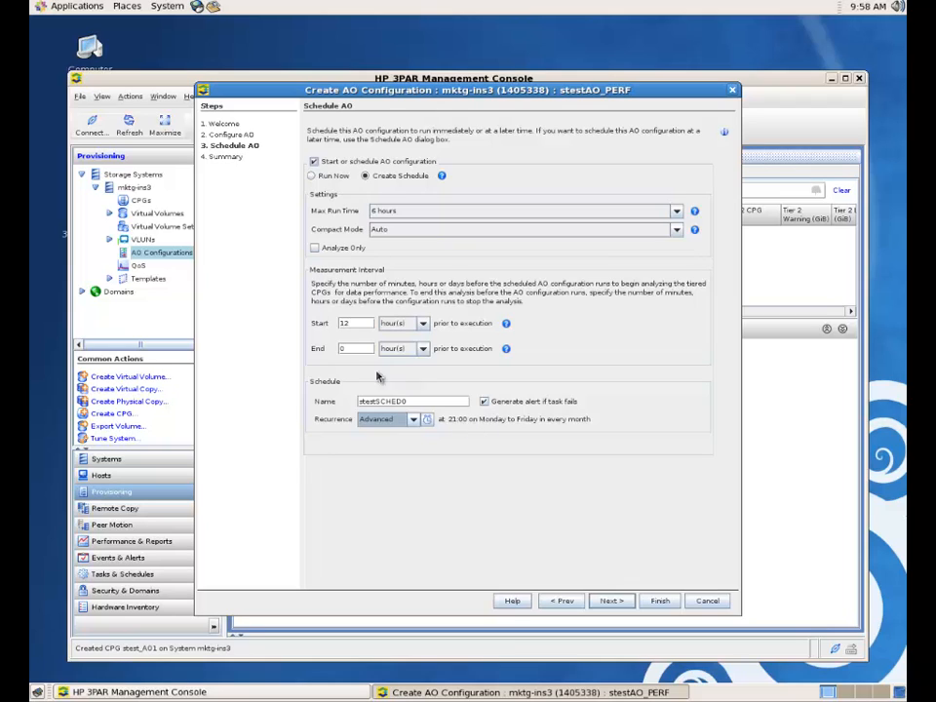
pyautogui.moveTo(452, 431)
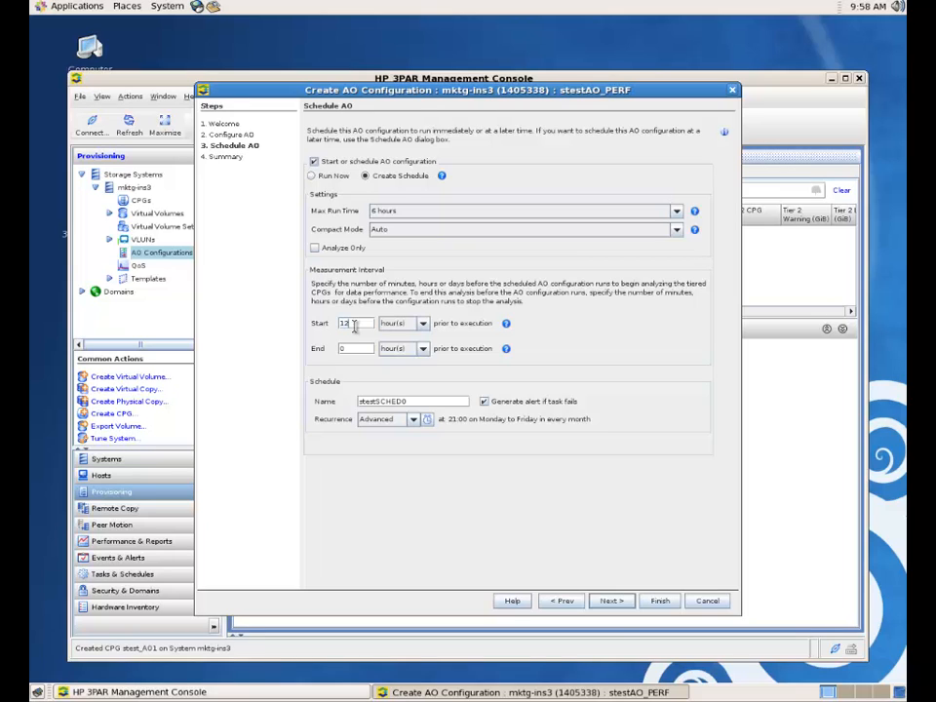
# - Set the measurement interval to start 15 hours and end 3 hours before execution
pyautogui.write('12')
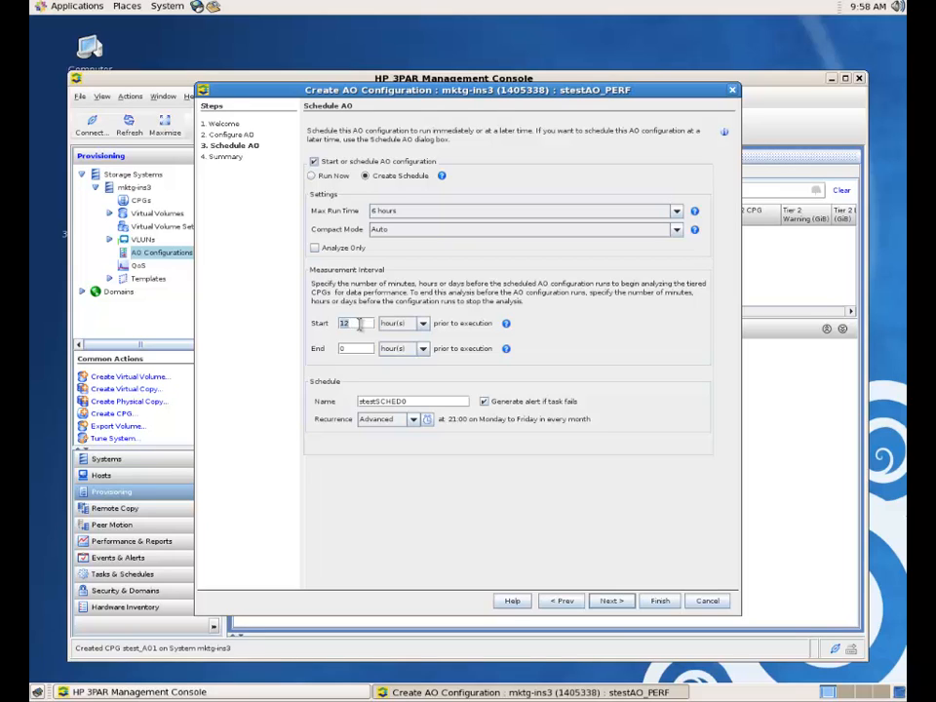
pyautogui.write('15')
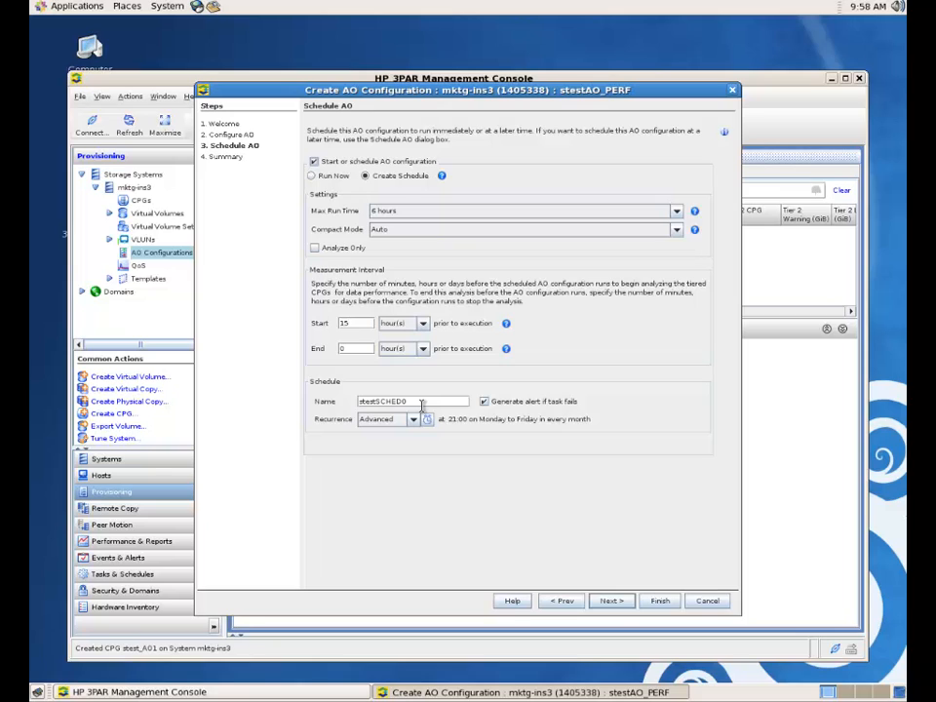
pyautogui.moveTo(421, 390)
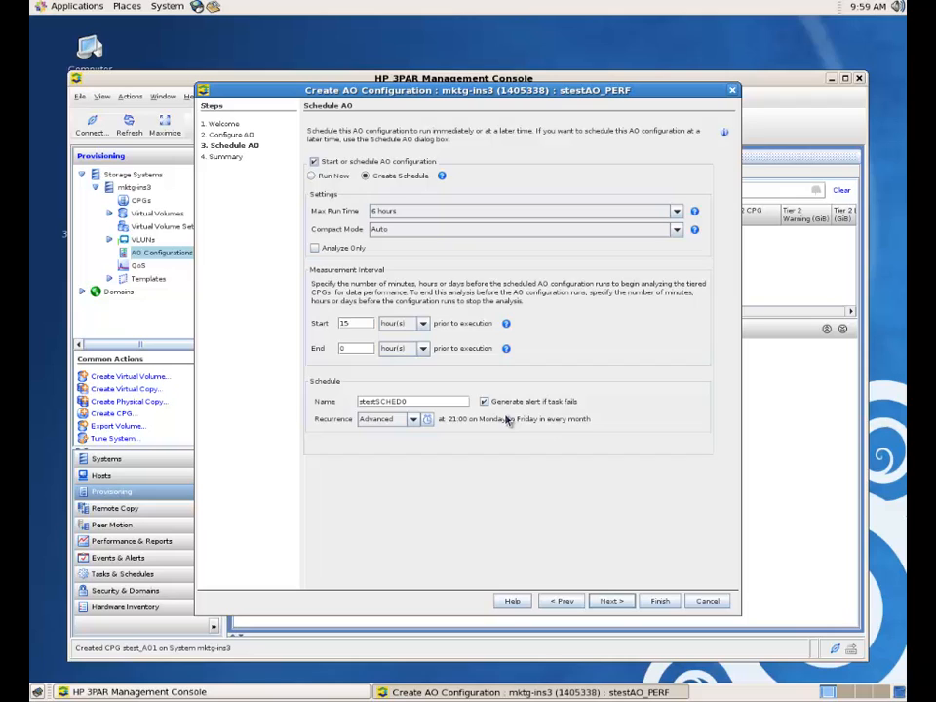
pyautogui.click(355, 324)
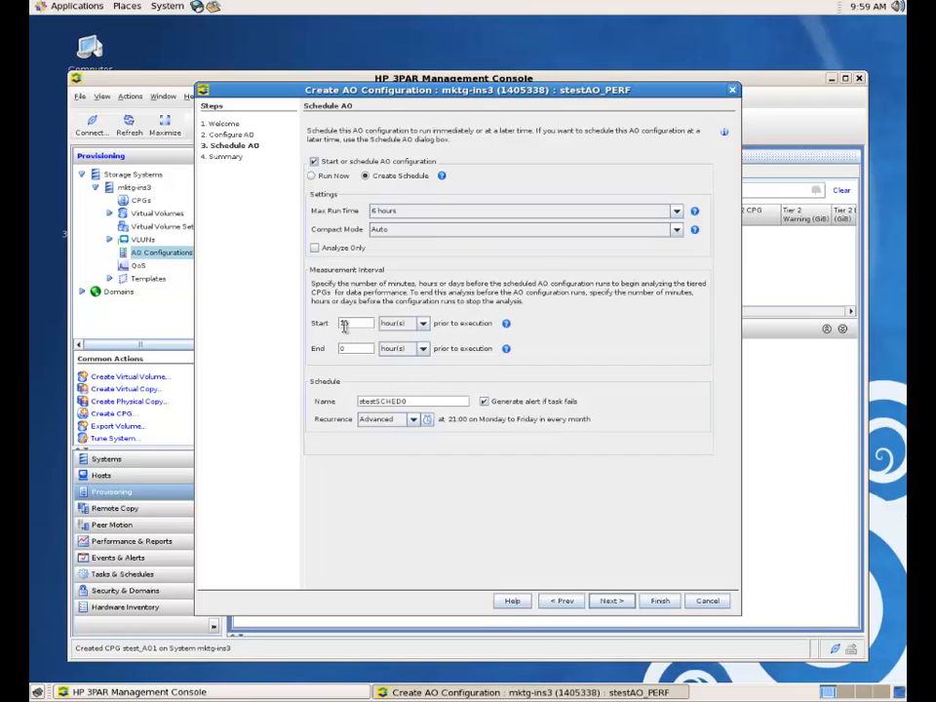
pyautogui.write('15')
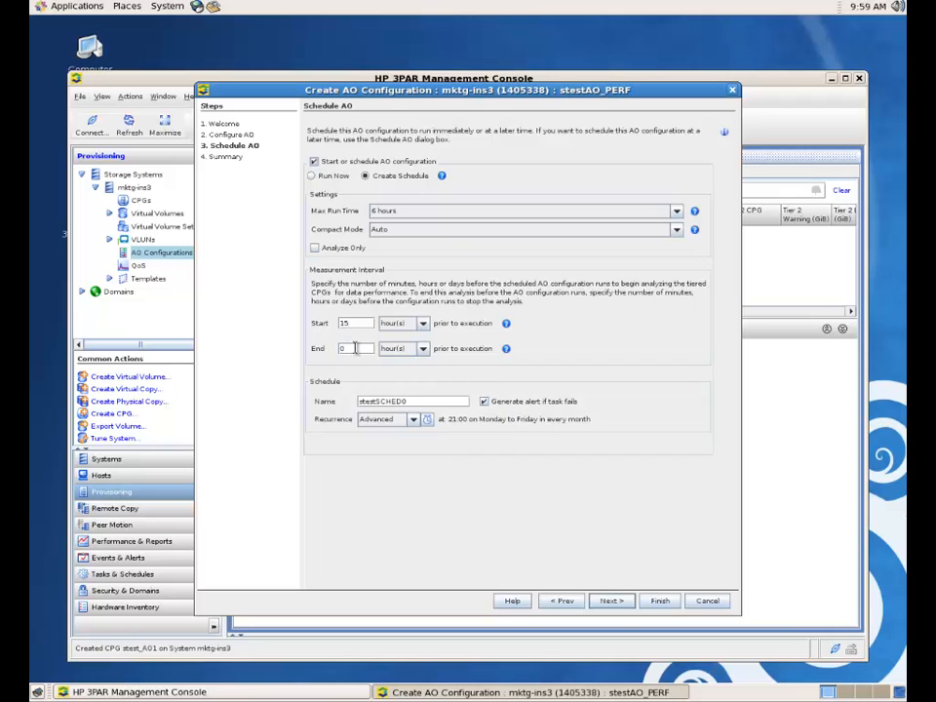
pyautogui.click(355, 347)
pyautogui.write('3')
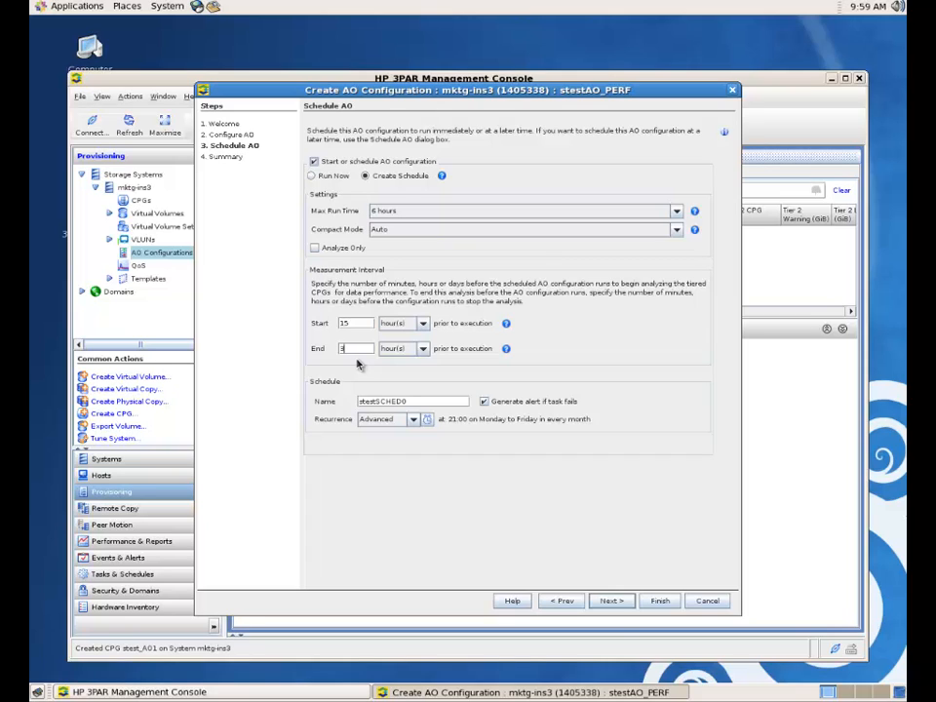
pyautogui.moveTo(472, 426)
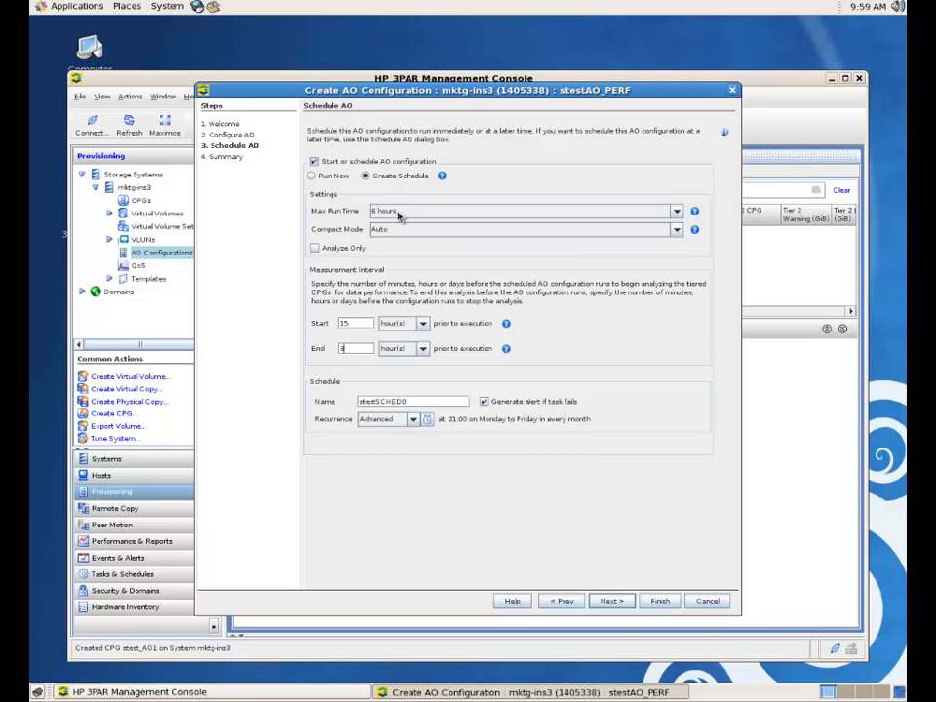
# - Limit the scheduled AO run to a 7-hour maximum run time
pyautogui.click(675, 210)
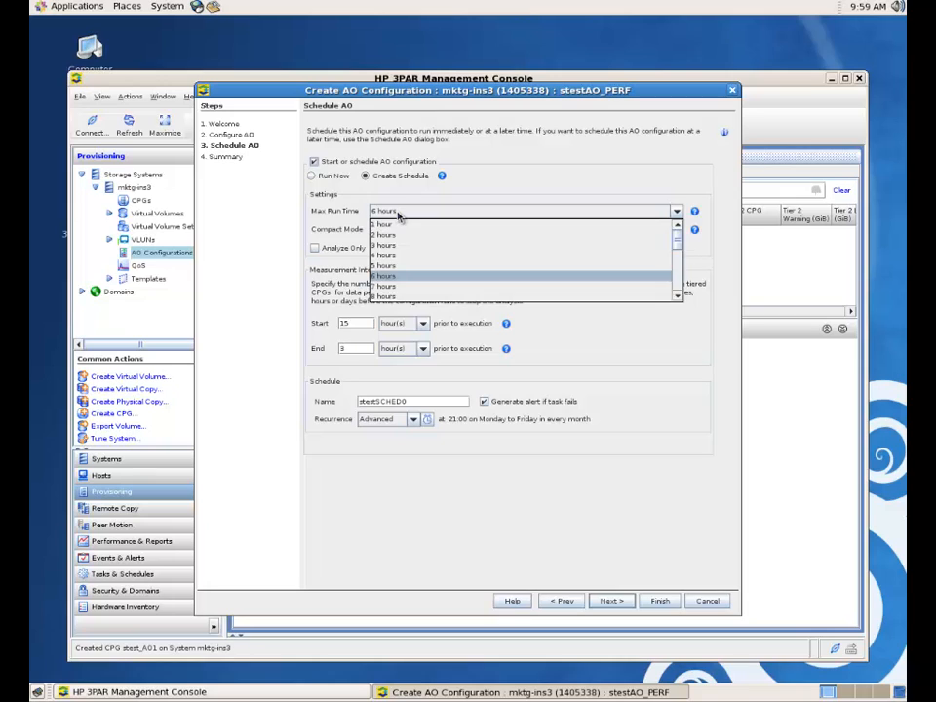
pyautogui.click(386, 285)
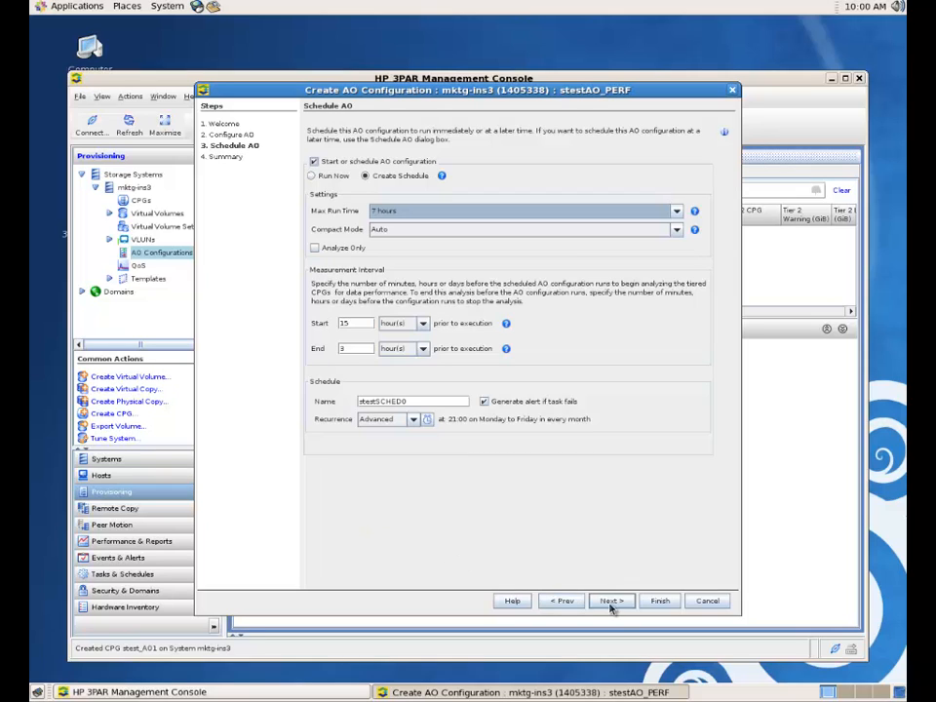
pyautogui.moveTo(593, 348)
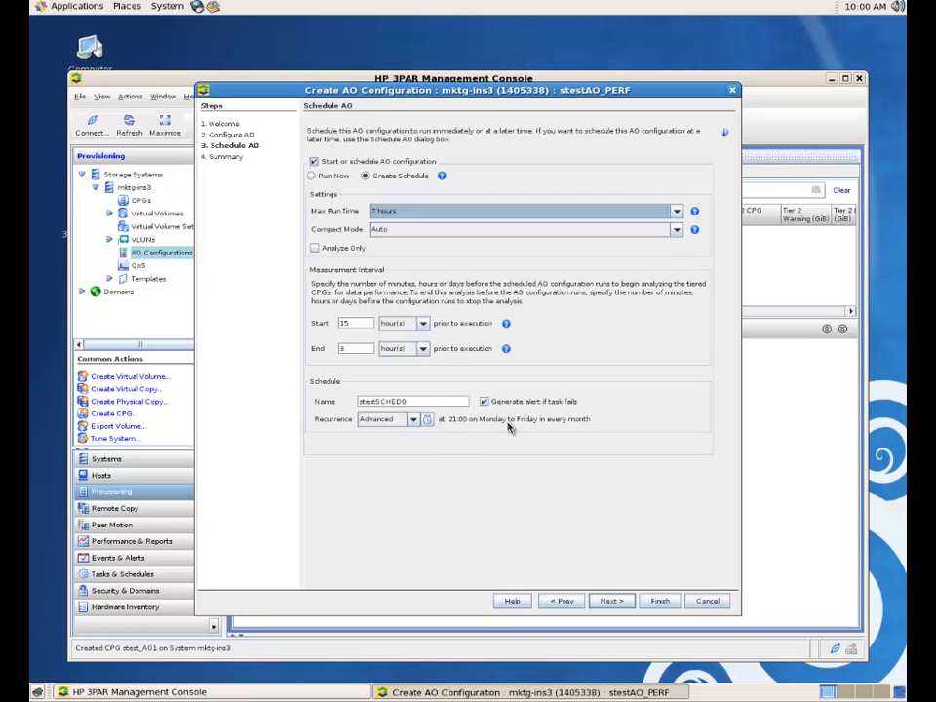
pyautogui.moveTo(576, 422)
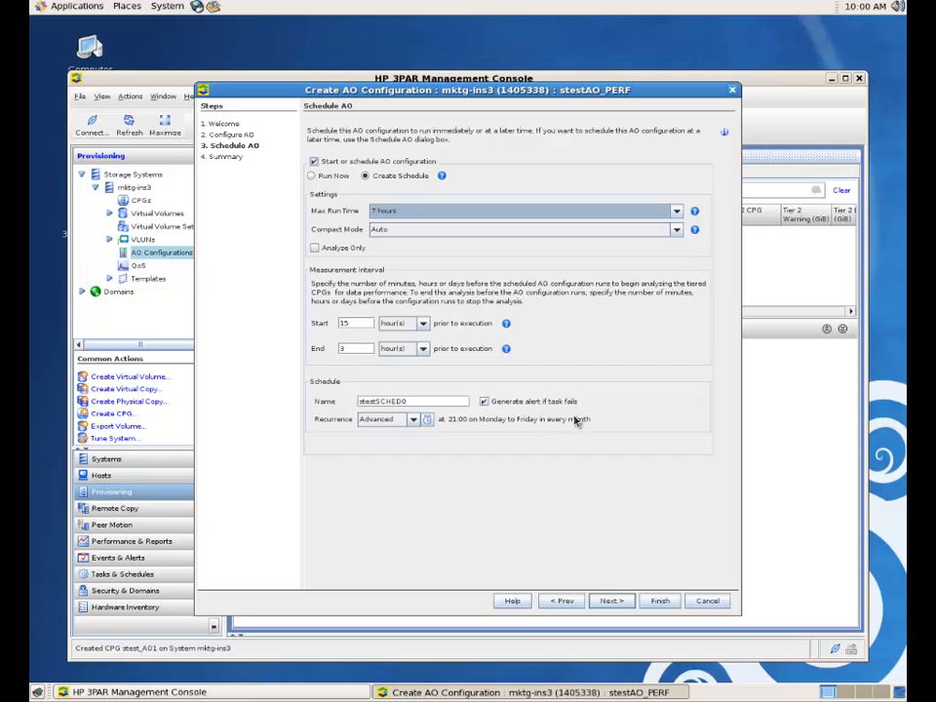
# - Review the stestAO_PERF summary and finish the wizard so it is listed as scheduled
pyautogui.click(613, 600)
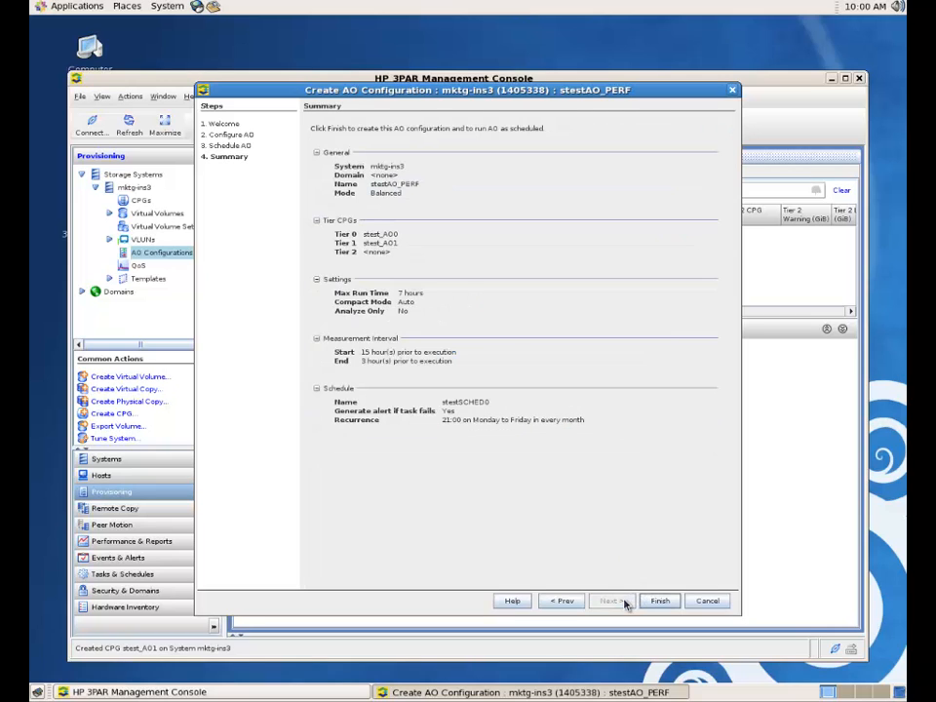
pyautogui.moveTo(437, 464)
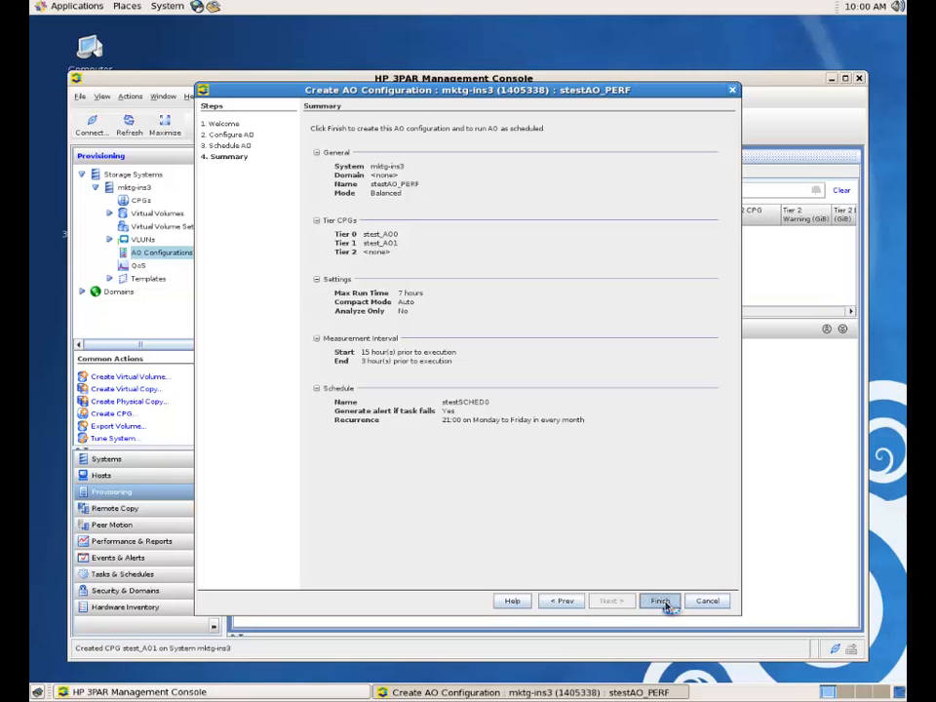
pyautogui.click(659, 601)
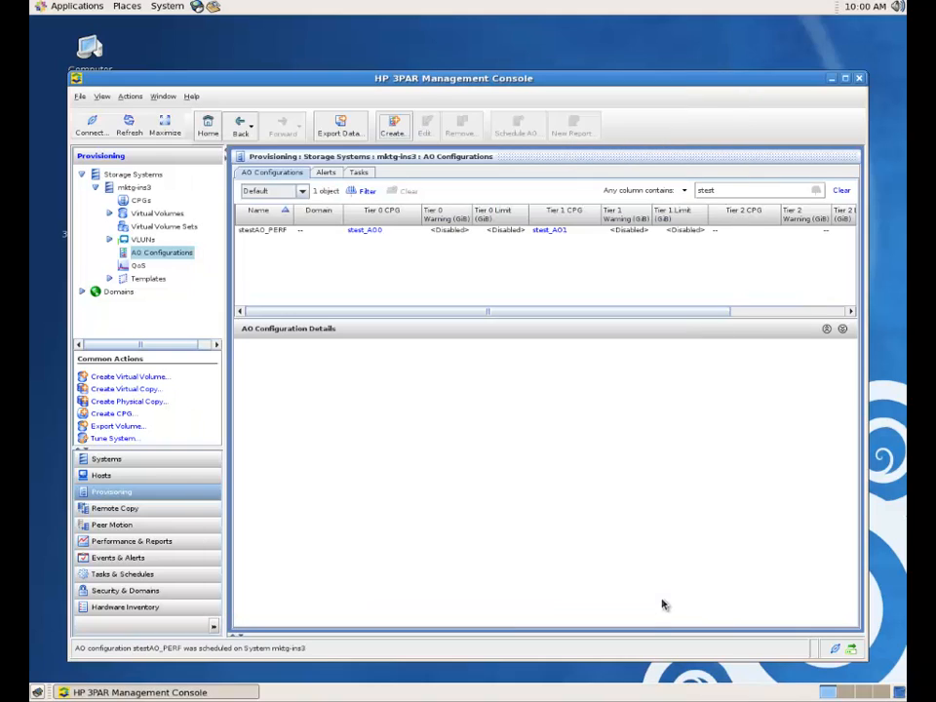
pyautogui.moveTo(308, 238)
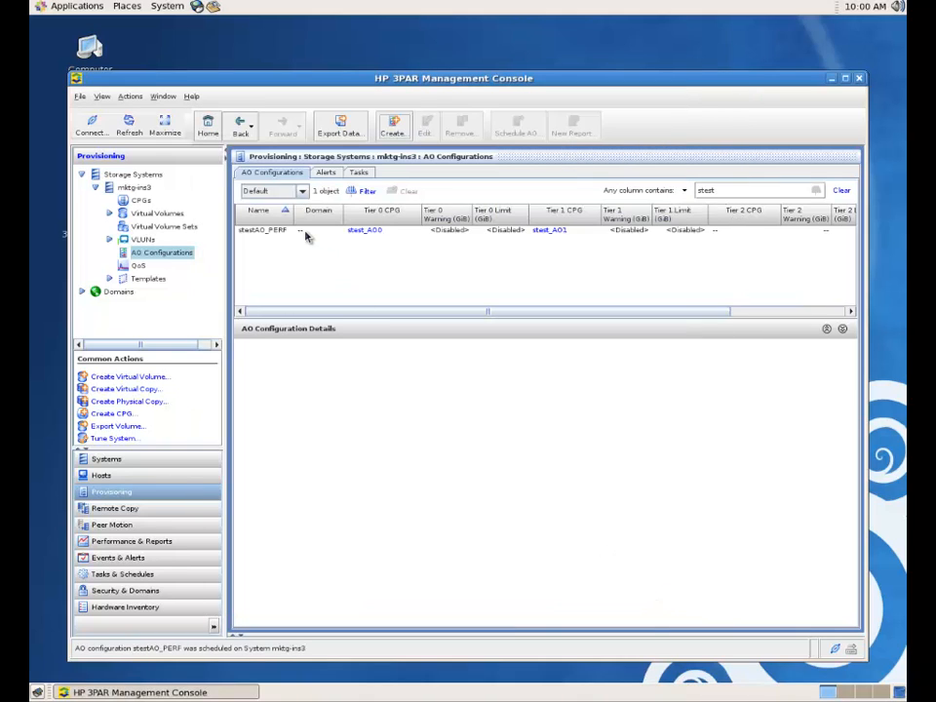
# - View stestAO_PERF's tier details, then start the Create Virtual Volume wizard
pyautogui.click(262, 230)
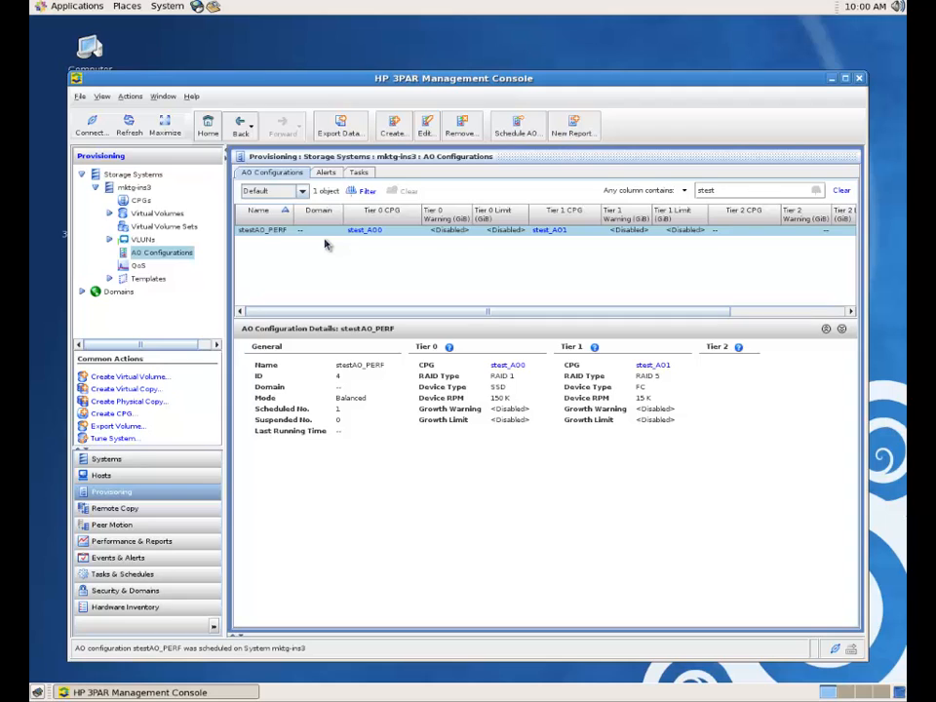
pyautogui.moveTo(332, 257)
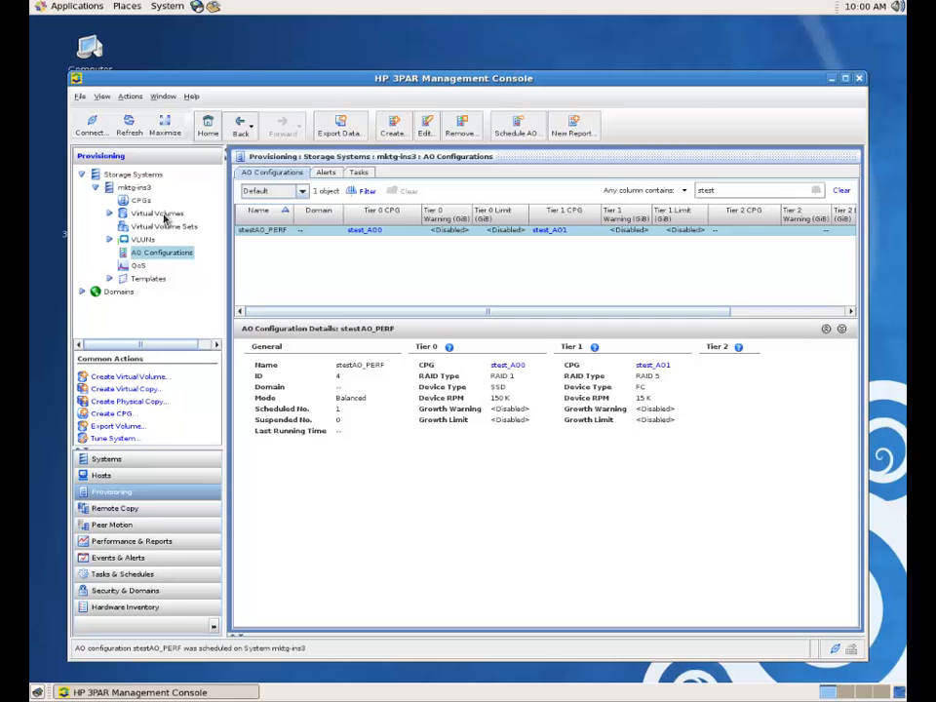
pyautogui.click(157, 213)
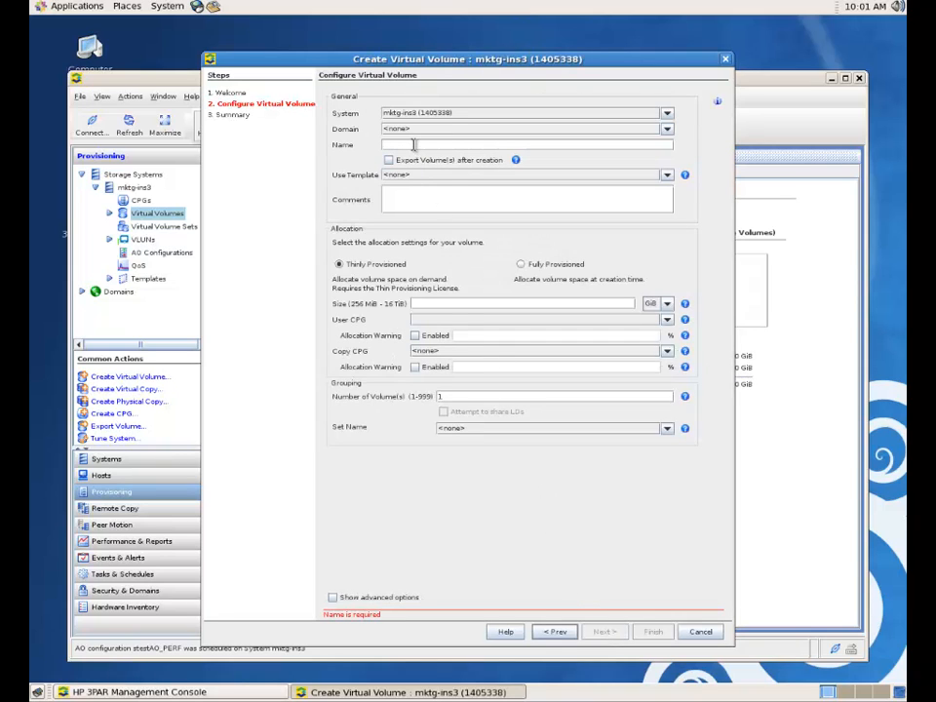
# - Name the volume stest_vv1 and keep it thinly provisioned after trying full provisioning
pyautogui.write('stest_vv1')
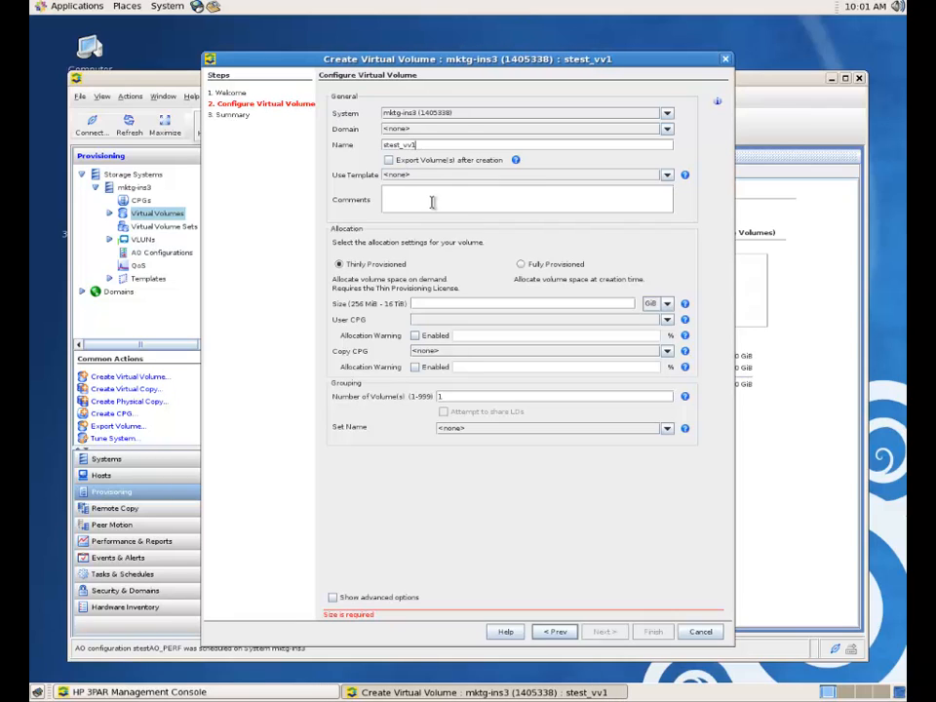
pyautogui.moveTo(515, 281)
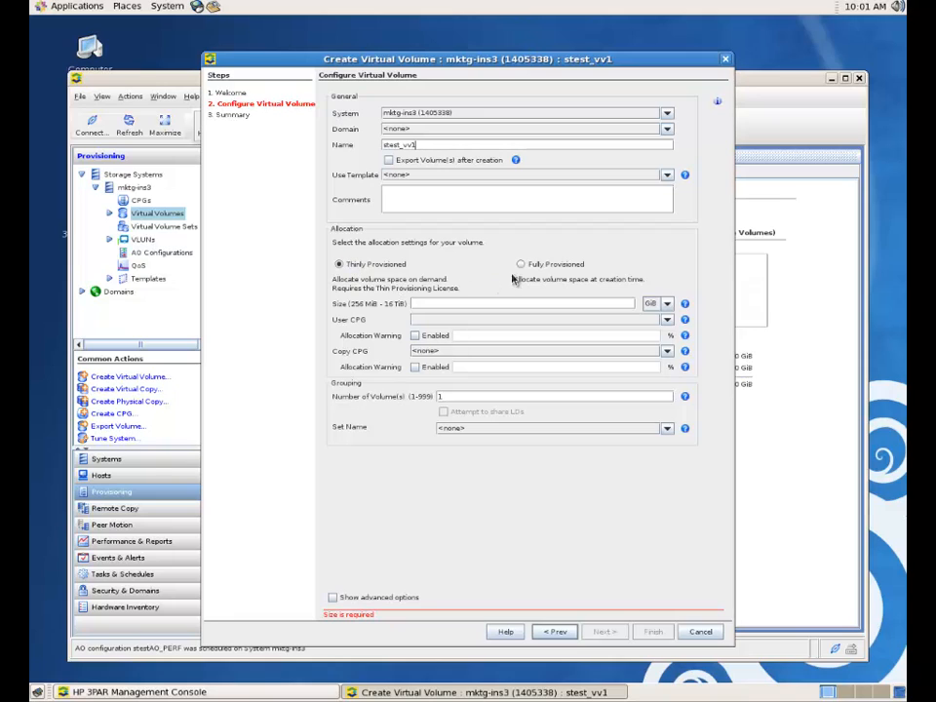
pyautogui.click(521, 265)
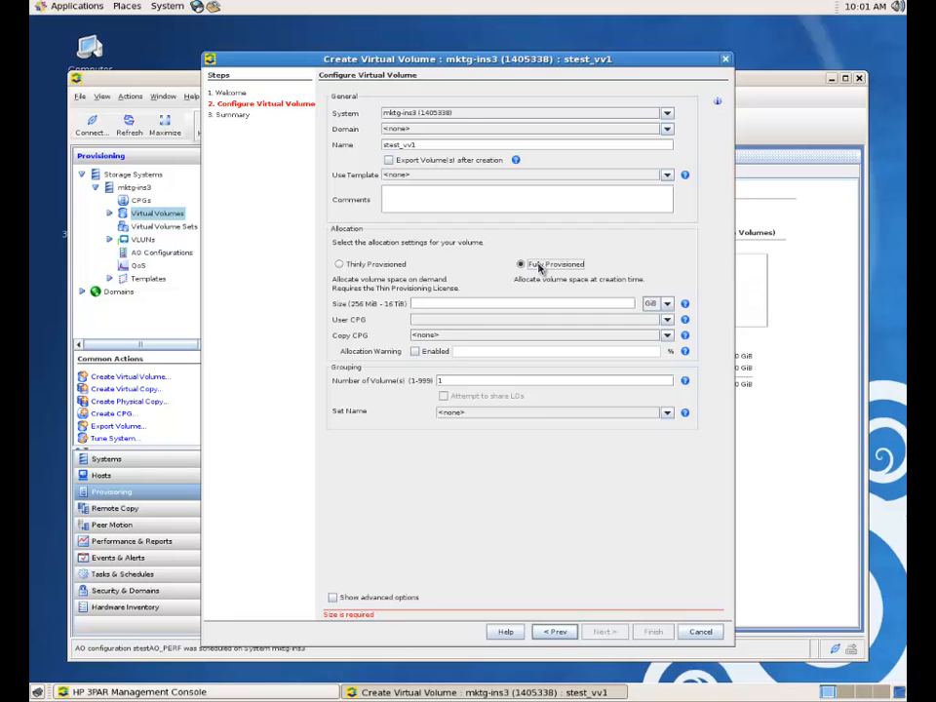
pyautogui.click(340, 263)
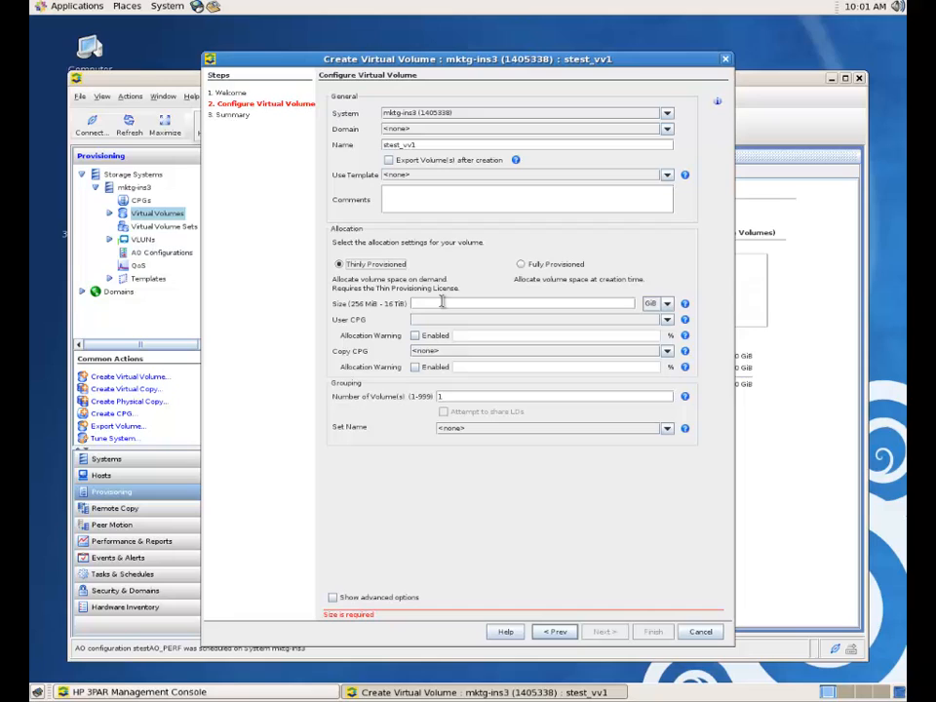
# - Give stest_vv1 a 2 TB size with user space in the stest_AO1 (RAID 5, FC) CPG
pyautogui.write('2')
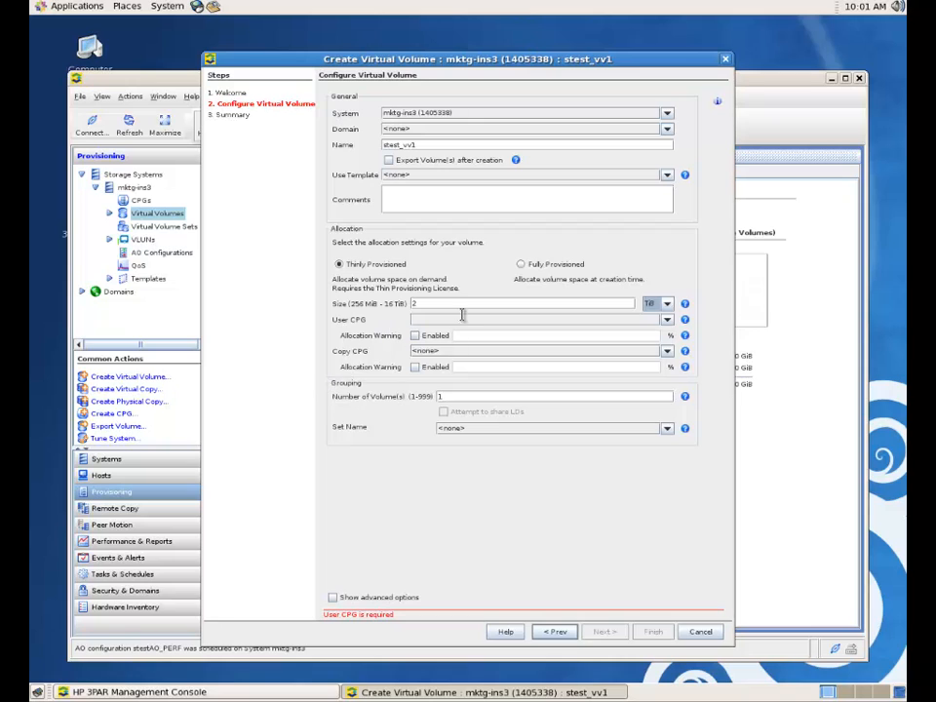
pyautogui.click(667, 320)
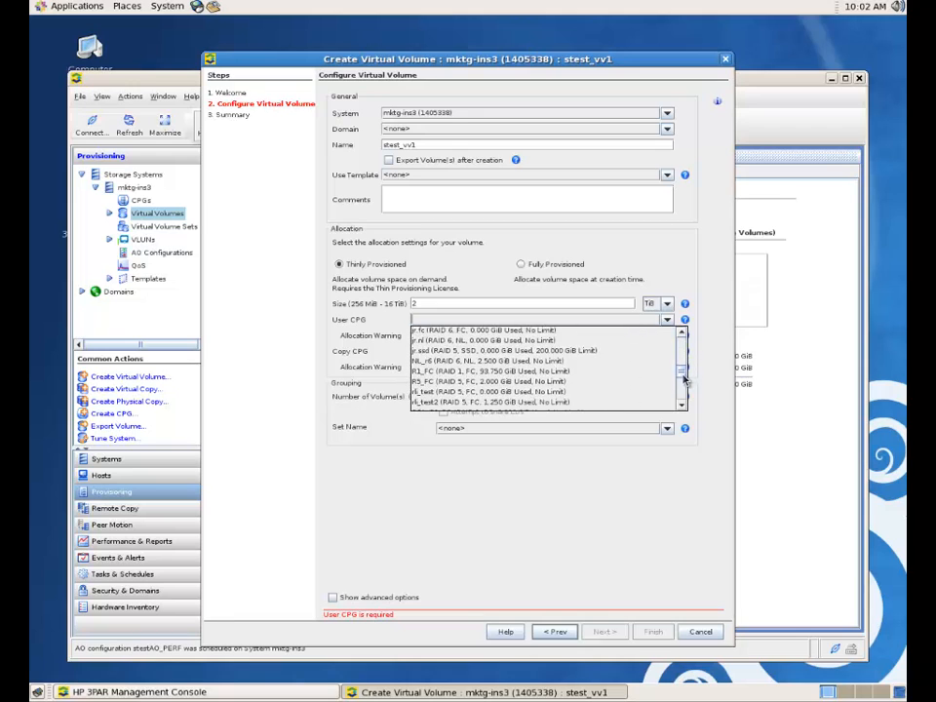
pyautogui.scroll(-3)
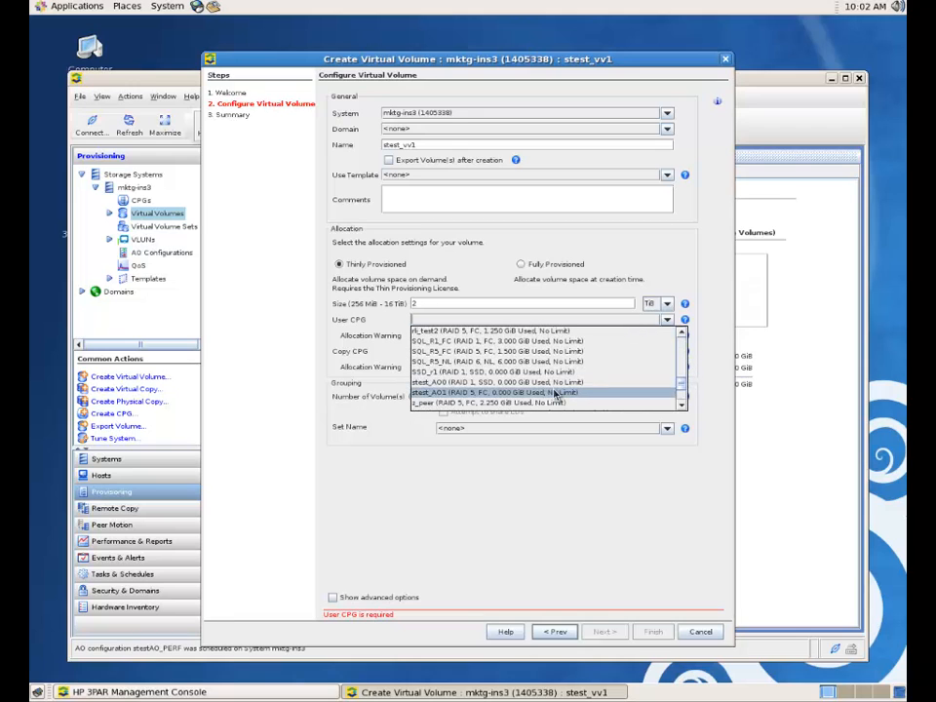
pyautogui.click(488, 392)
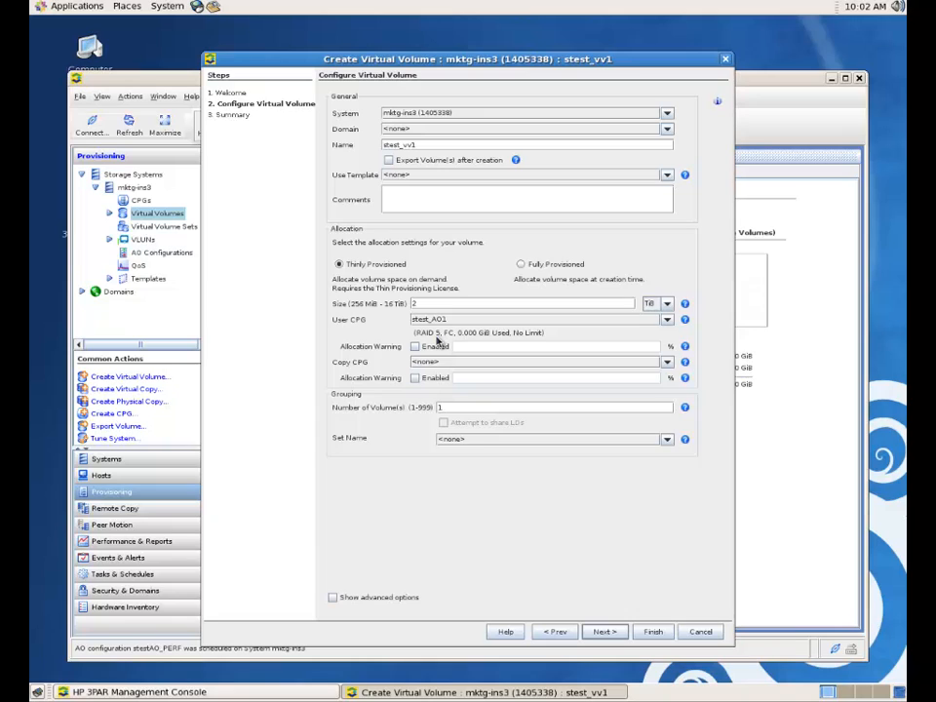
pyautogui.moveTo(488, 336)
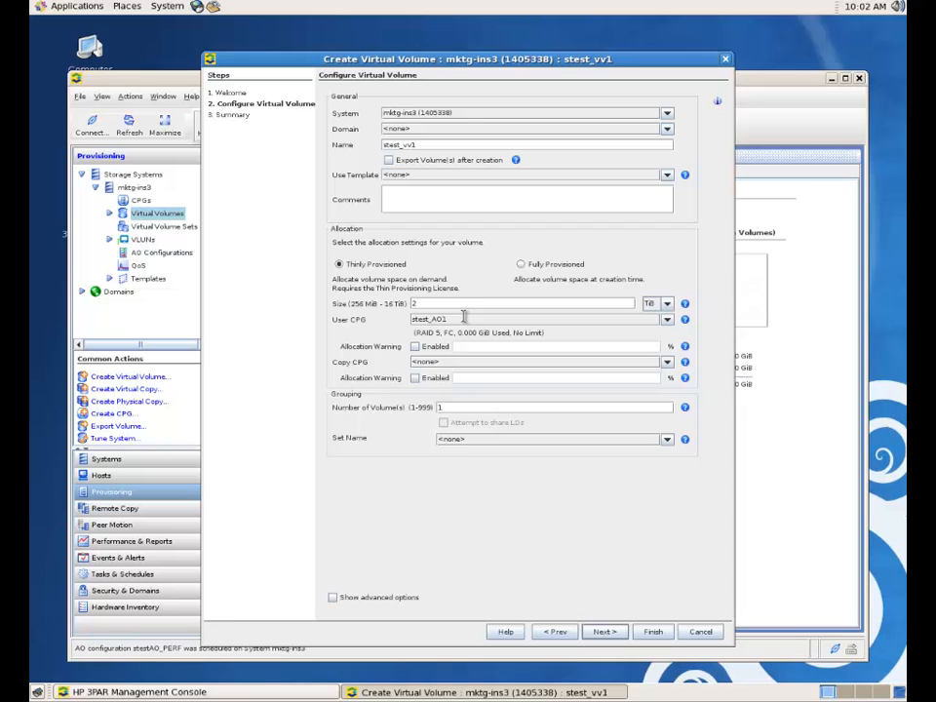
pyautogui.moveTo(667, 361)
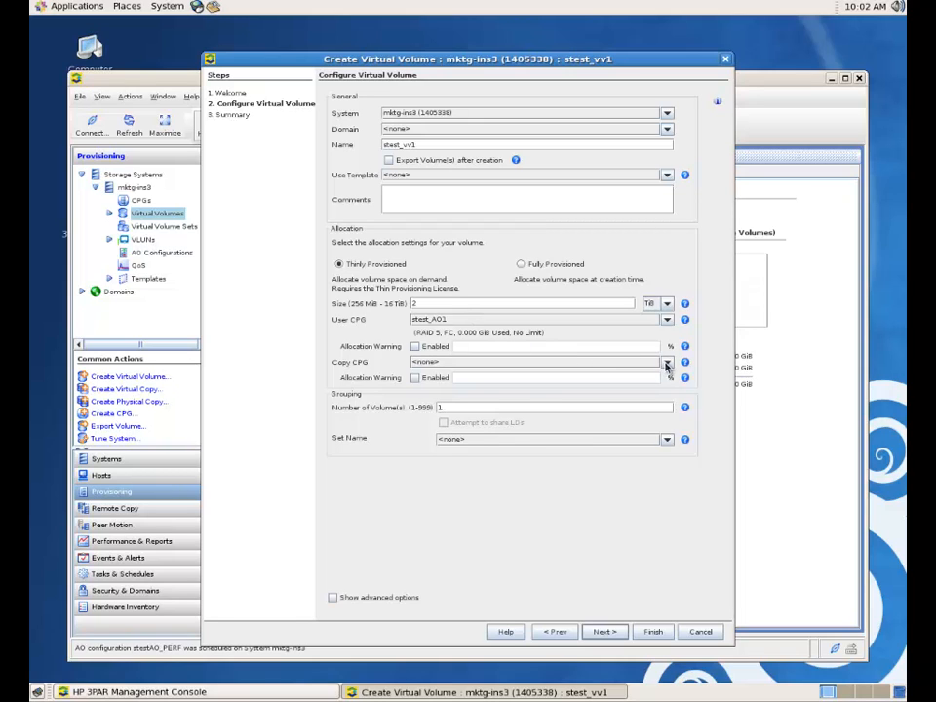
# - Set the copy CPG of stest_vv1 to 3PAR_R6_CPG_NL (RAID 6, NL)
pyautogui.click(668, 361)
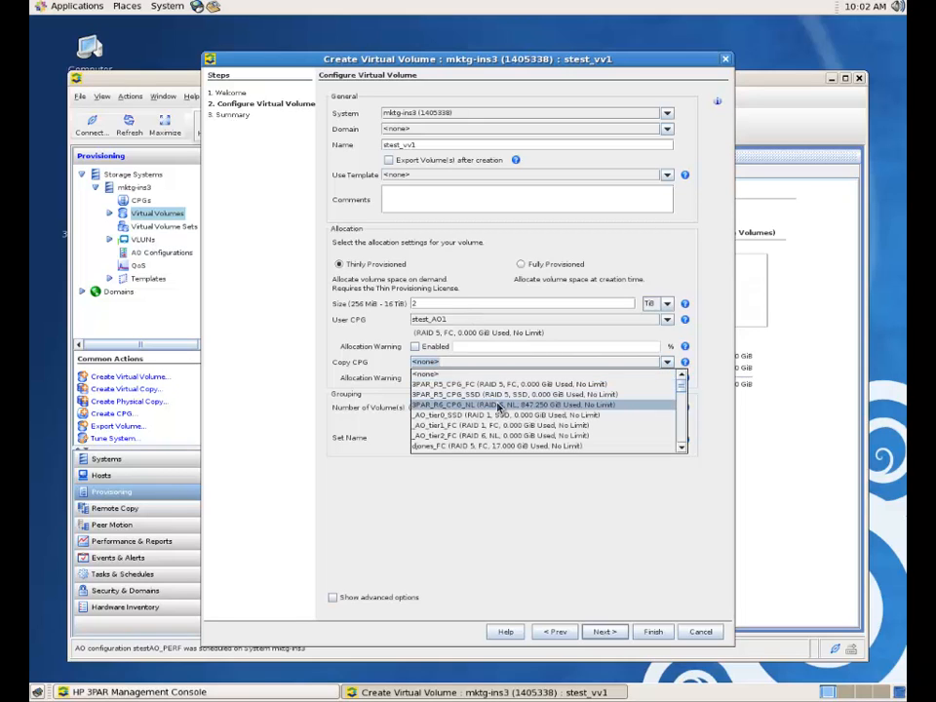
pyautogui.click(497, 404)
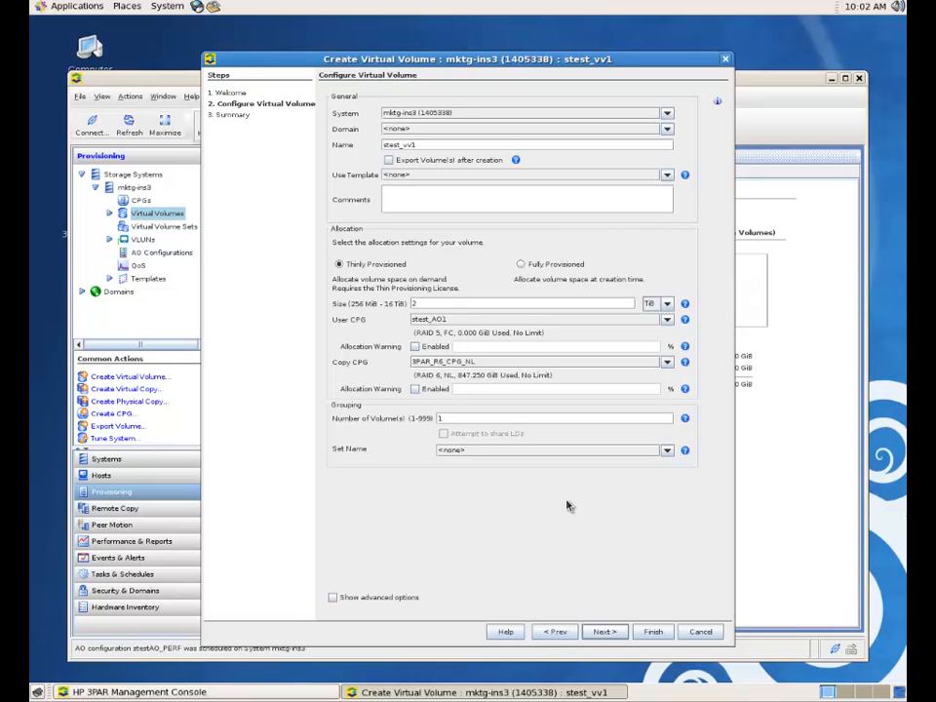
pyautogui.moveTo(561, 505)
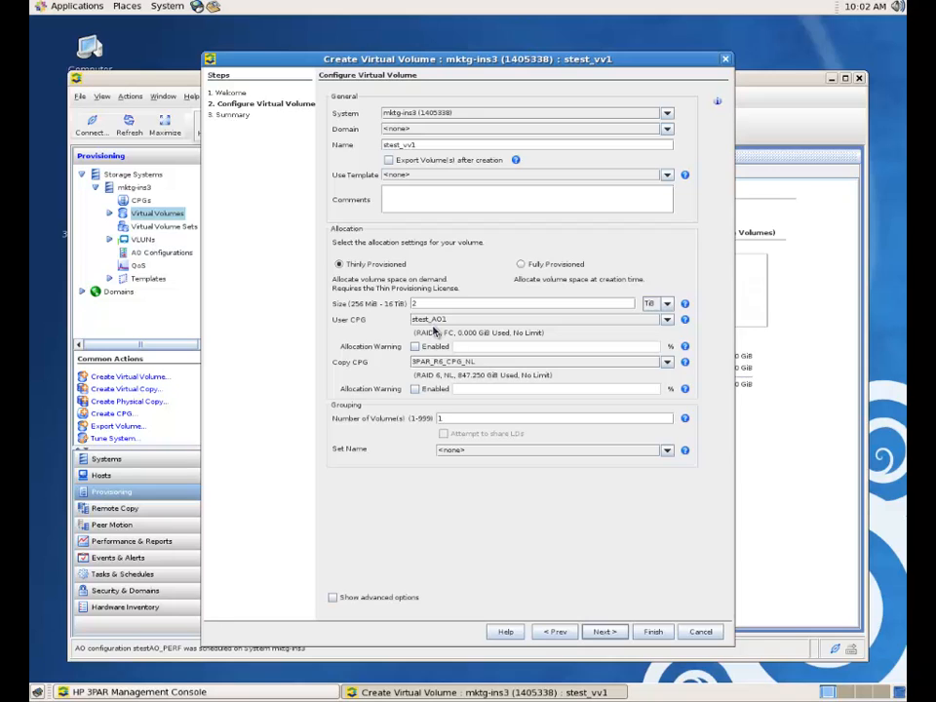
# - Review the summary and finish creating thin volume stest_vv1
pyautogui.click(605, 632)
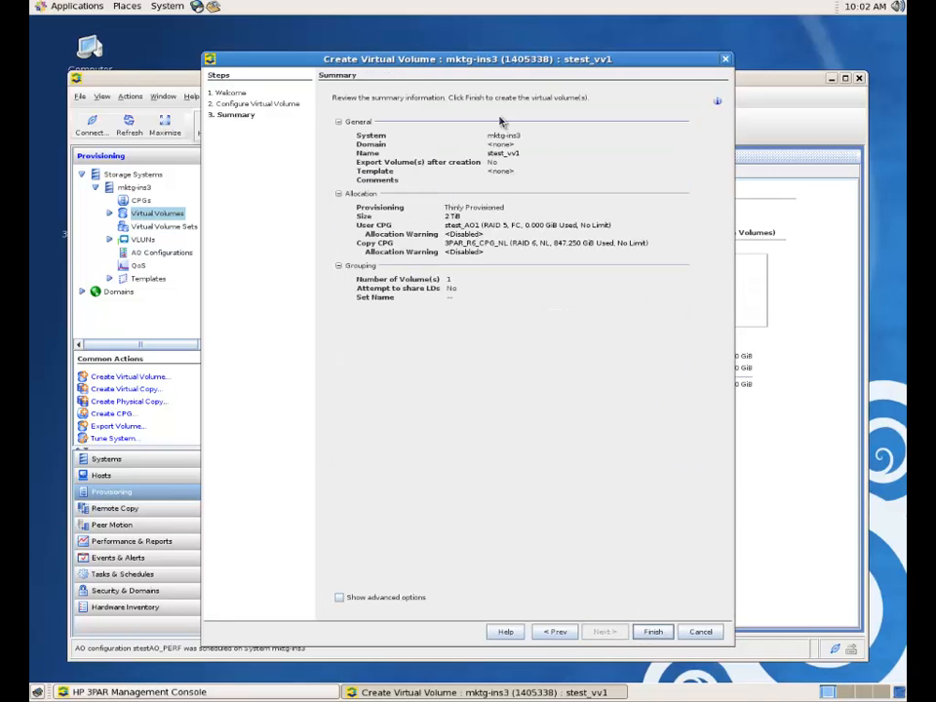
pyautogui.moveTo(500, 156)
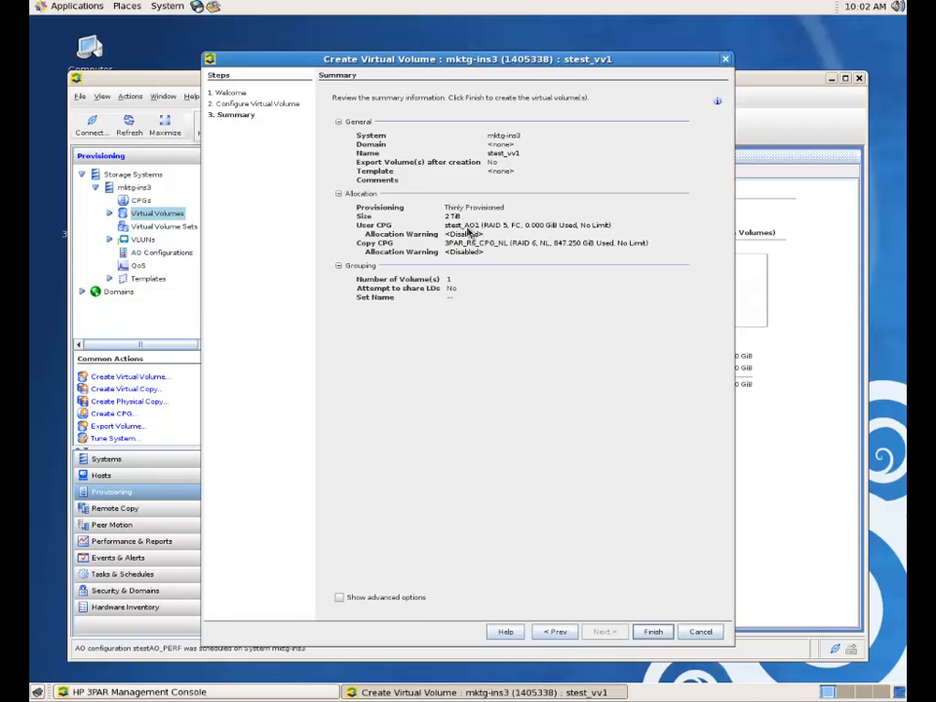
pyautogui.moveTo(507, 234)
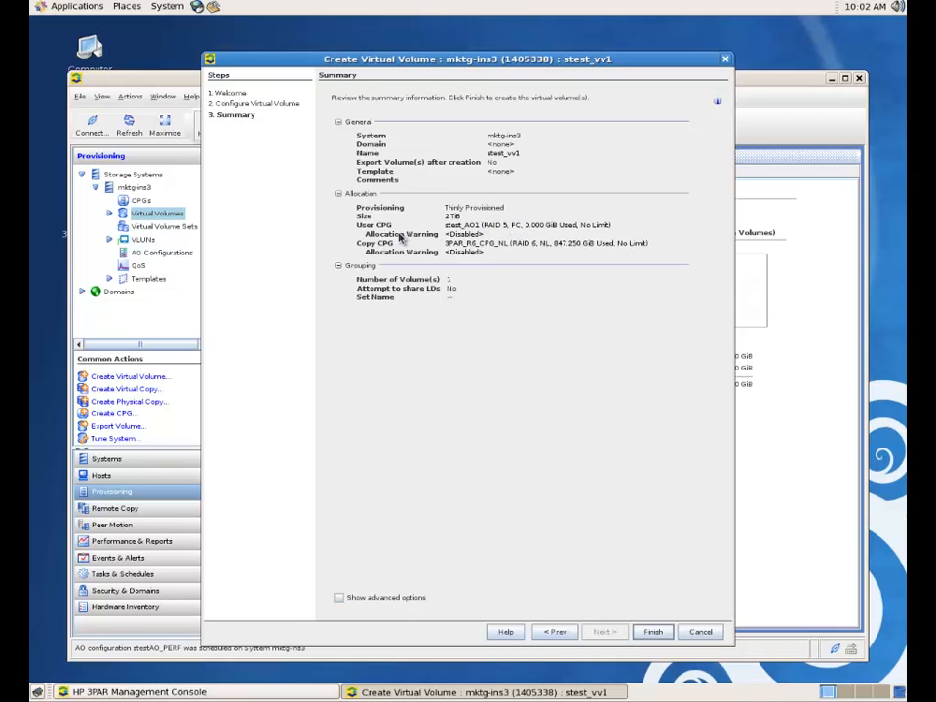
pyautogui.moveTo(626, 620)
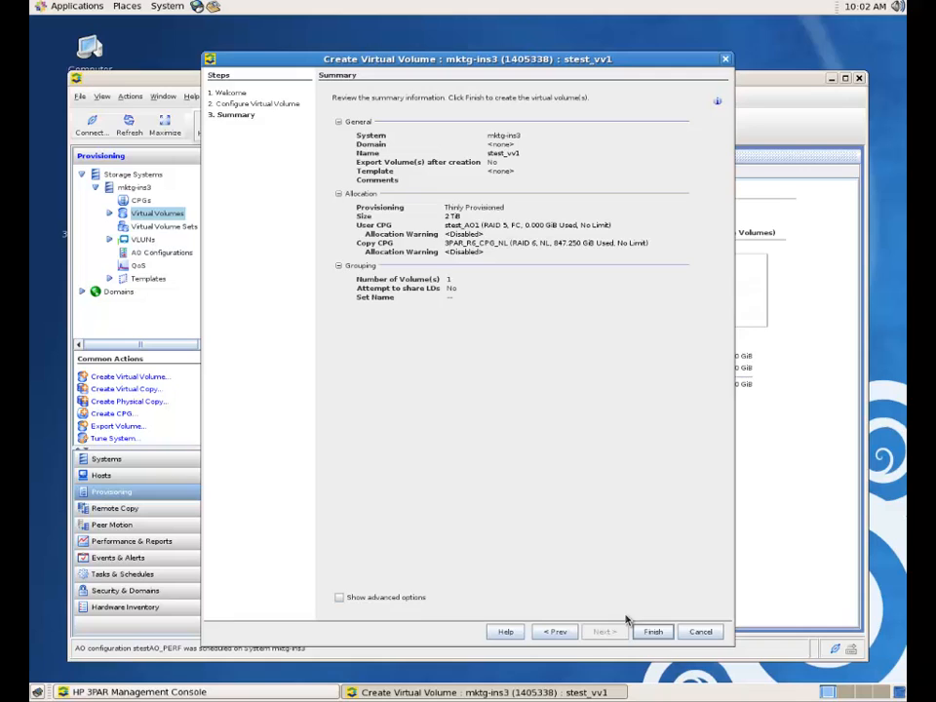
pyautogui.click(652, 632)
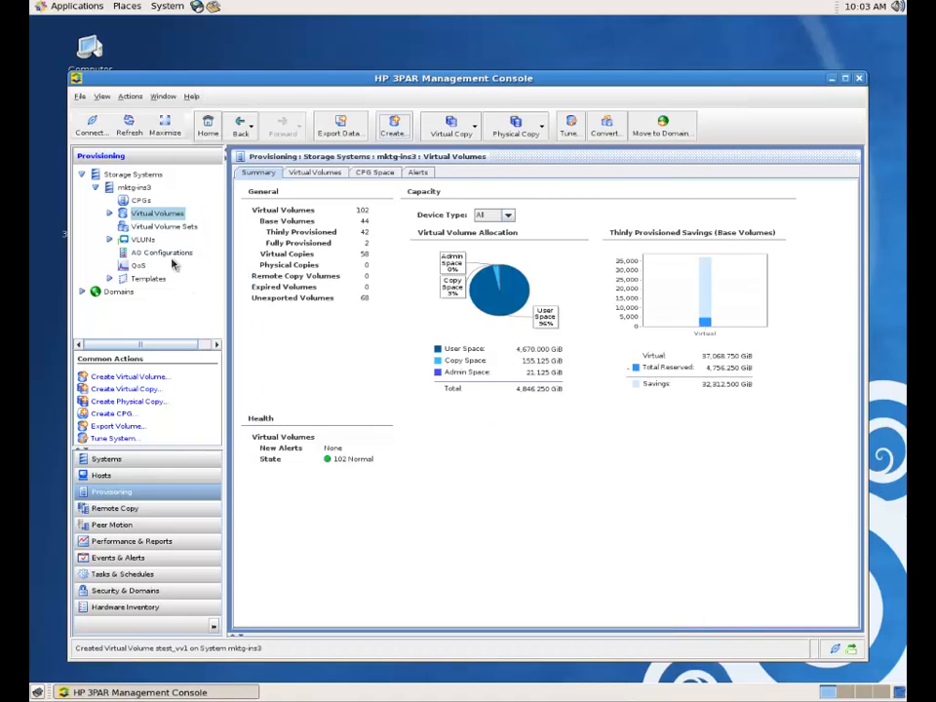
# - List the exported virtual volumes and bring up the action menu for one volume
pyautogui.click(109, 212)
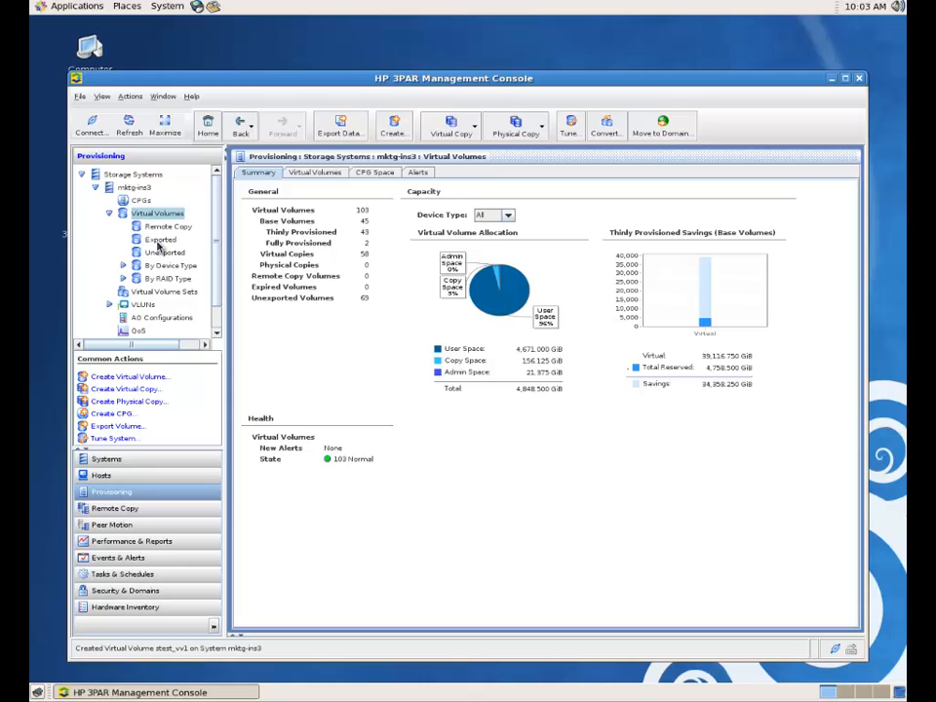
pyautogui.moveTo(156, 254)
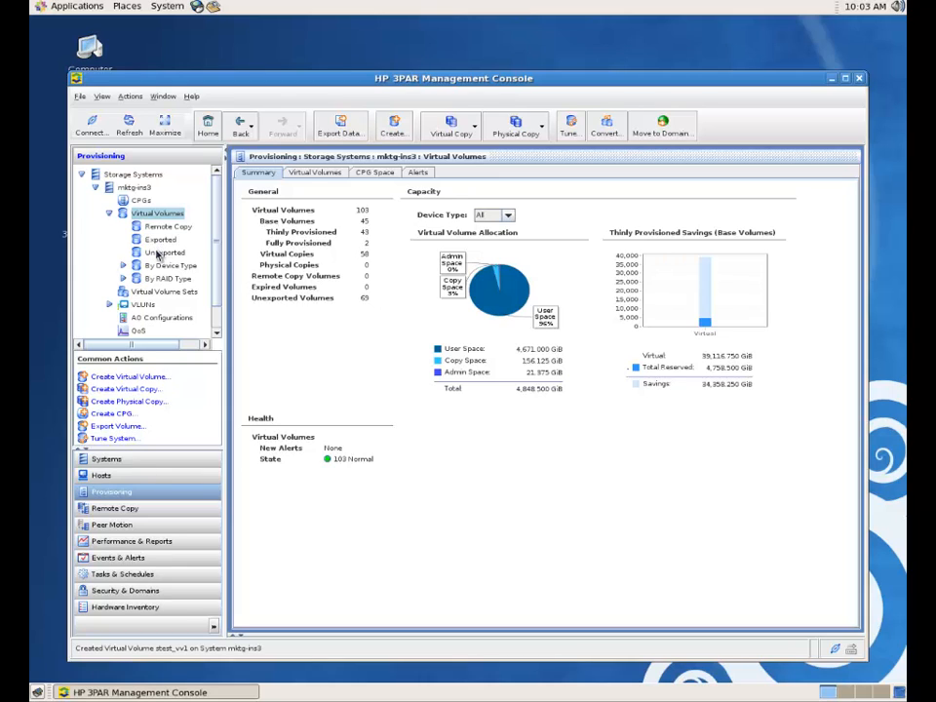
pyautogui.click(160, 238)
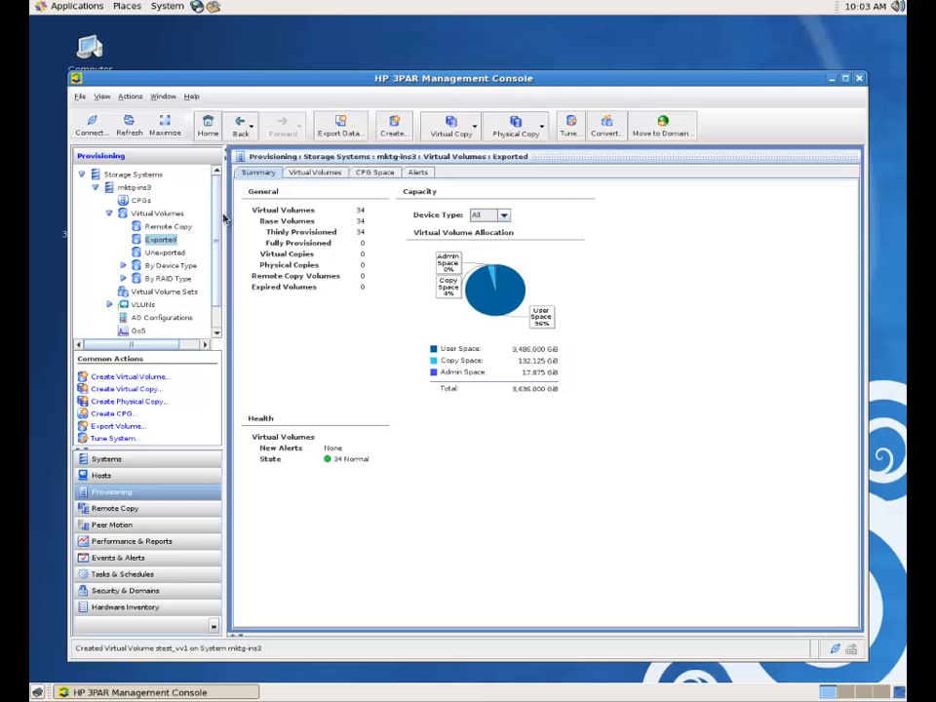
pyautogui.click(314, 171)
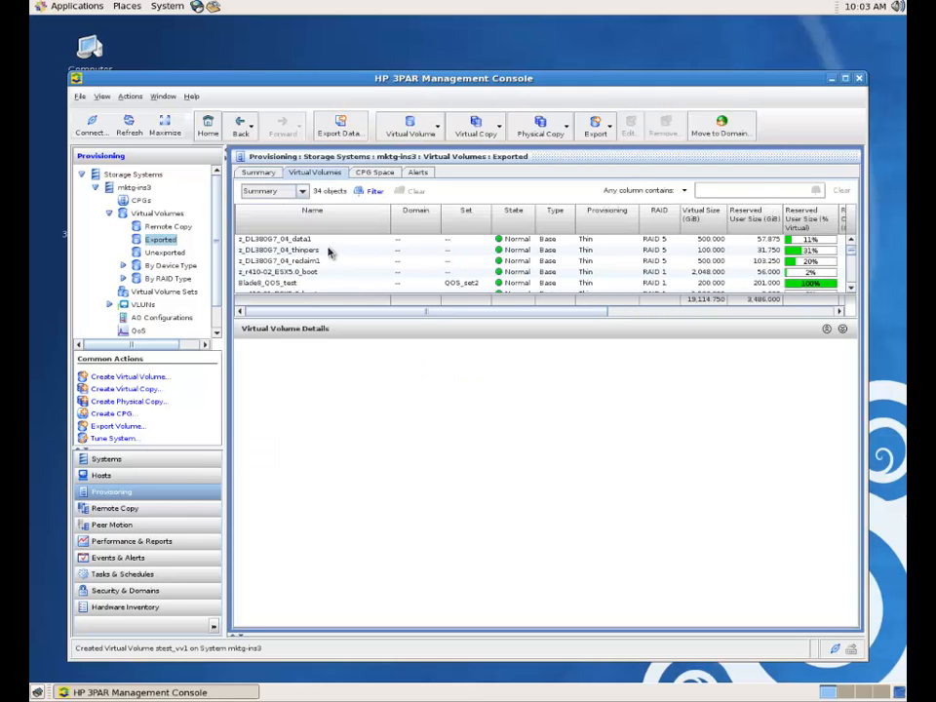
pyautogui.rightClick(282, 271)
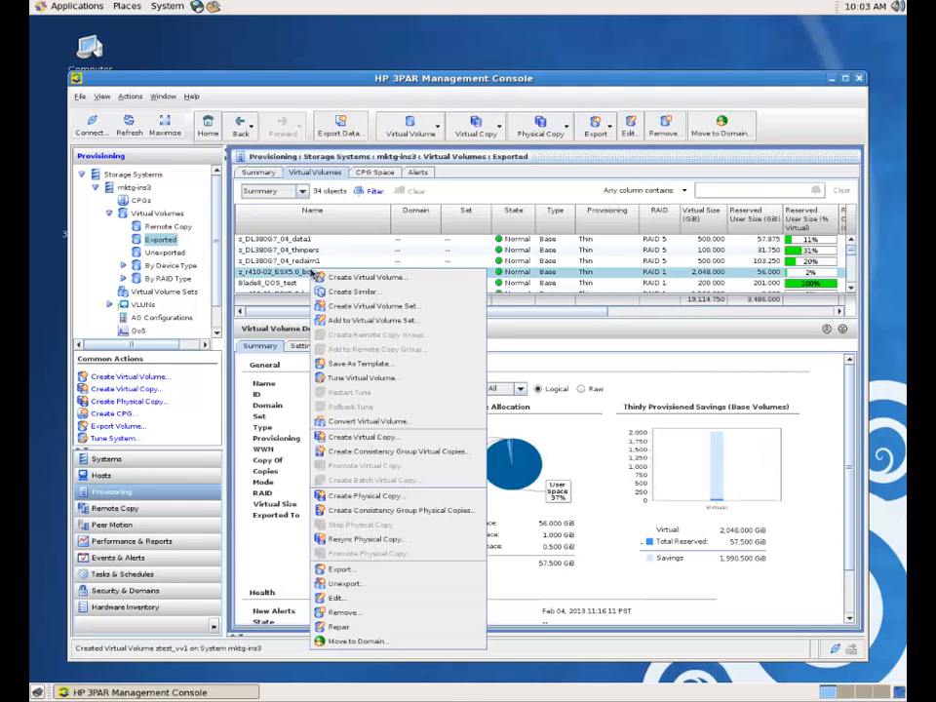
pyautogui.moveTo(367, 421)
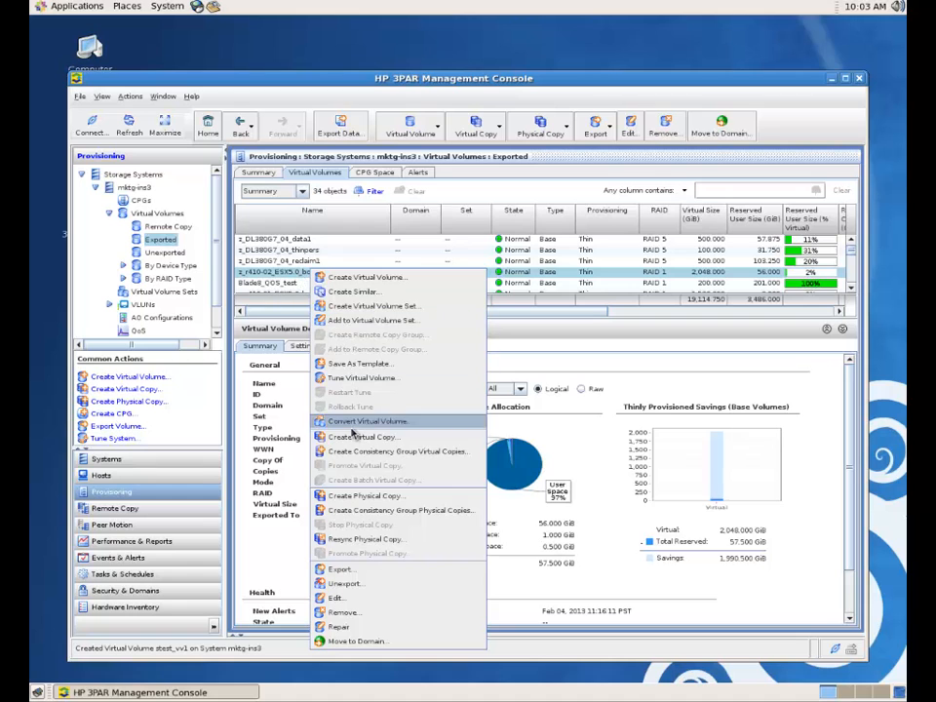
# - Set up tuning of the boot volume's copy space toward stest_AO1, then cancel without applying
pyautogui.click(362, 379)
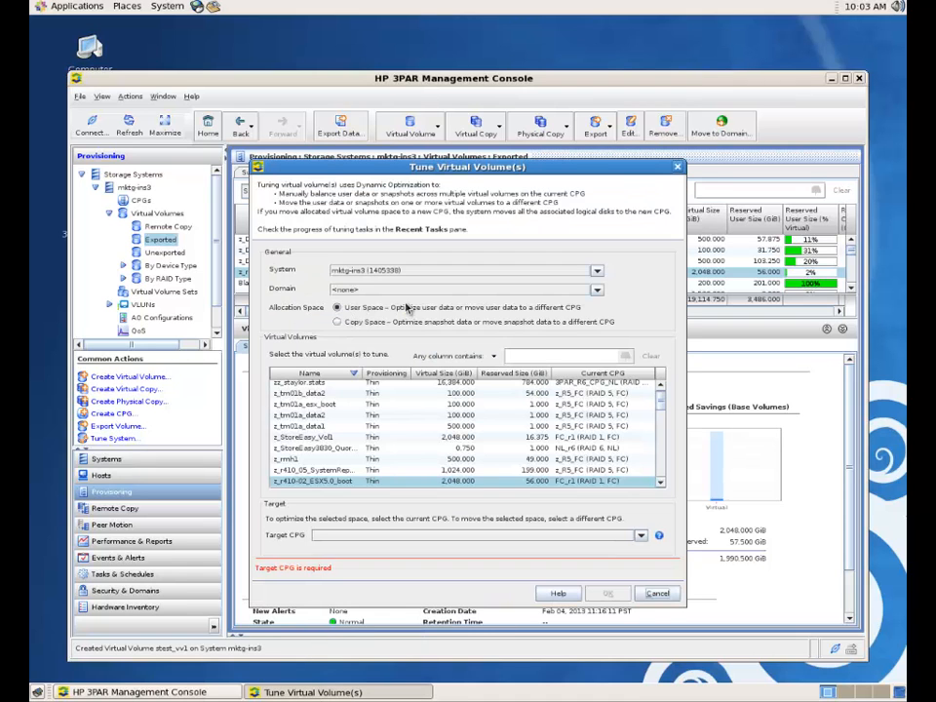
pyautogui.moveTo(469, 165); pyautogui.dragTo(341, 105)
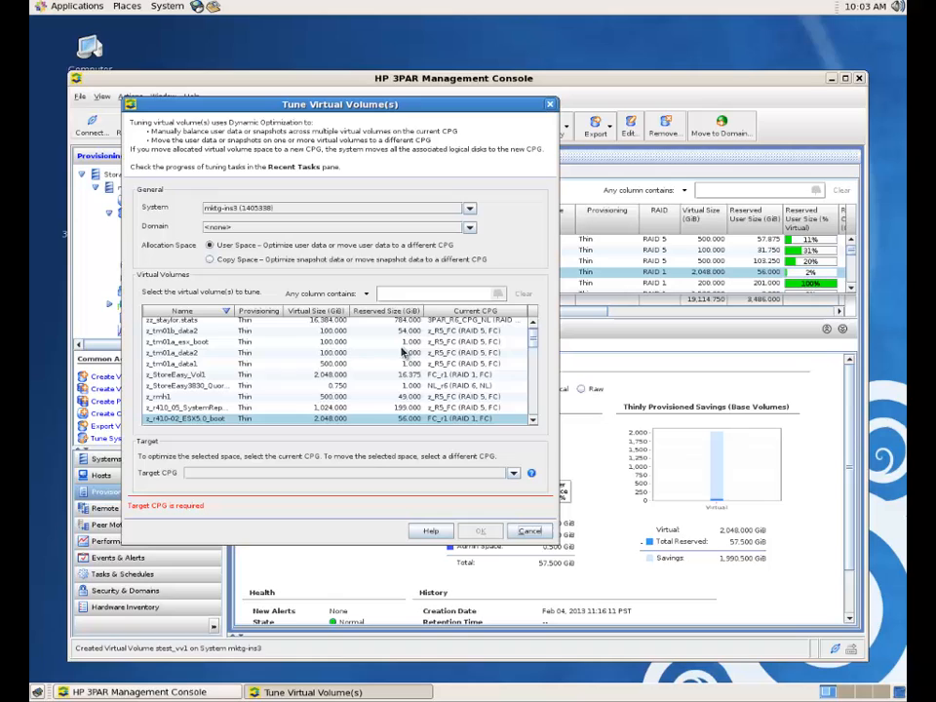
pyautogui.moveTo(257, 254)
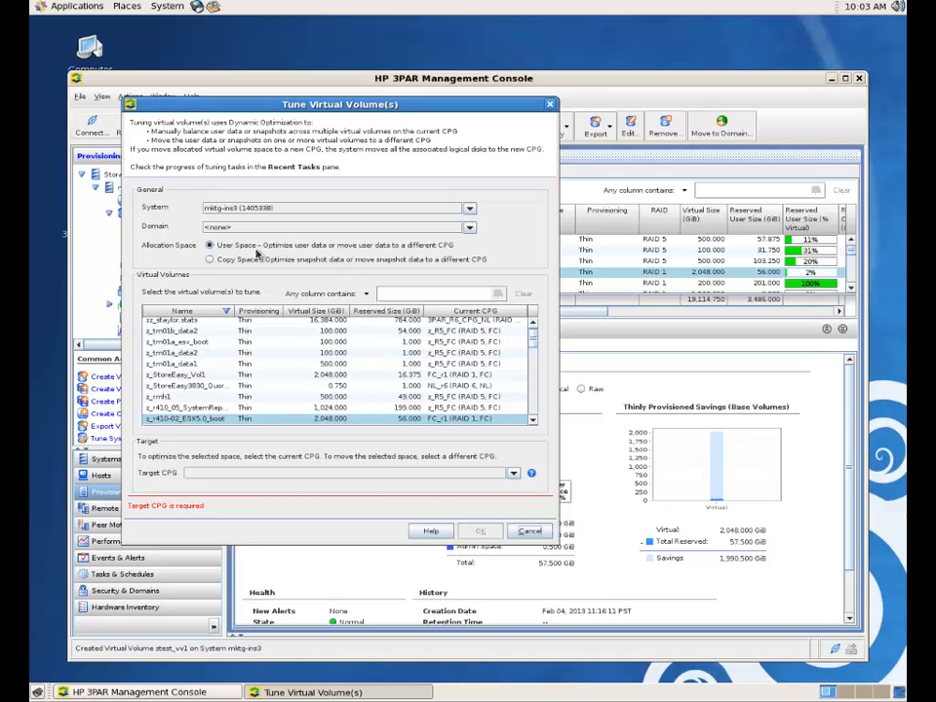
pyautogui.moveTo(277, 328)
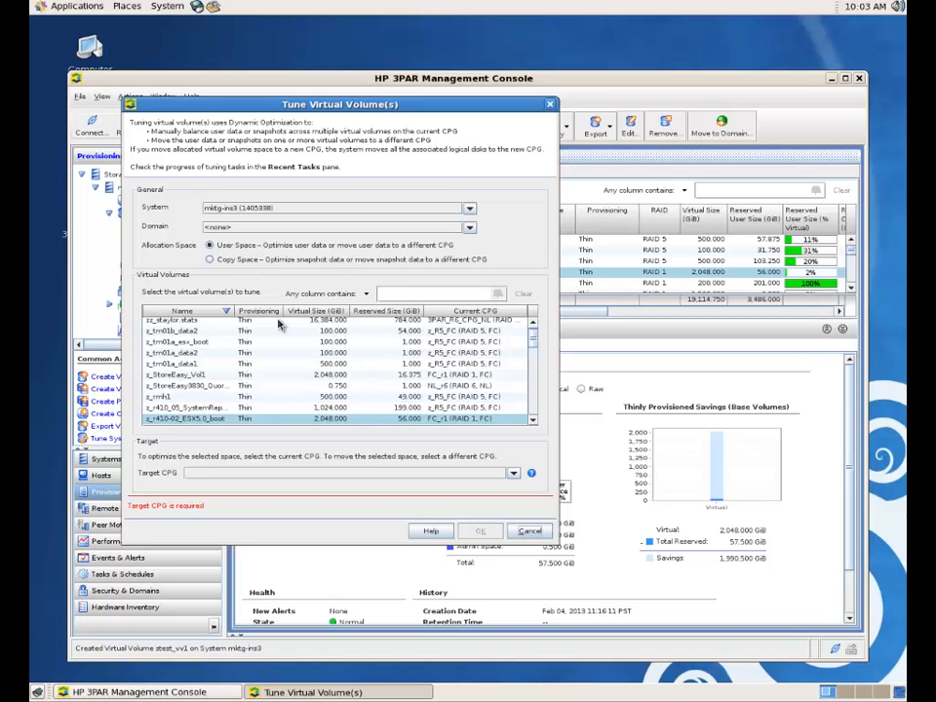
pyautogui.click(513, 475)
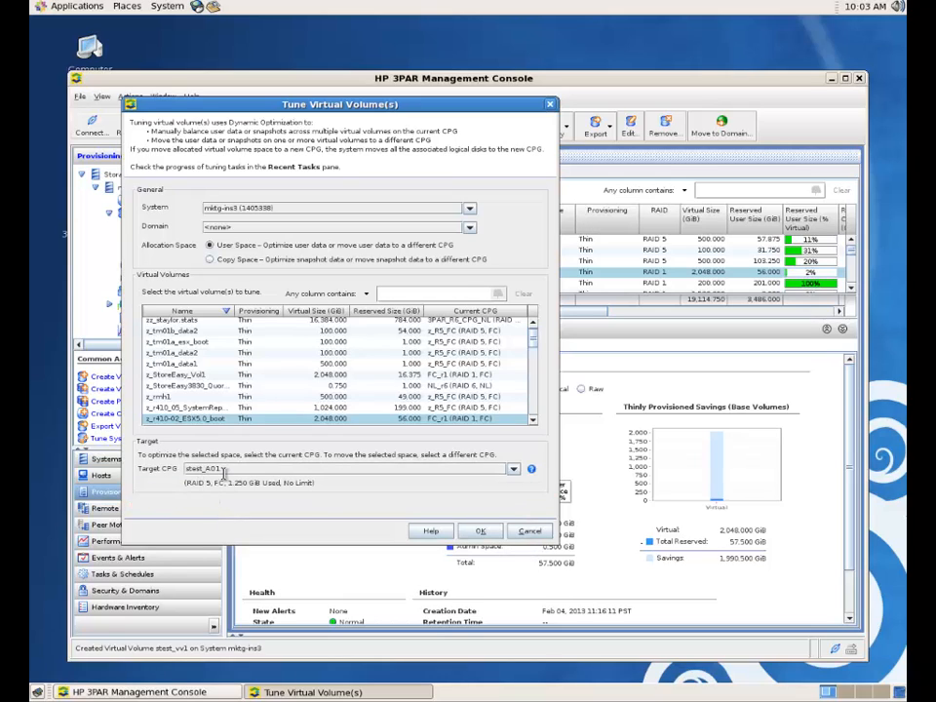
pyautogui.moveTo(679, 342)
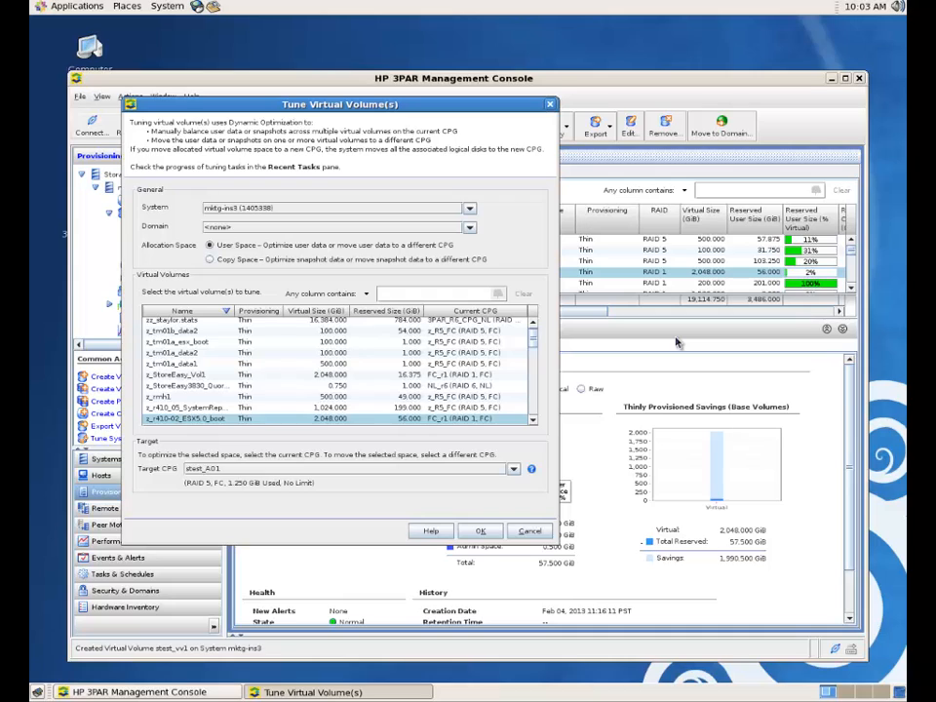
pyautogui.moveTo(206, 417)
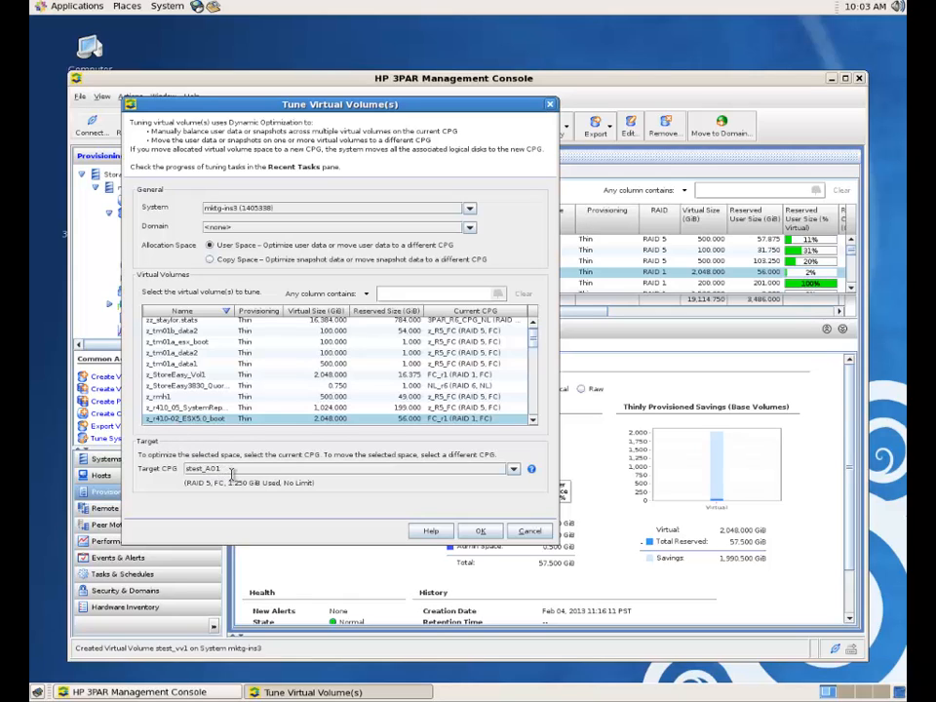
pyautogui.moveTo(324, 199)
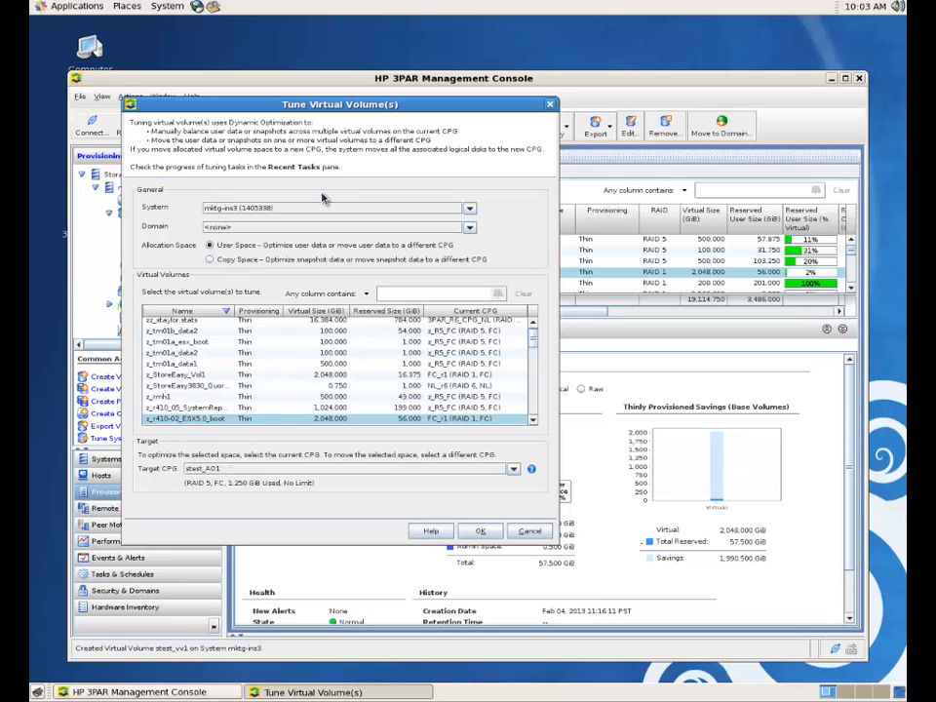
pyautogui.moveTo(302, 468)
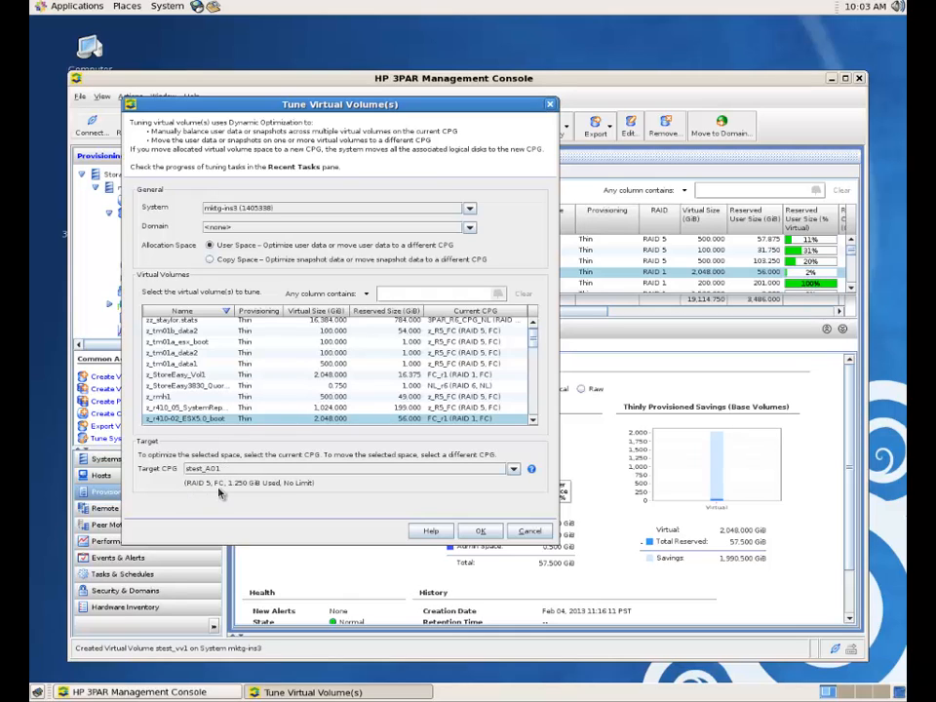
pyautogui.moveTo(254, 495)
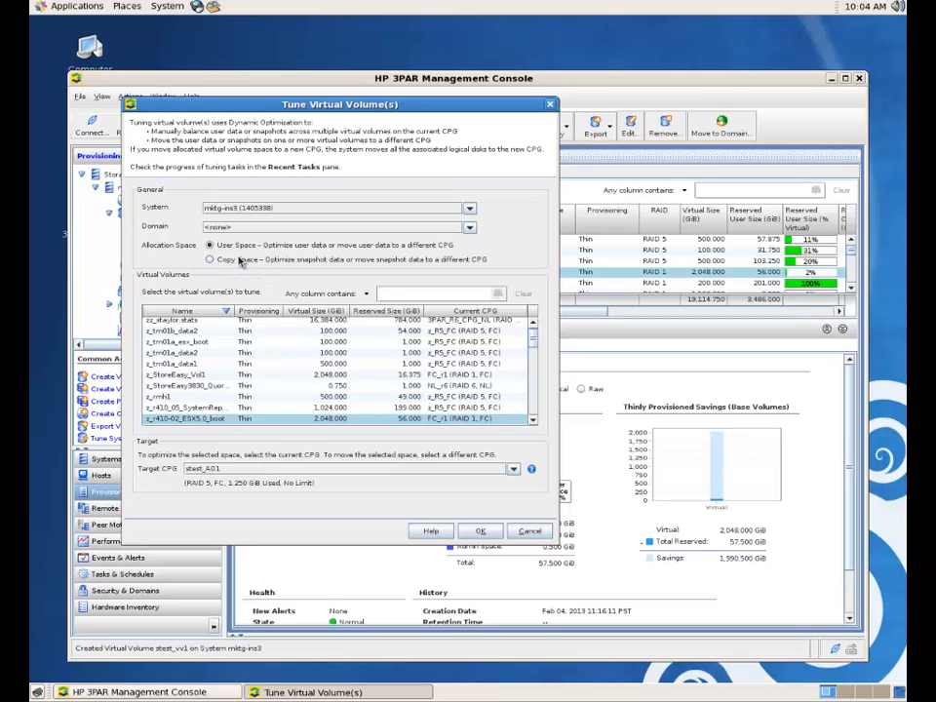
pyautogui.click(211, 259)
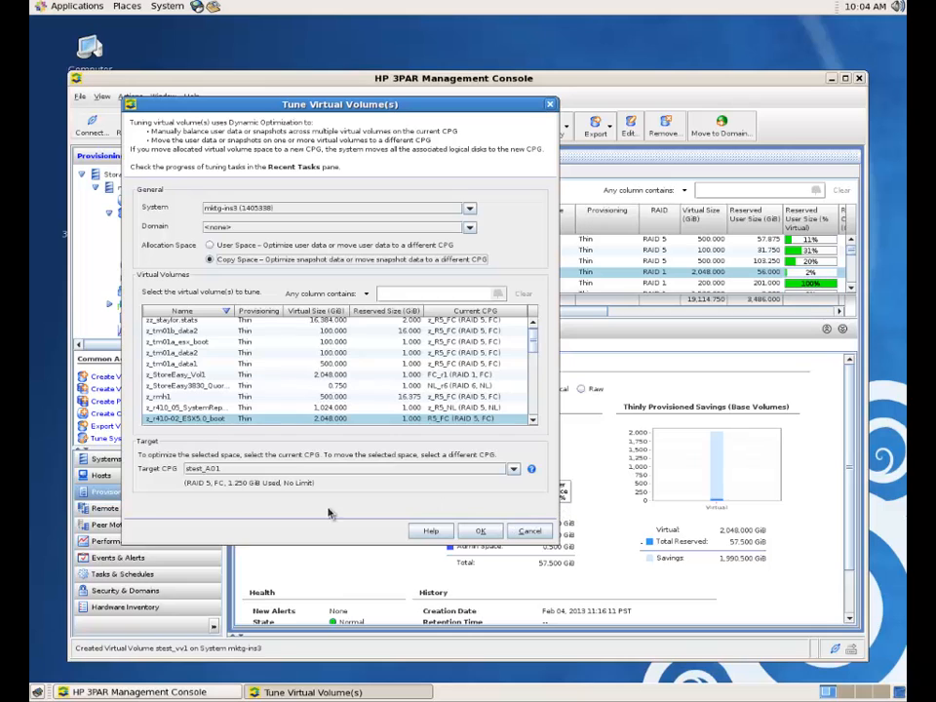
pyautogui.moveTo(263, 525)
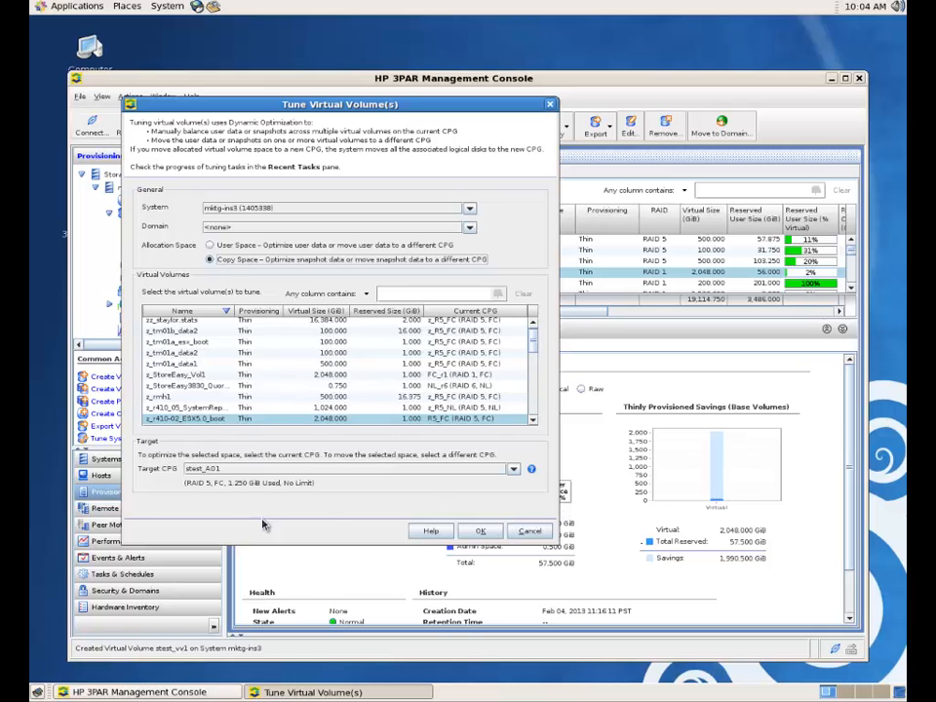
pyautogui.click(531, 531)
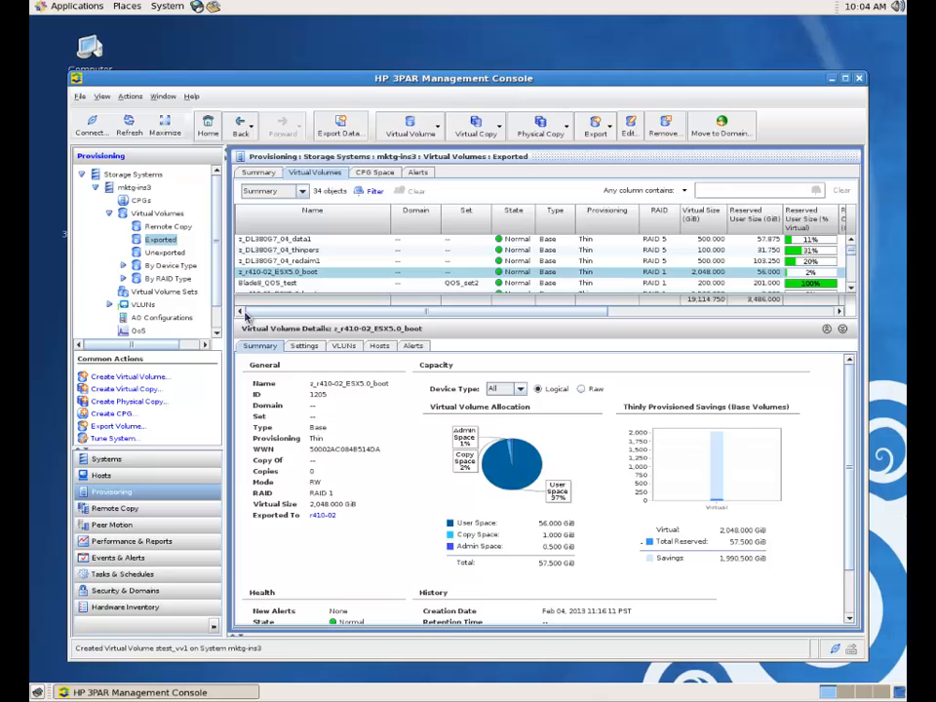
# - Abandon a second copy-space tuning of the boot volume and show its provisioning settings
pyautogui.rightClick(277, 271)
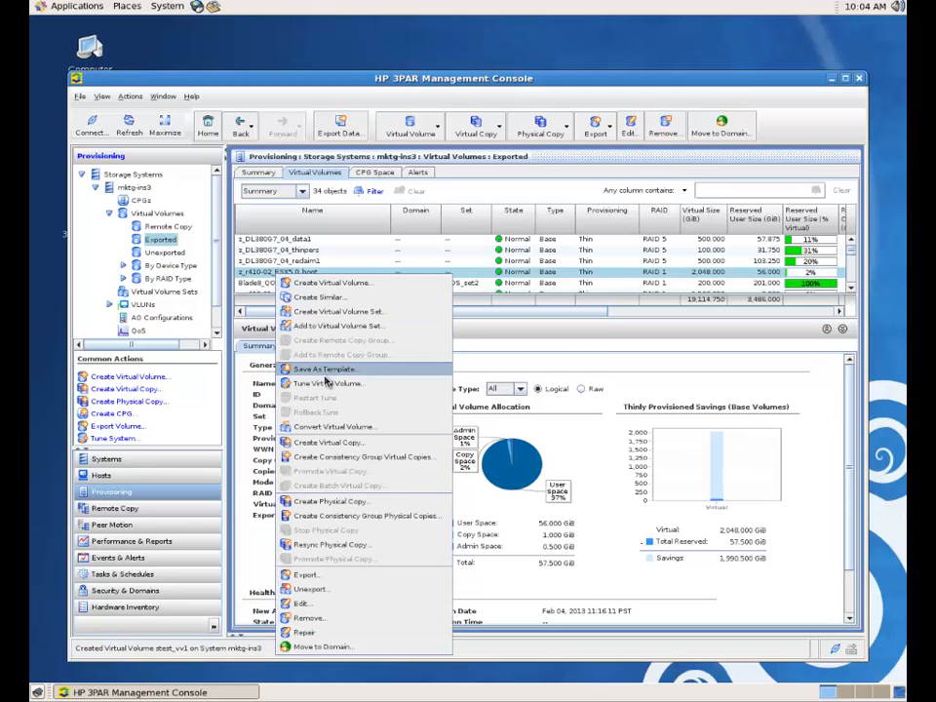
pyautogui.click(328, 382)
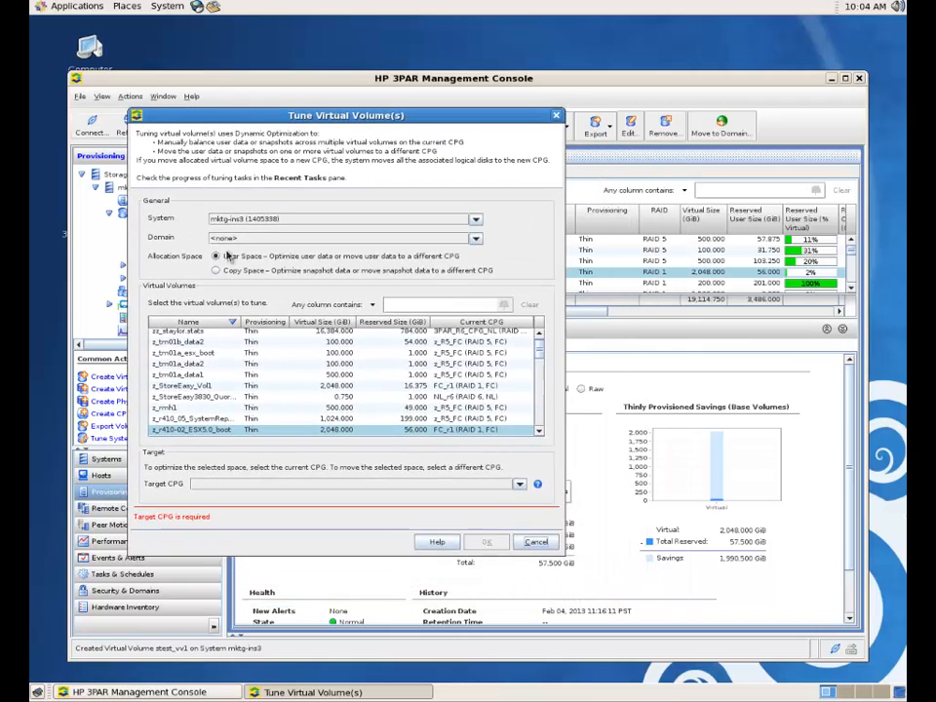
pyautogui.click(215, 270)
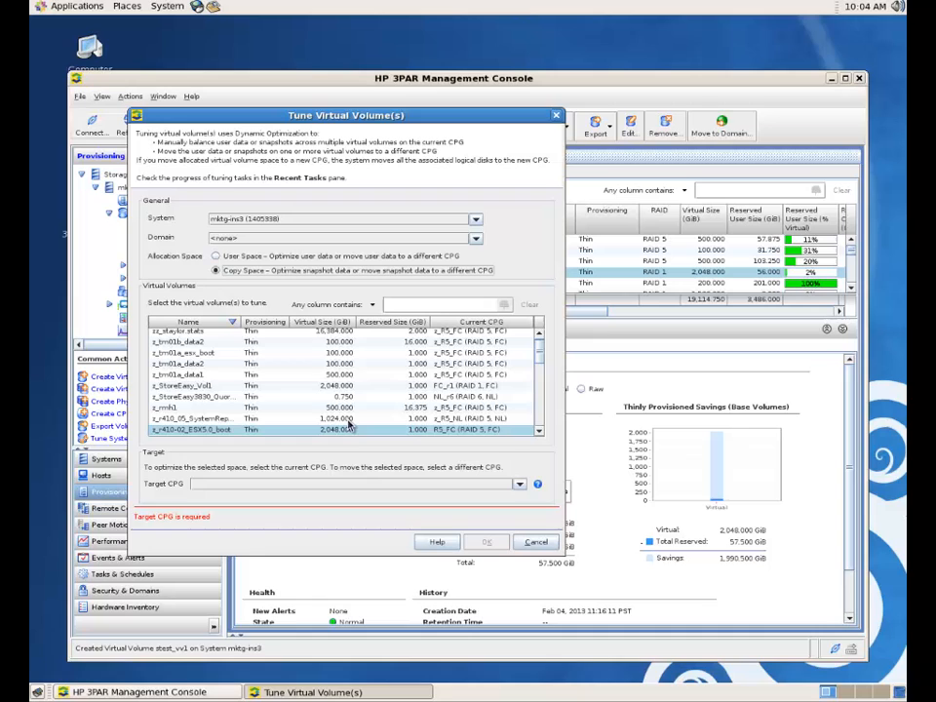
pyautogui.moveTo(343, 433)
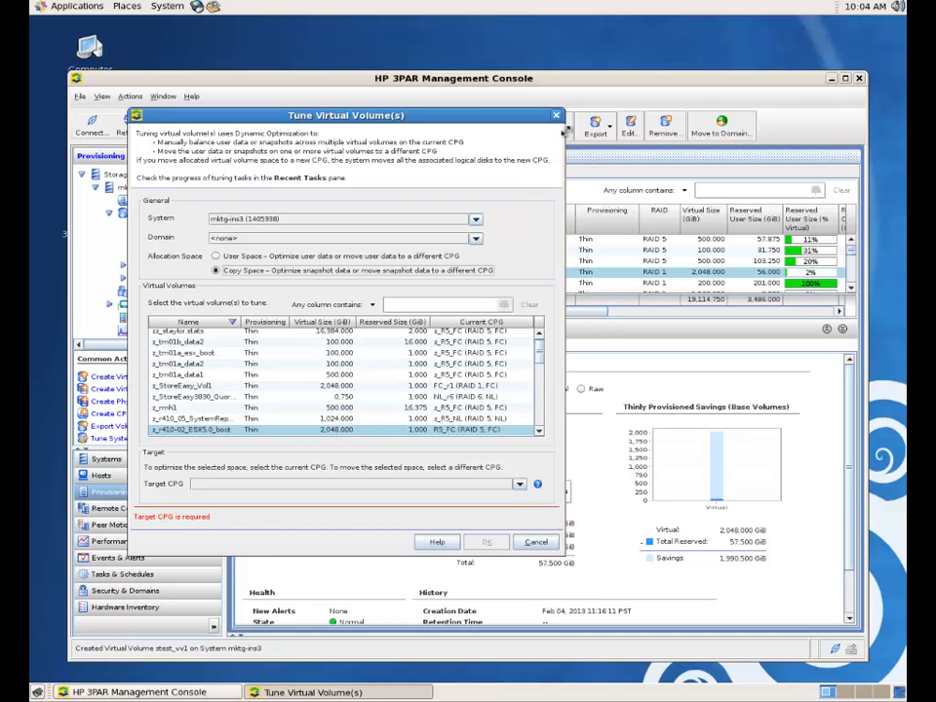
pyautogui.click(534, 542)
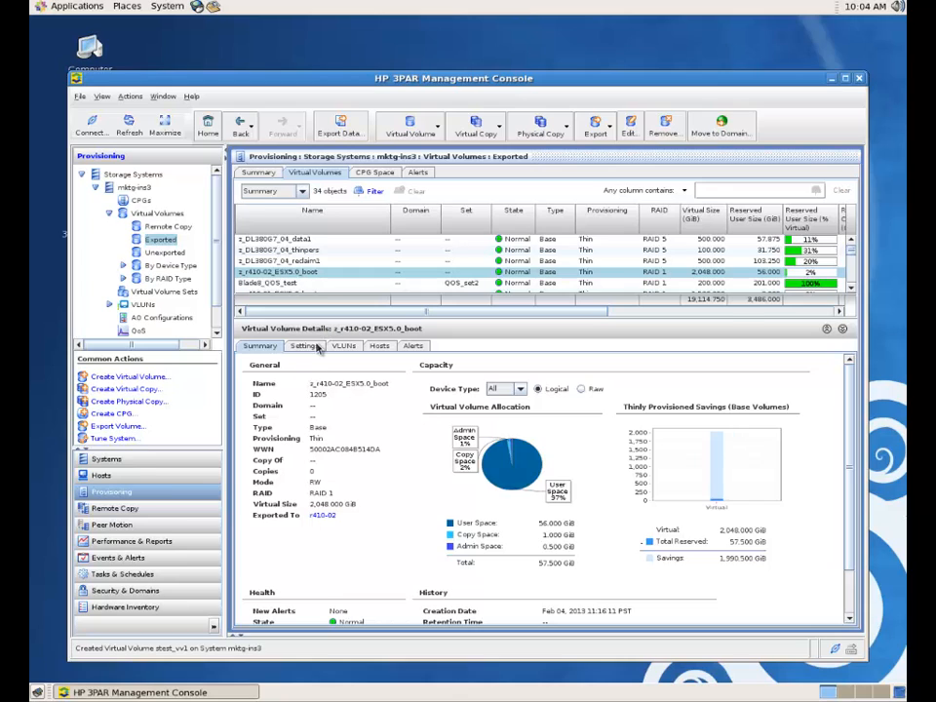
pyautogui.click(304, 345)
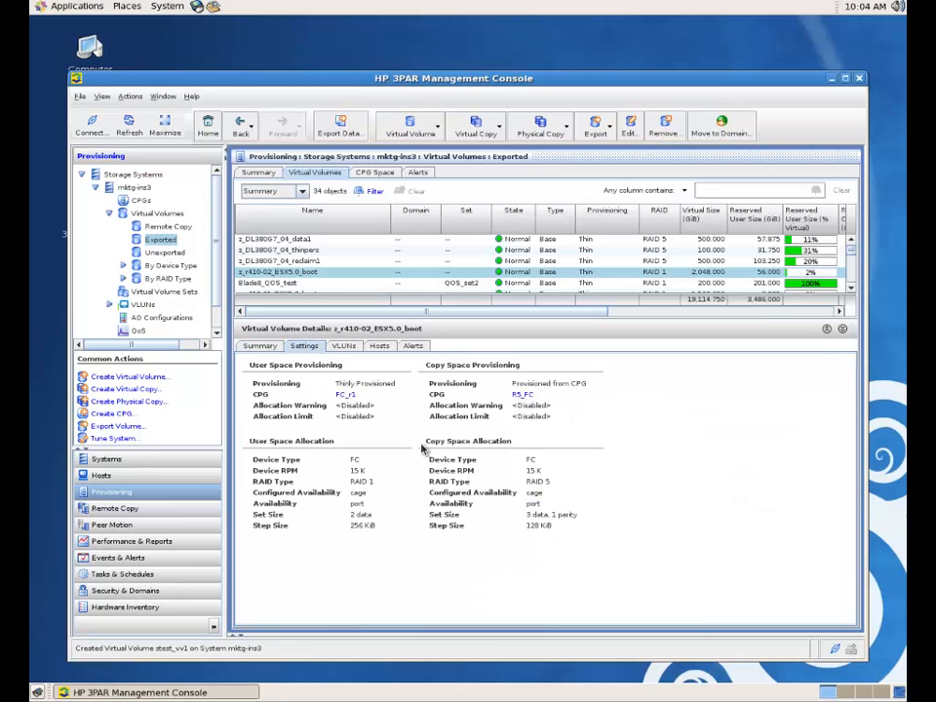
pyautogui.moveTo(558, 458)
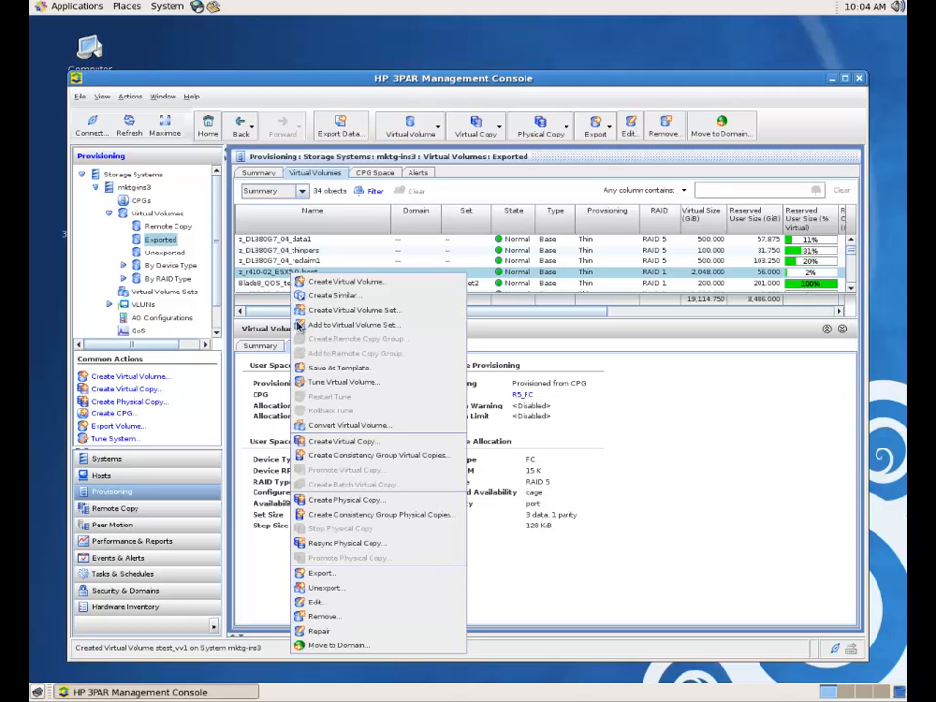
pyautogui.moveTo(343, 441)
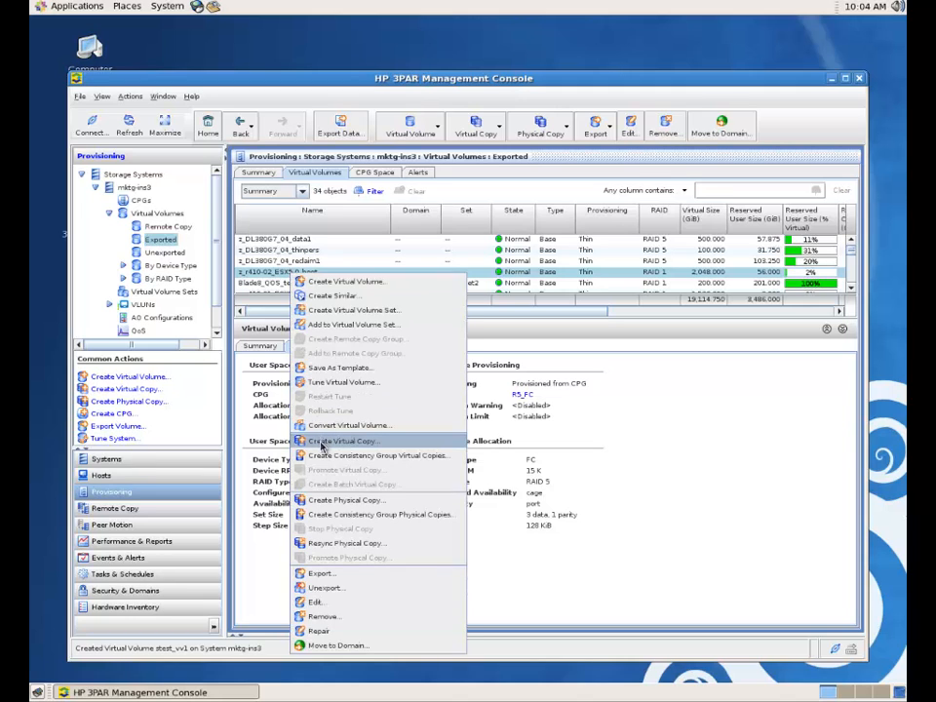
pyautogui.click(342, 381)
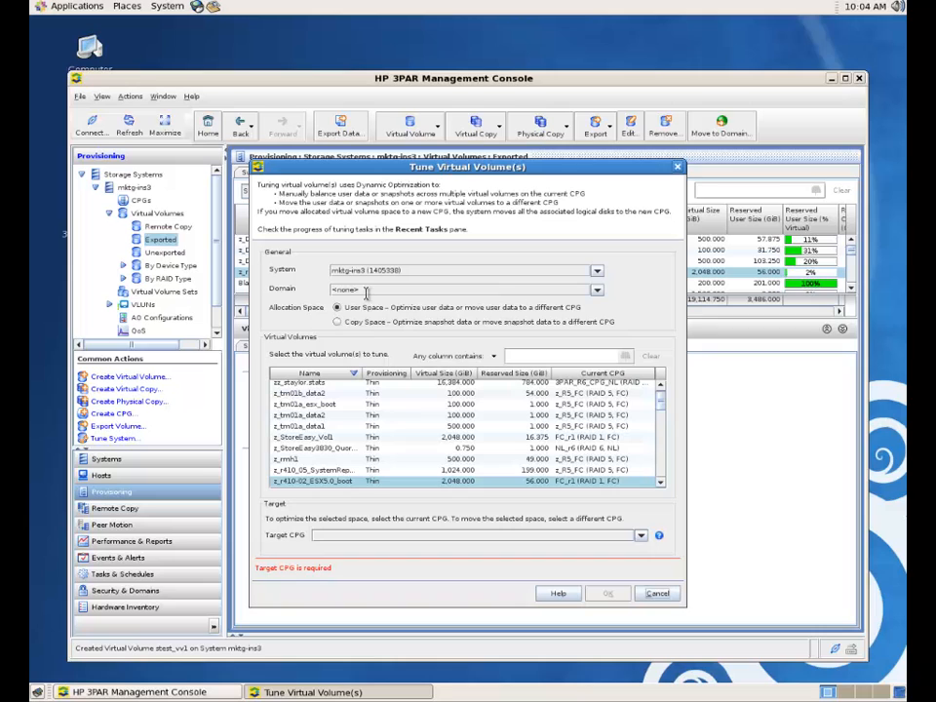
pyautogui.click(337, 321)
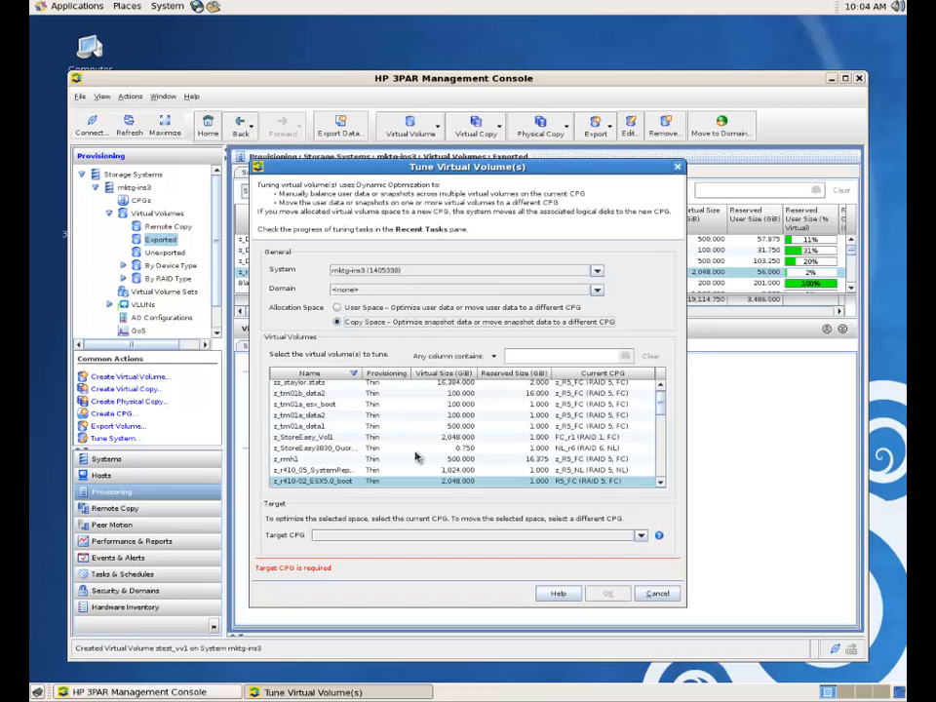
pyautogui.scroll(-3)
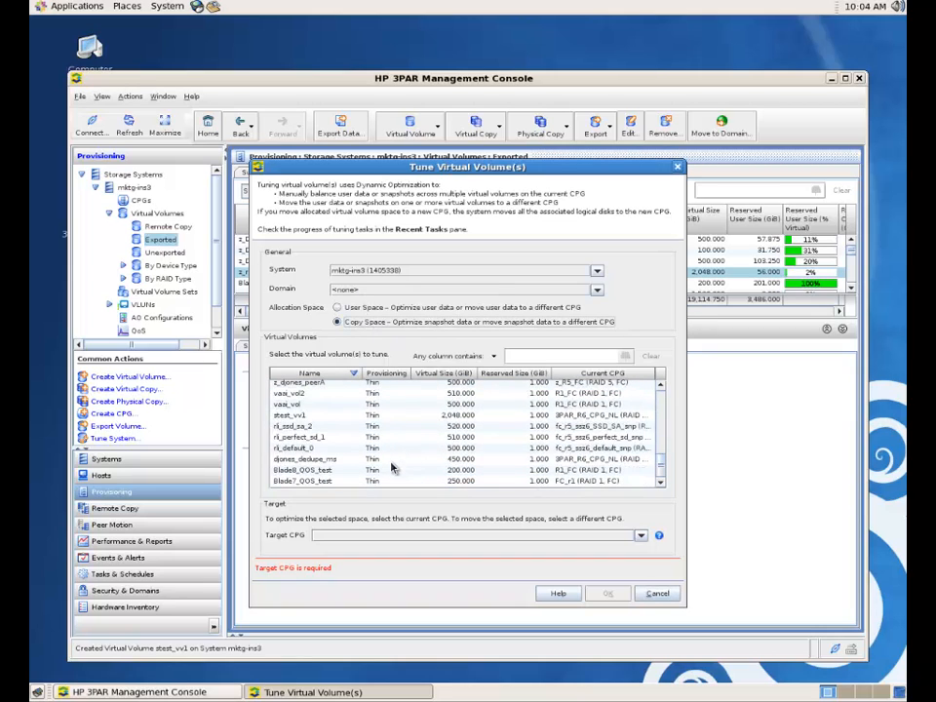
pyautogui.scroll(-3)
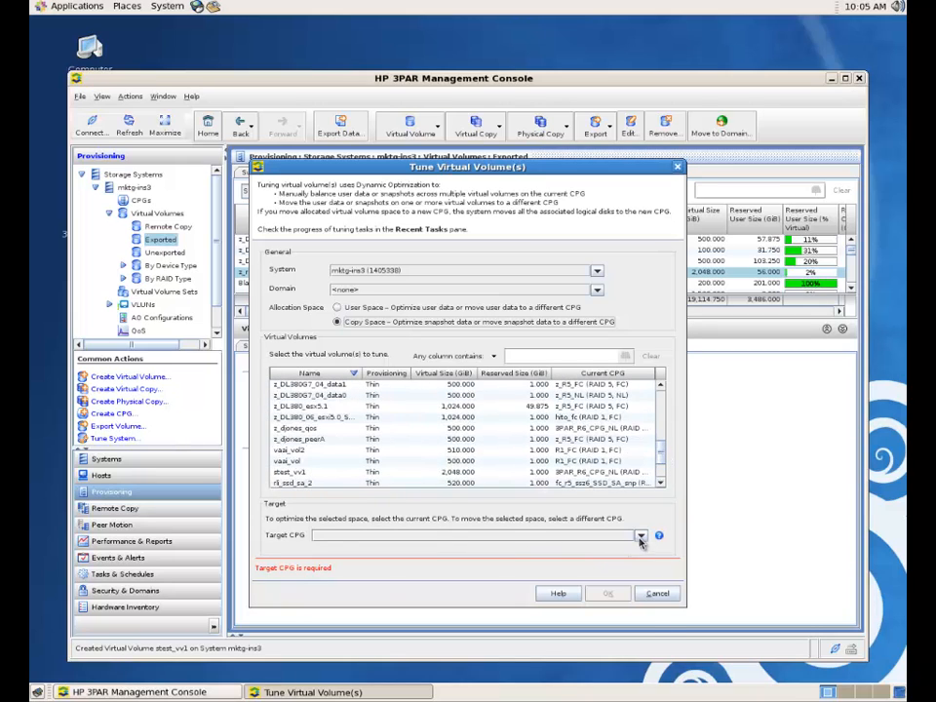
pyautogui.click(640, 530)
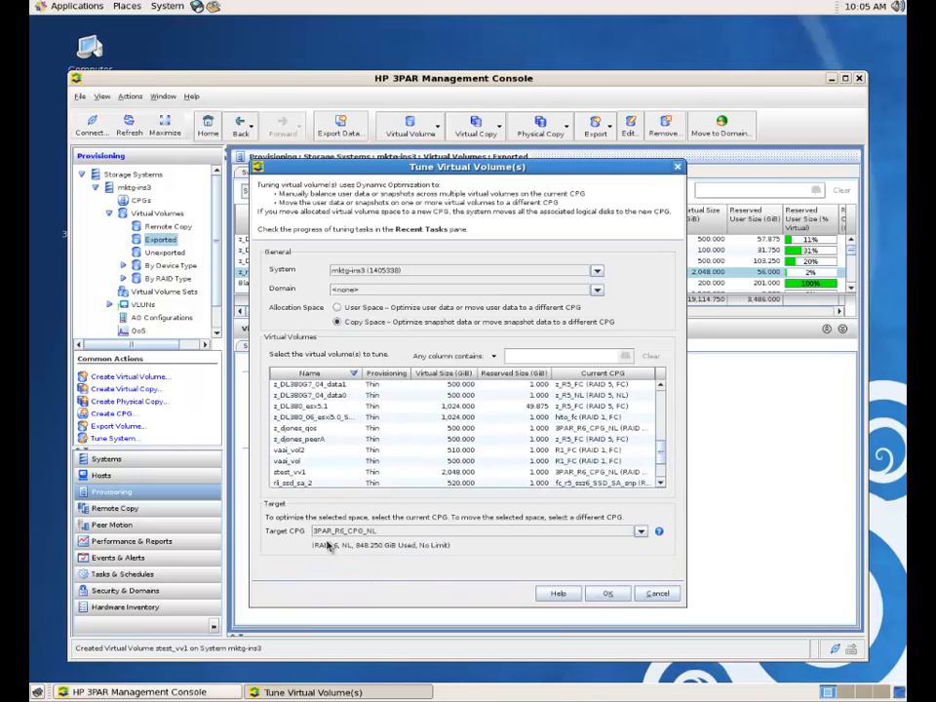
pyautogui.moveTo(390, 585)
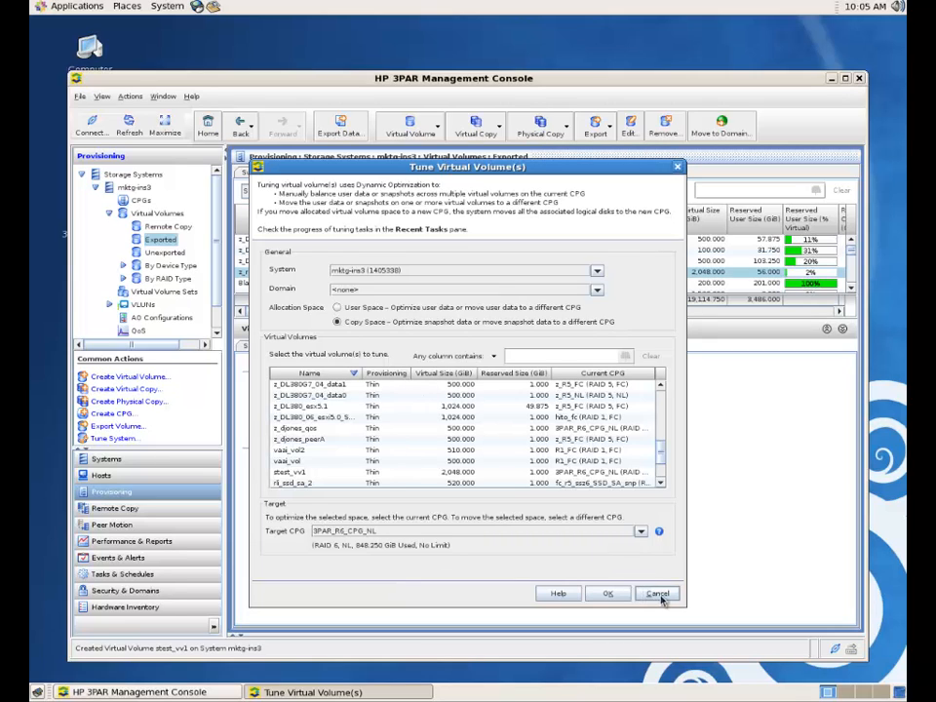
pyautogui.click(658, 593)
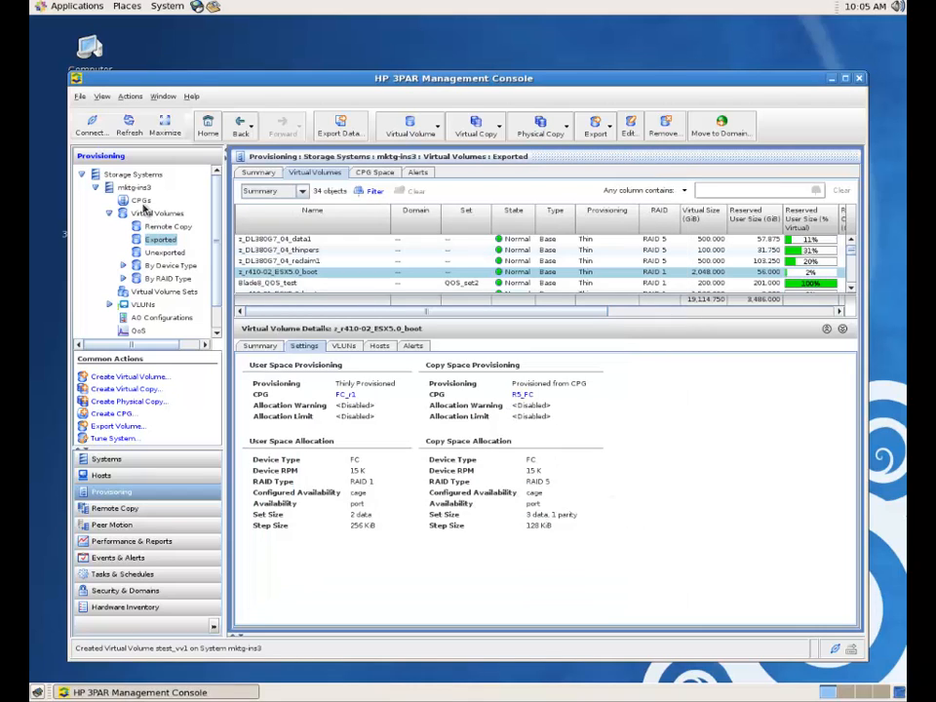
# - List the AO configurations, showing stestAO_PERF's tier details
pyautogui.click(140, 199)
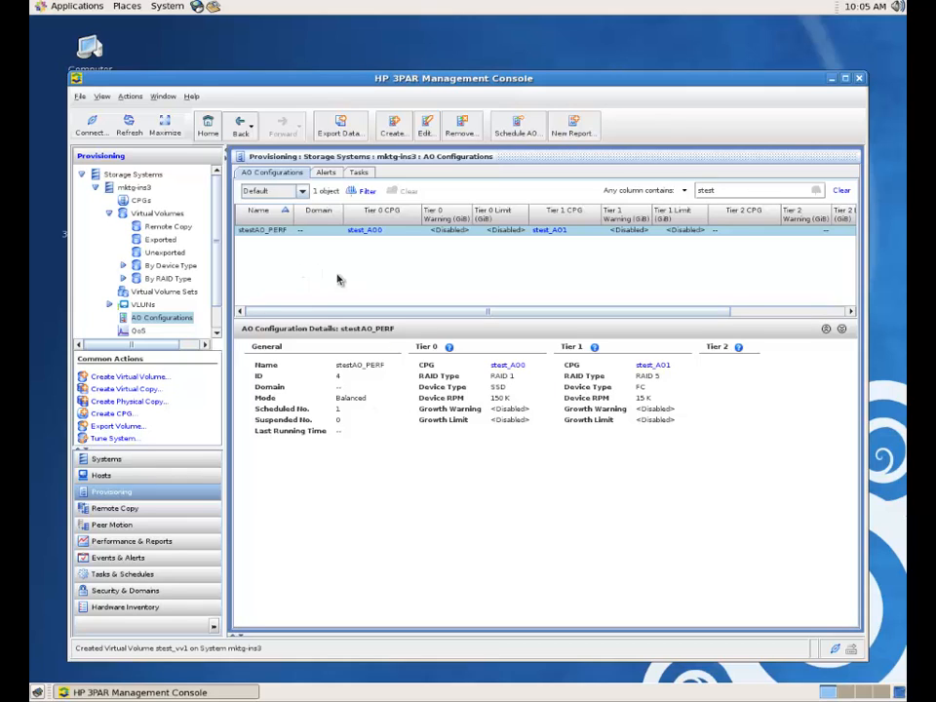
pyautogui.moveTo(375, 273)
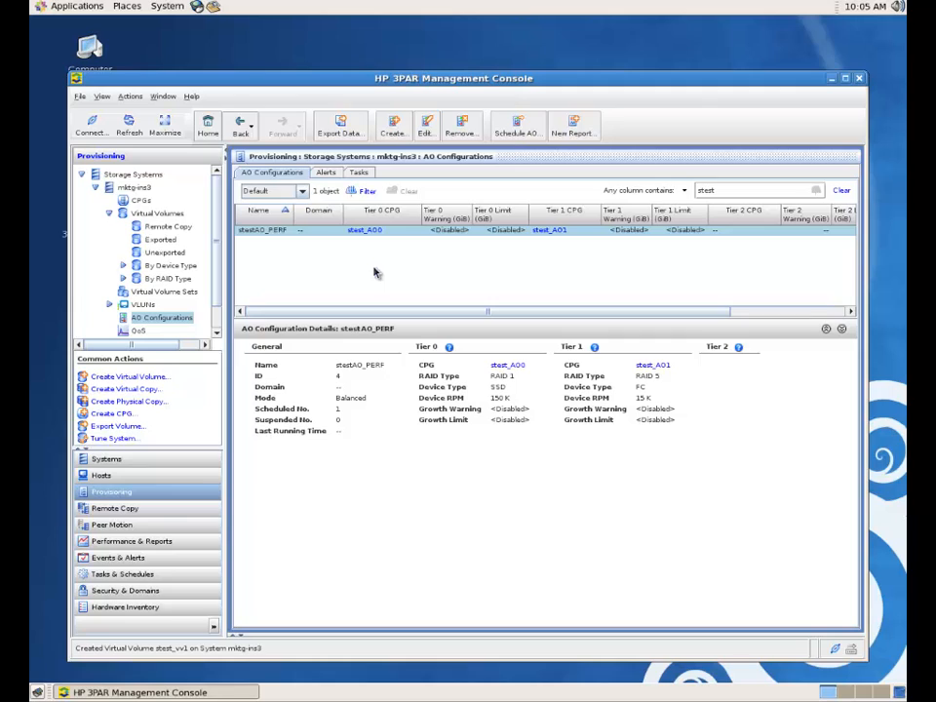